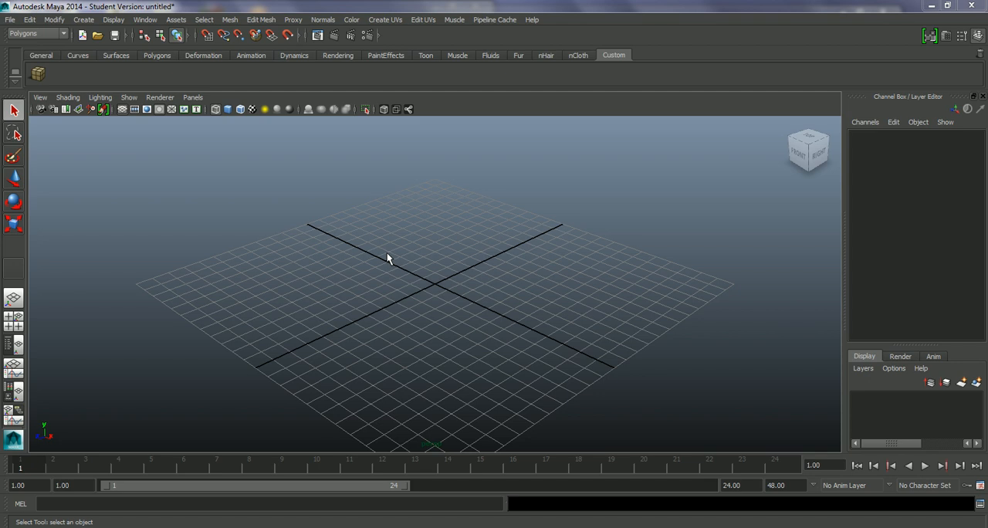
pyautogui.moveTo(402, 296)
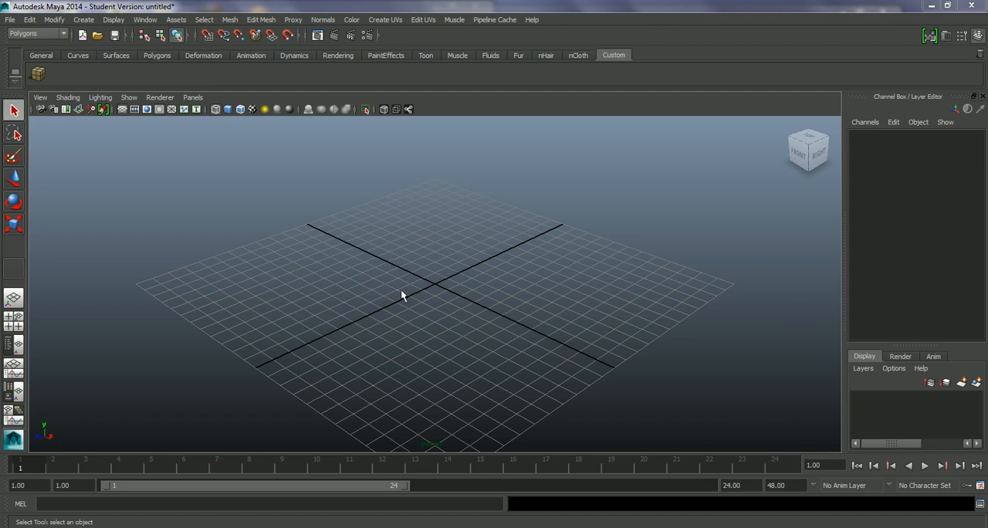
pyautogui.moveTo(213, 185)
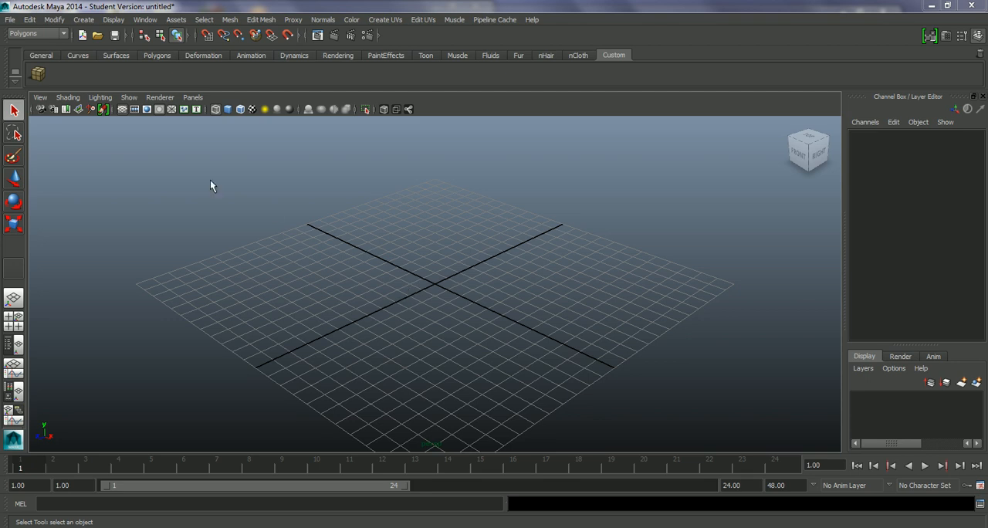
# - Glance at the File menu, then open the Edit Mesh command list
pyautogui.click(10, 19)
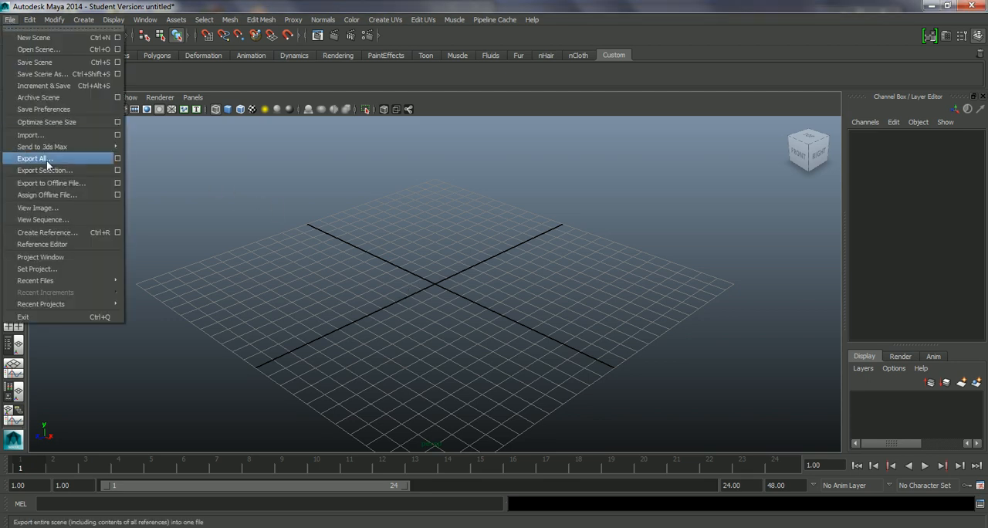
pyautogui.click(40, 257)
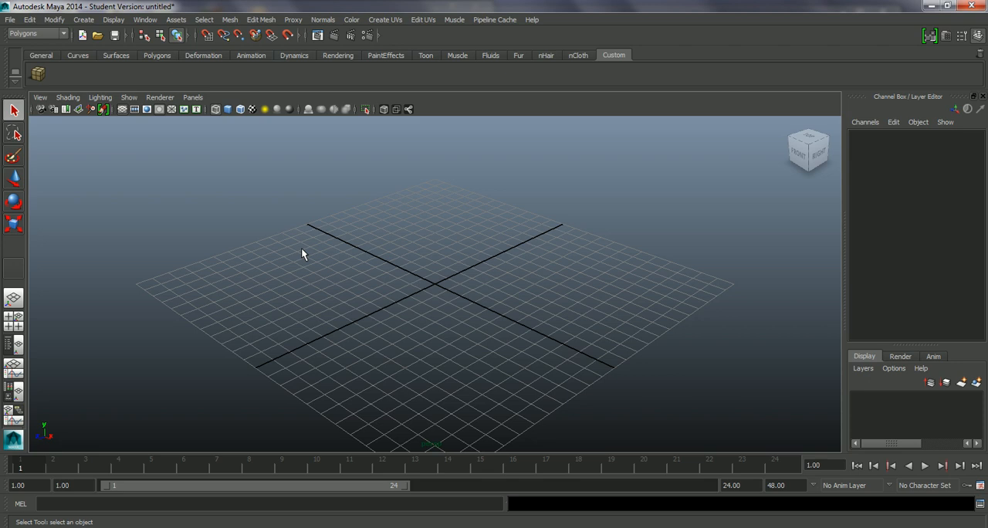
pyautogui.moveTo(400, 242)
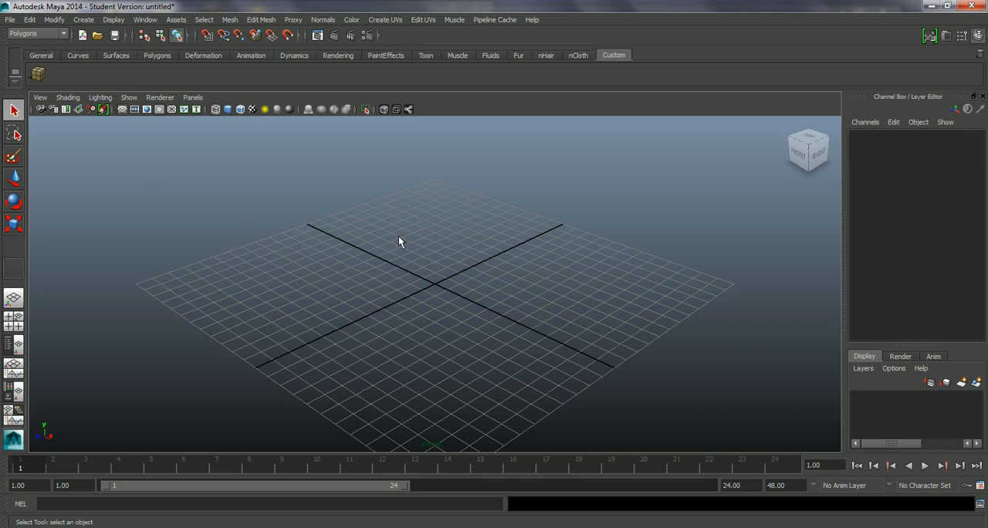
pyautogui.moveTo(113, 82)
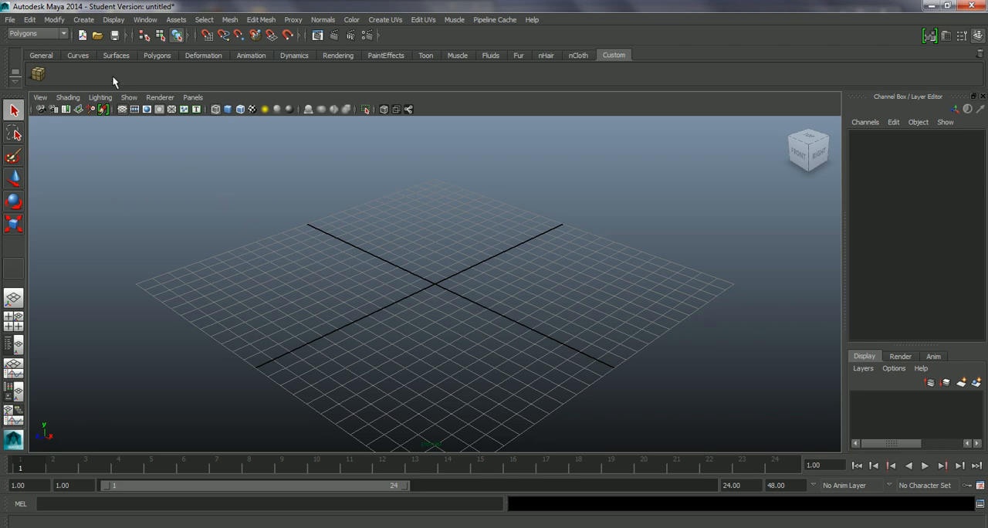
pyautogui.moveTo(105, 79)
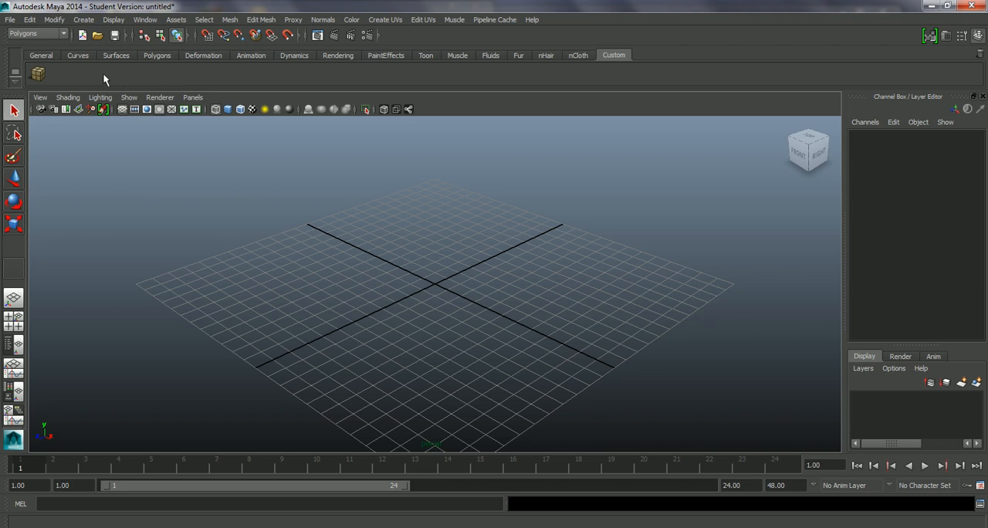
pyautogui.moveTo(310, 71)
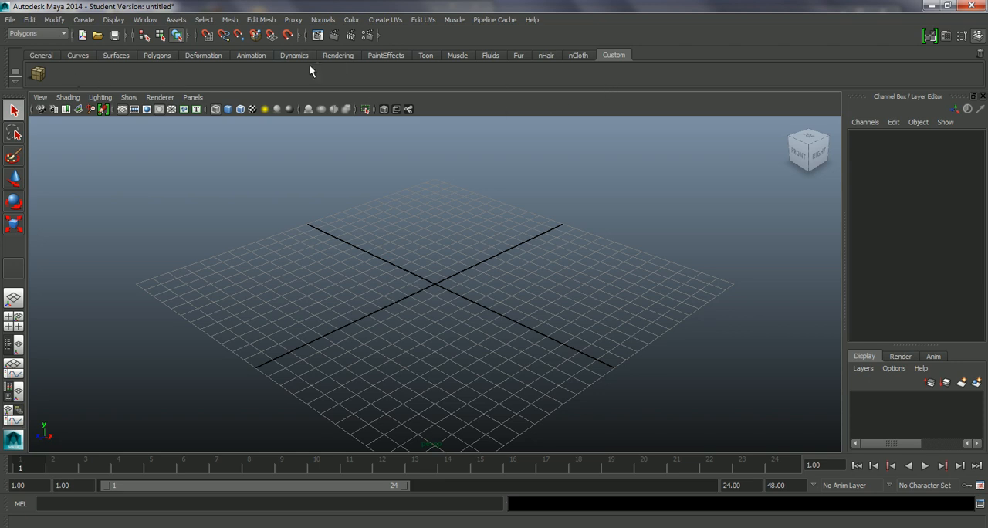
pyautogui.moveTo(179, 82)
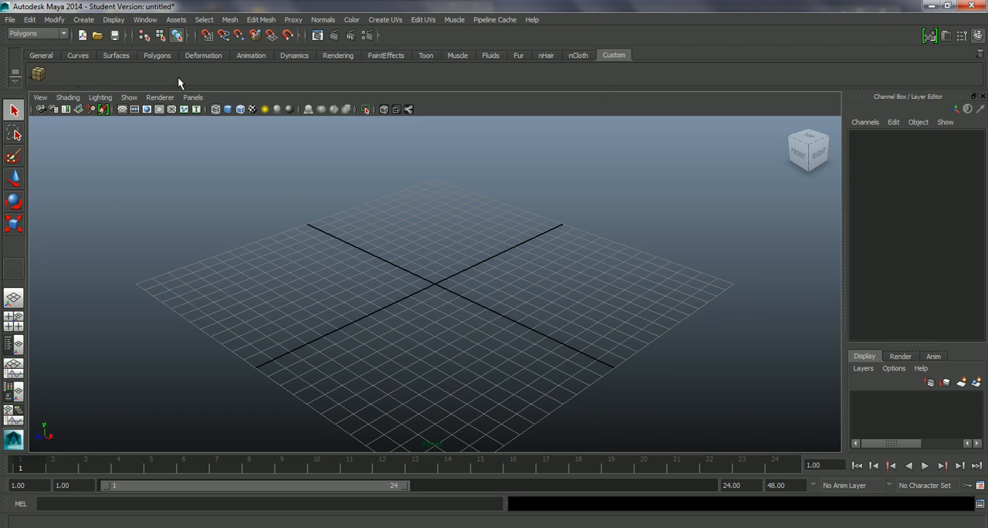
pyautogui.moveTo(70, 37)
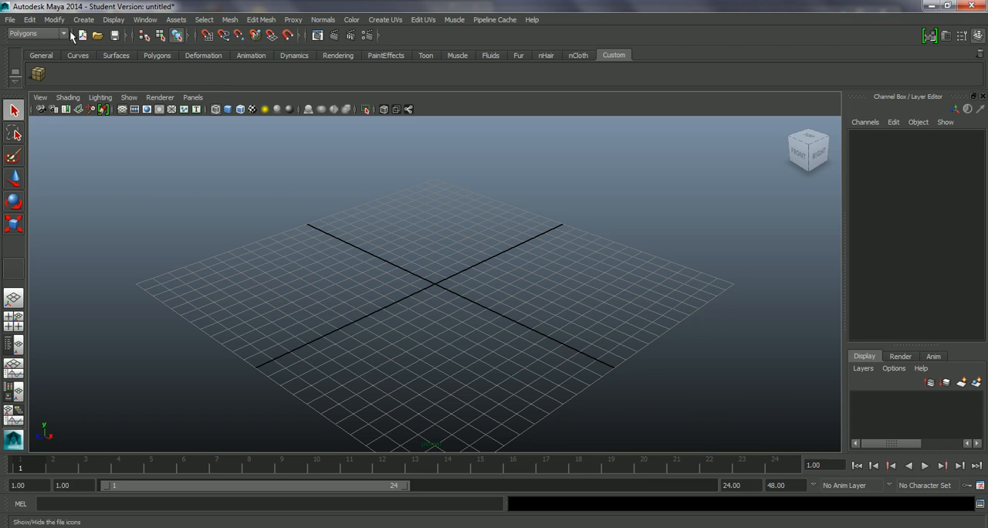
pyautogui.moveTo(243, 29)
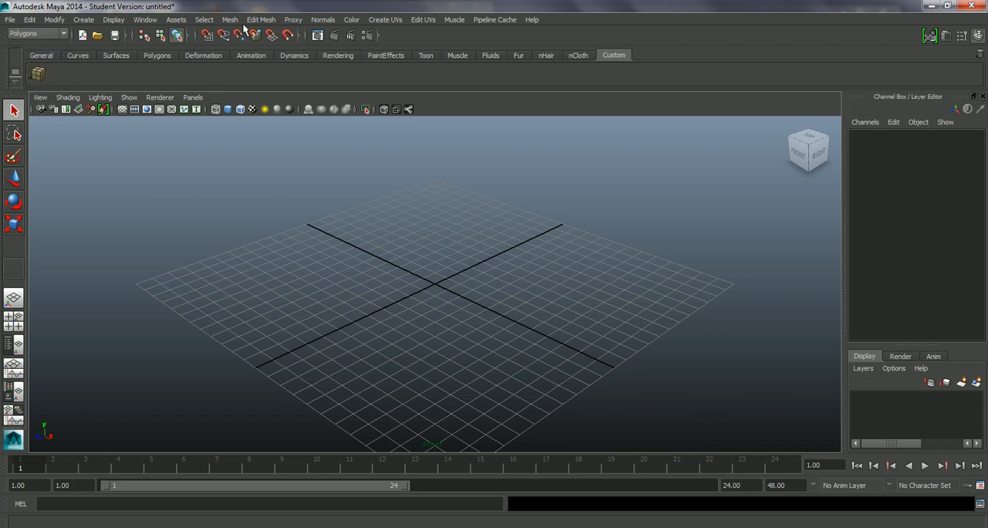
pyautogui.click(261, 19)
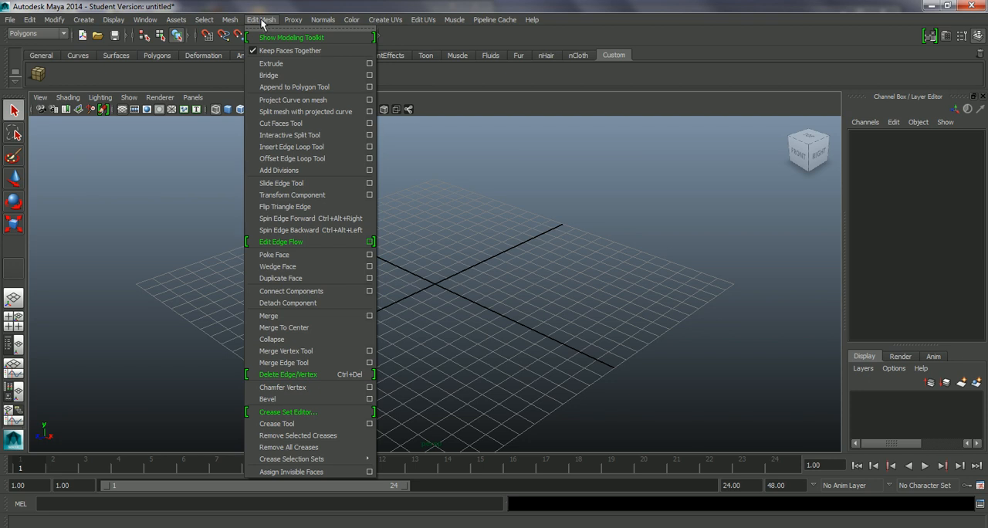
pyautogui.moveTo(271, 63)
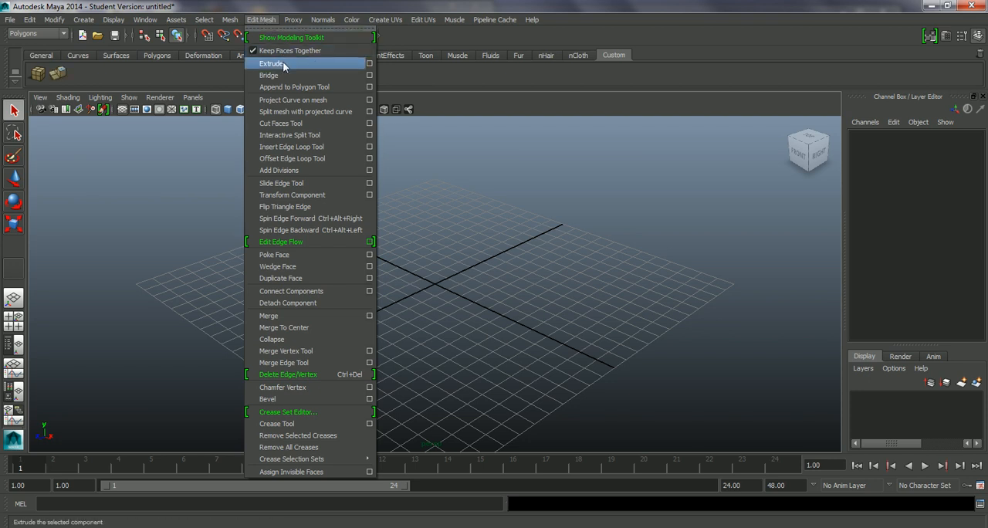
pyautogui.moveTo(292, 99)
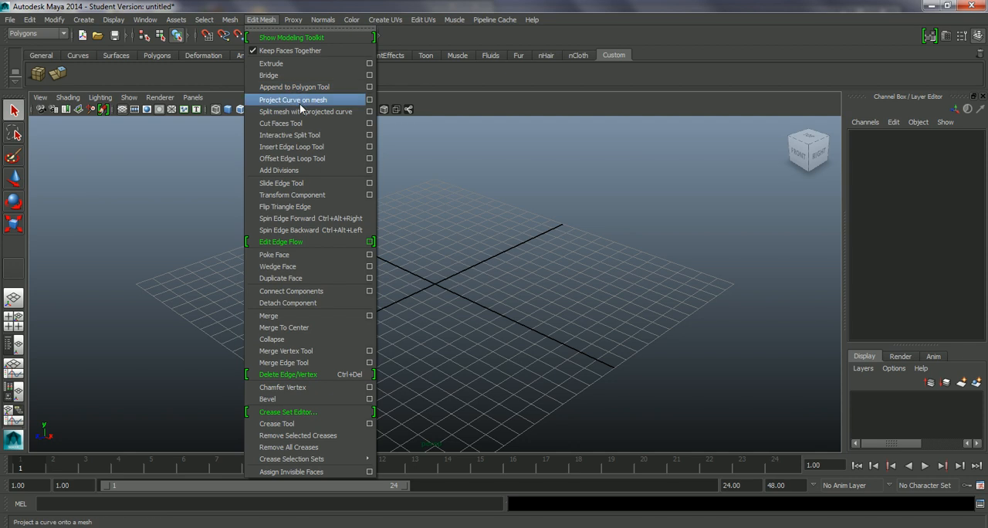
pyautogui.moveTo(301, 135)
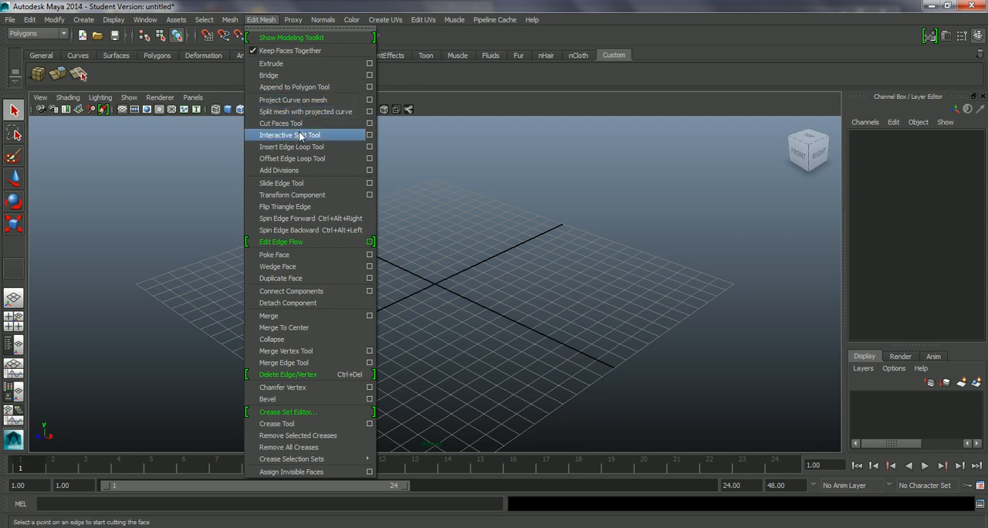
pyautogui.moveTo(291, 147)
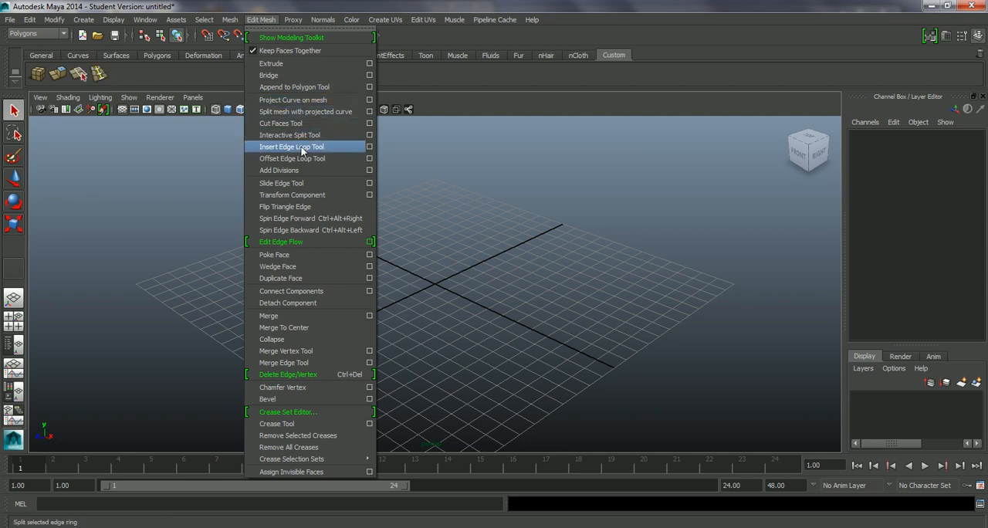
pyautogui.moveTo(281, 183)
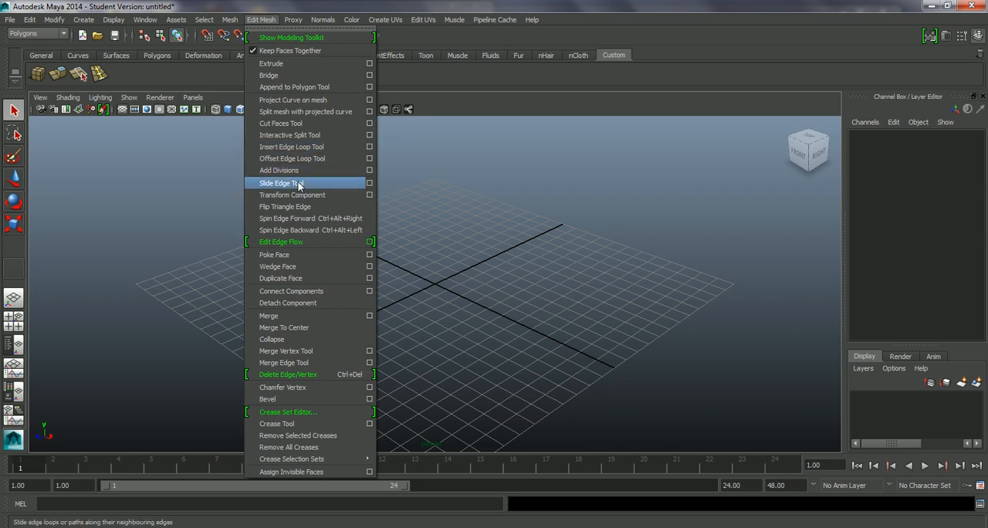
pyautogui.moveTo(292, 158)
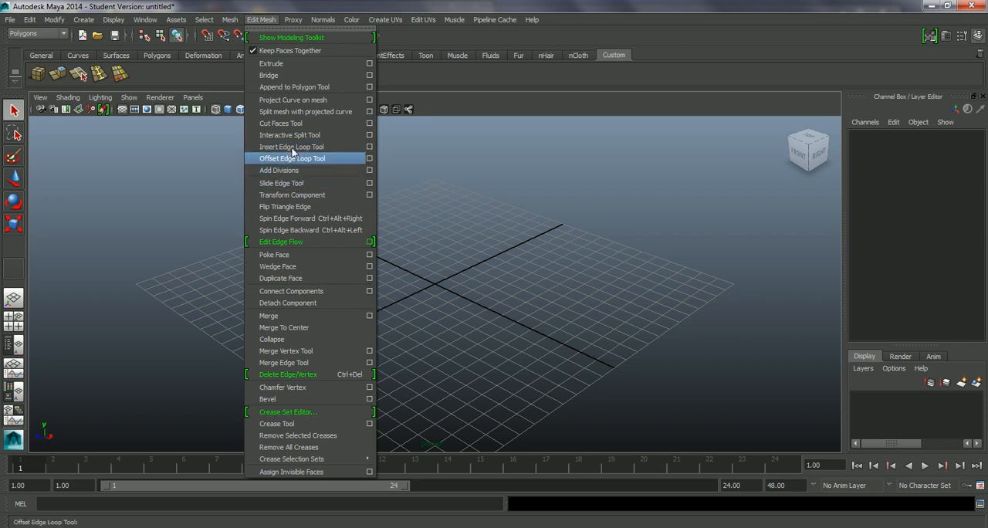
pyautogui.moveTo(422, 87)
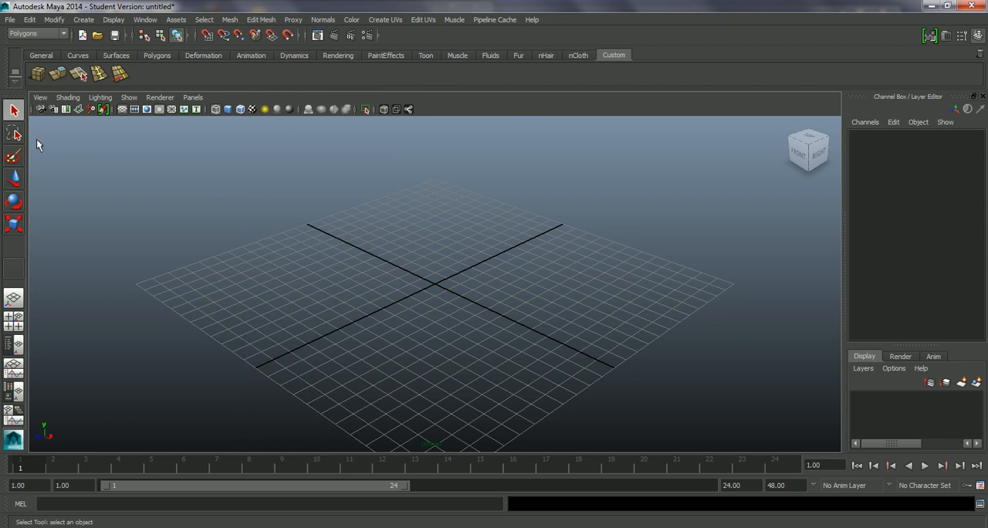
pyautogui.moveTo(37, 73)
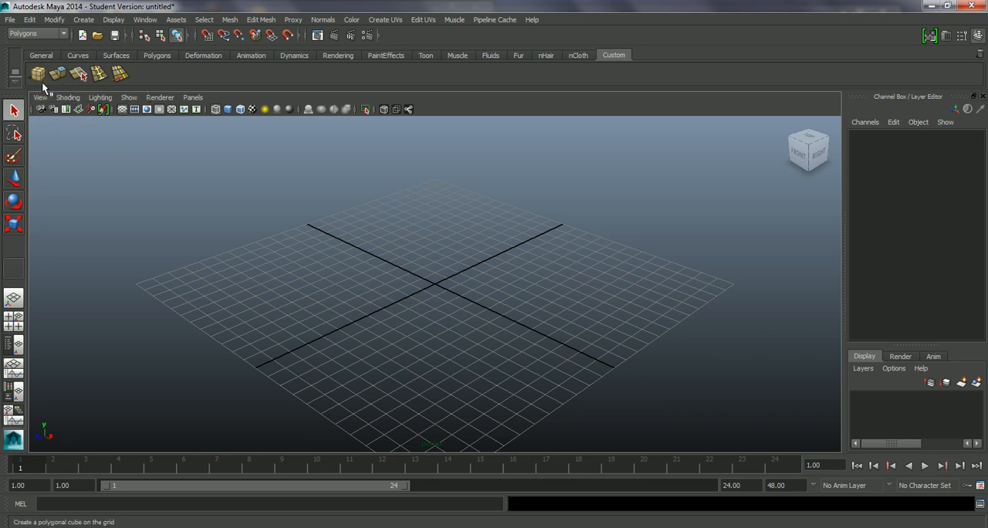
# - Draw a long rectangular polygon box, pCube1, on the grid and display it smooth-shaded
pyautogui.click(38, 73)
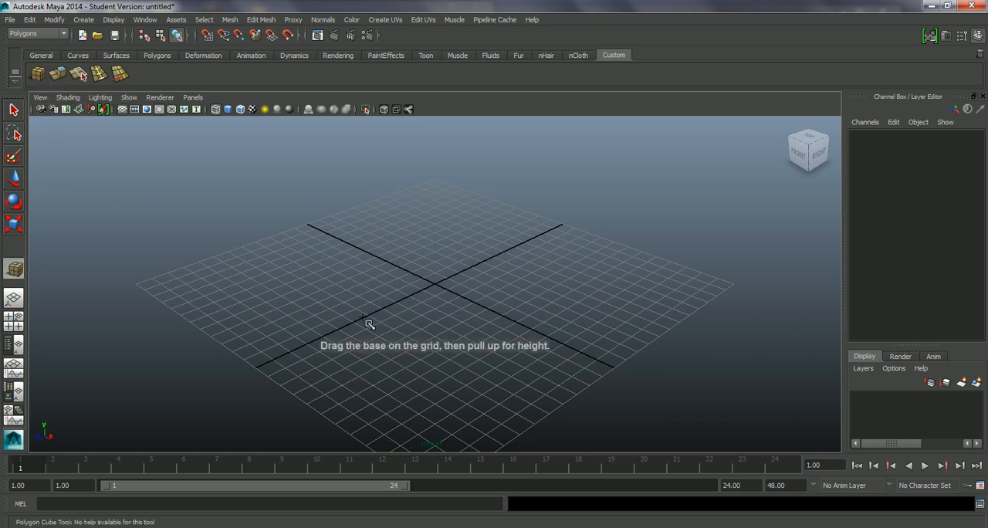
pyautogui.moveTo(371, 325); pyautogui.dragTo(402, 340)
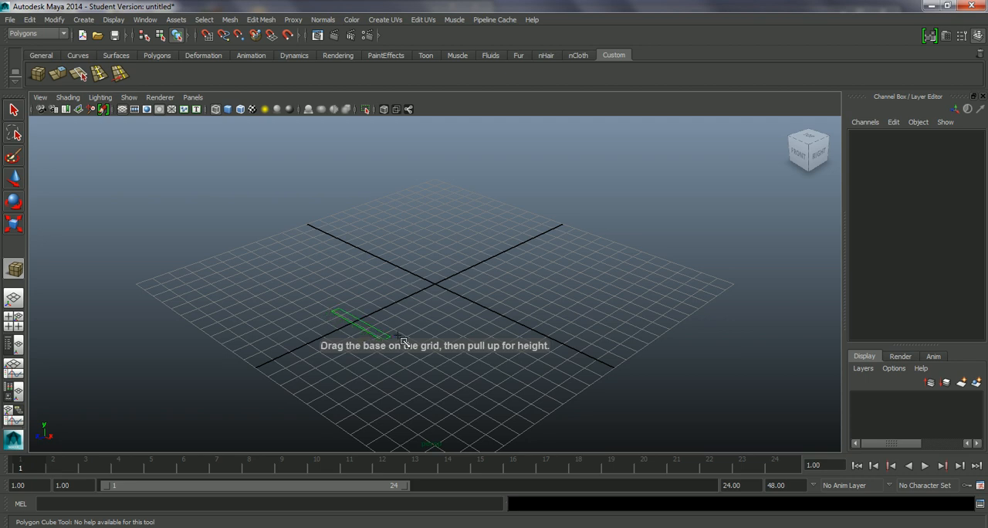
pyautogui.moveTo(390, 336); pyautogui.dragTo(580, 243)
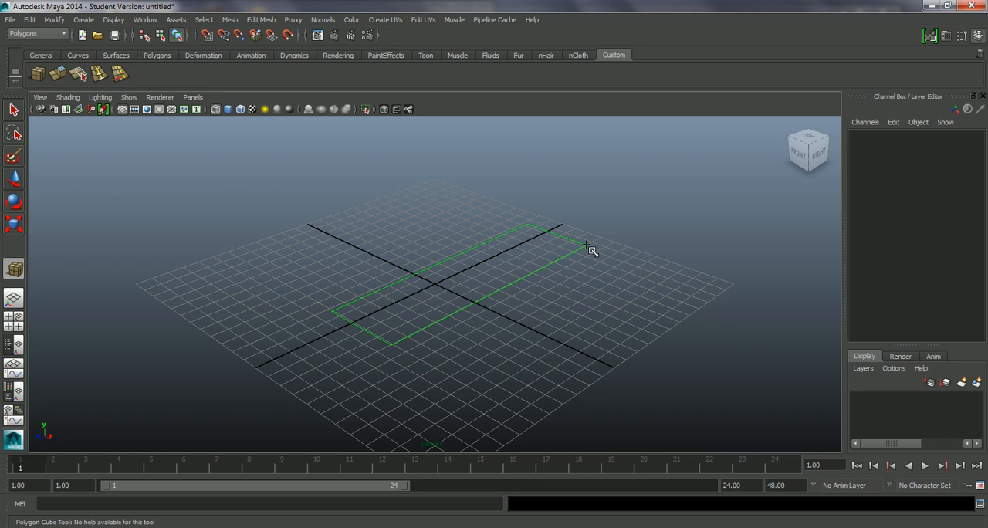
pyautogui.moveTo(592, 249); pyautogui.dragTo(592, 165)
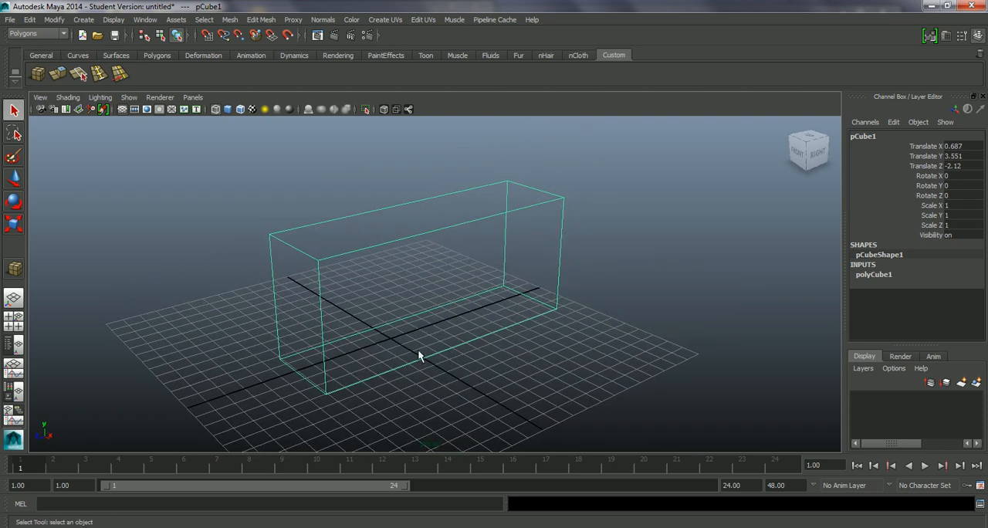
pyautogui.press('5')
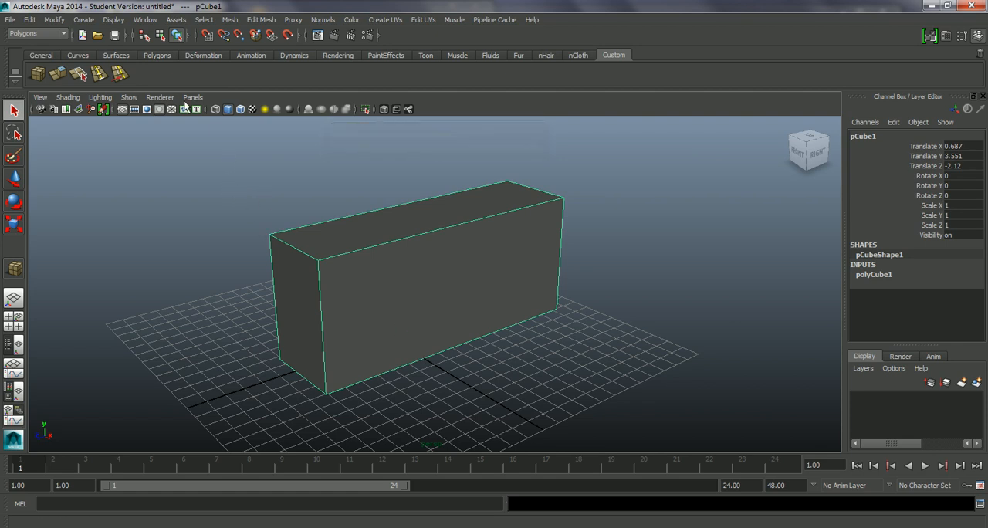
pyautogui.click(68, 96)
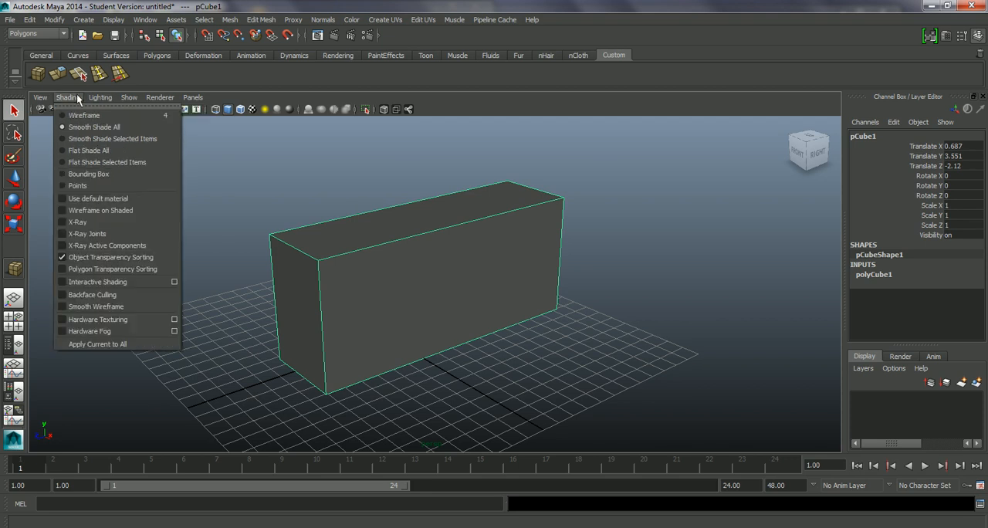
pyautogui.moveTo(94, 126)
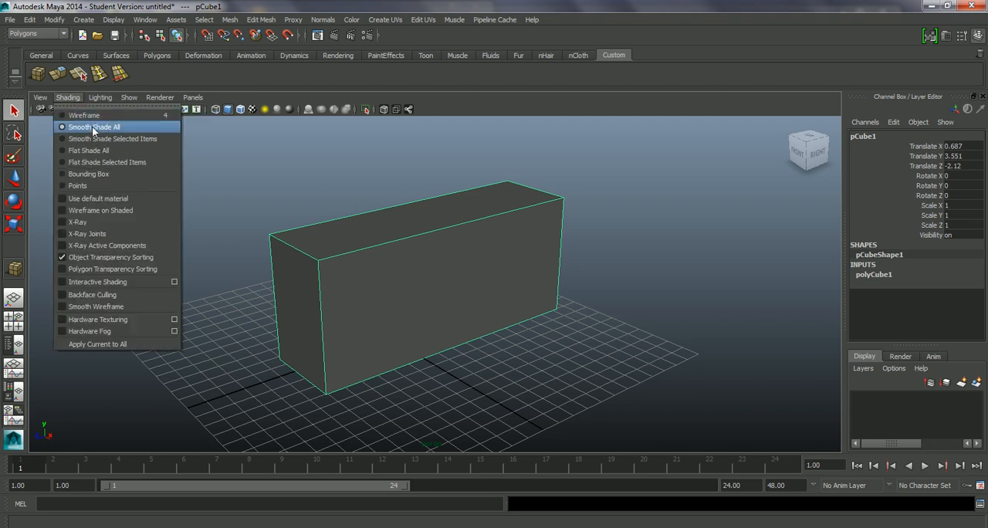
pyautogui.click(95, 126)
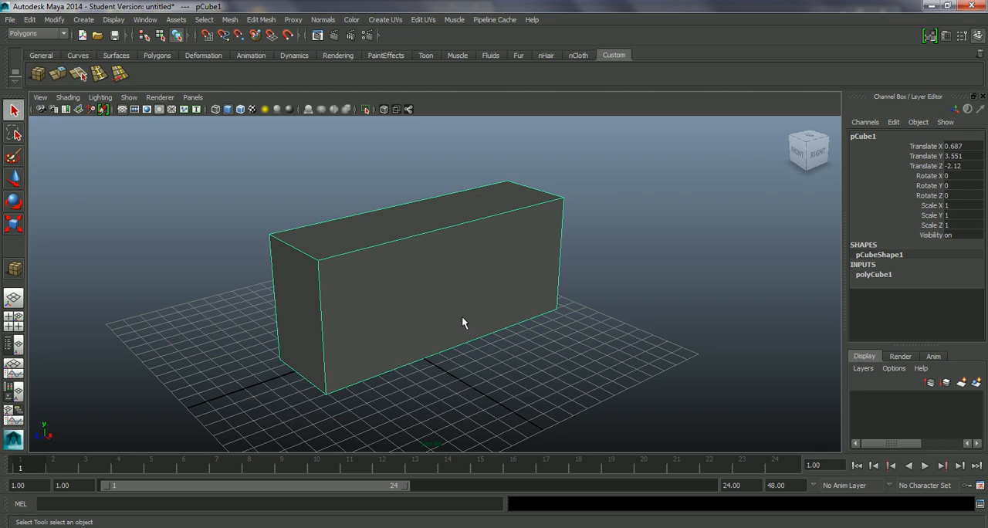
pyautogui.moveTo(425, 300)
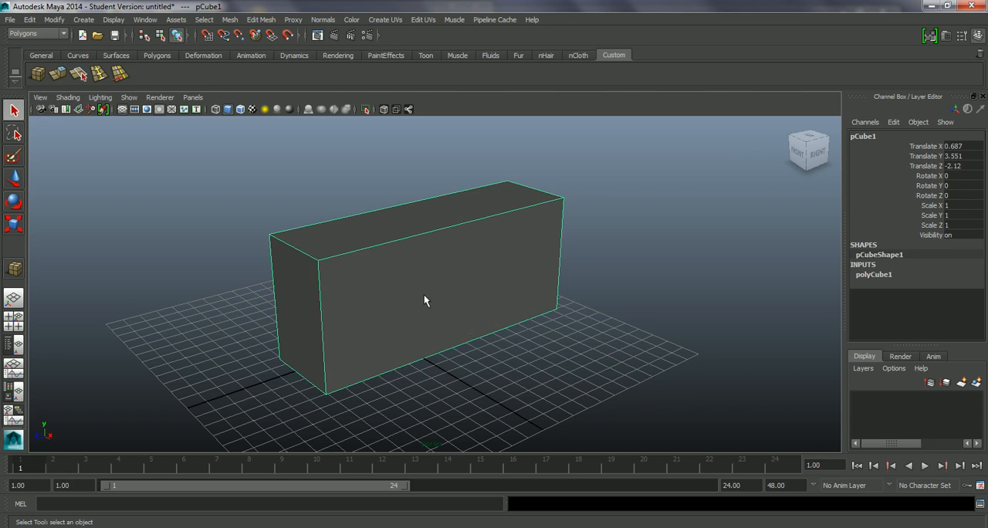
pyautogui.moveTo(321, 333)
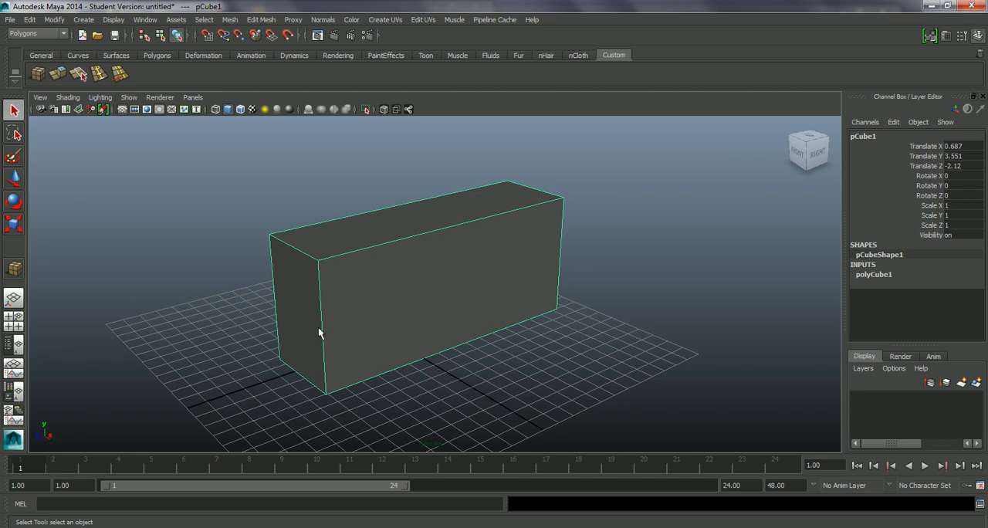
pyautogui.moveTo(328, 319)
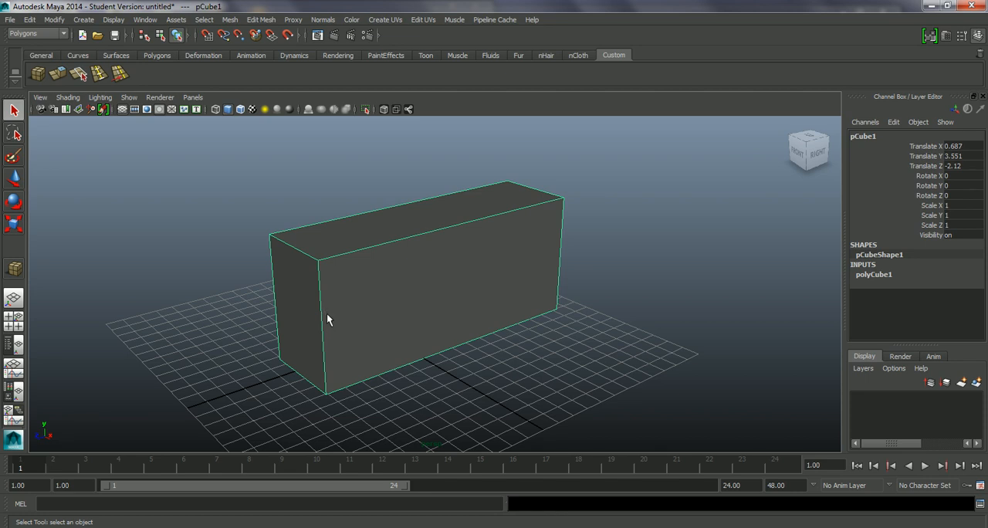
pyautogui.moveTo(523, 268)
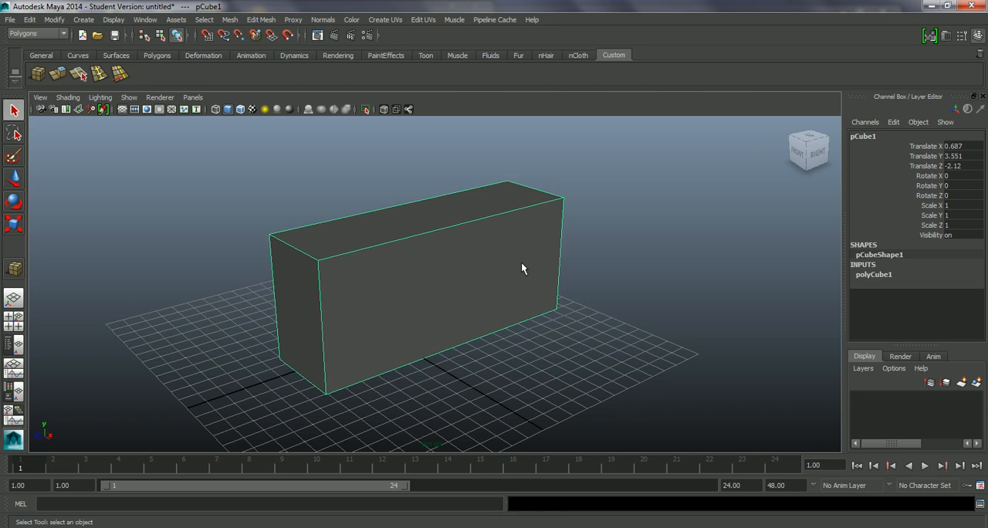
pyautogui.moveTo(352, 268)
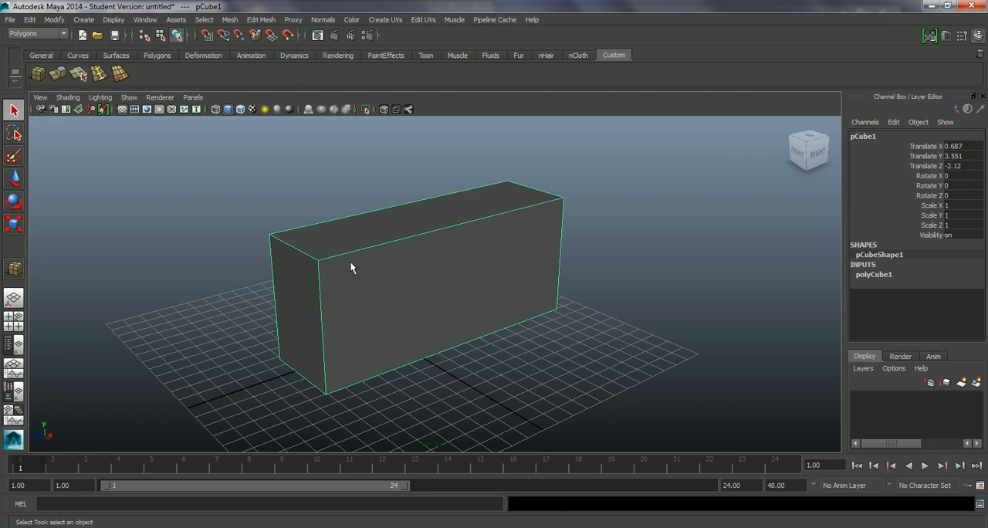
pyautogui.moveTo(601, 257)
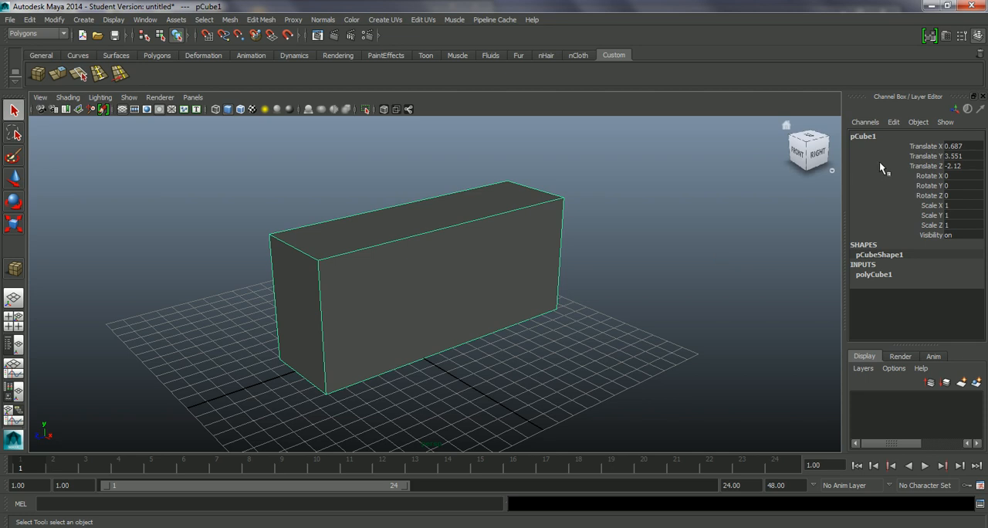
pyautogui.moveTo(961, 260)
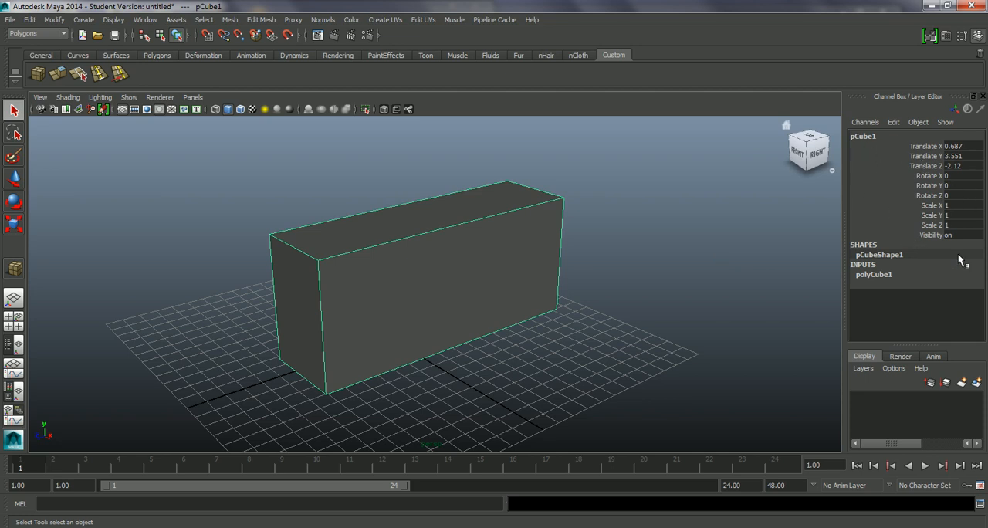
pyautogui.moveTo(871, 280)
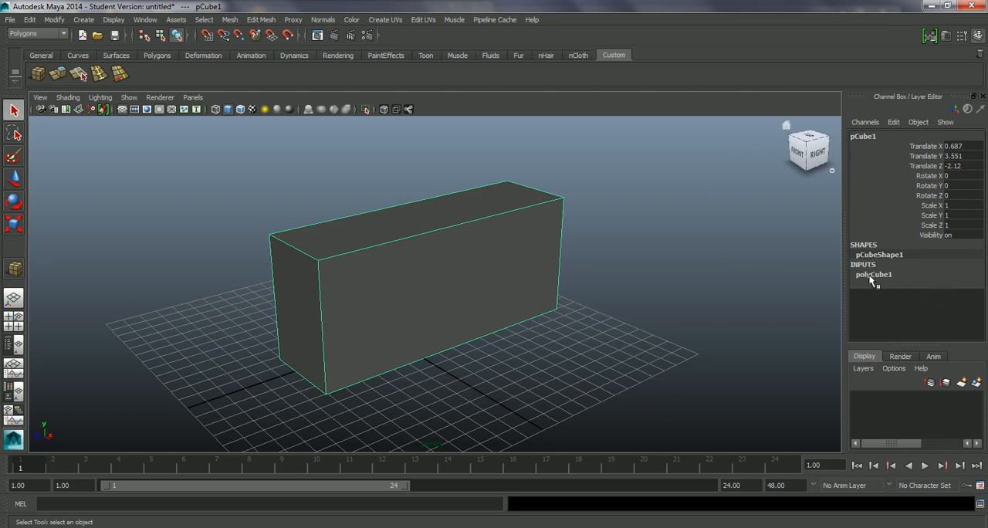
# - Set polyCube1 subdivisions to width 2, height 3, depth 5, and orbit to inspect
pyautogui.click(873, 274)
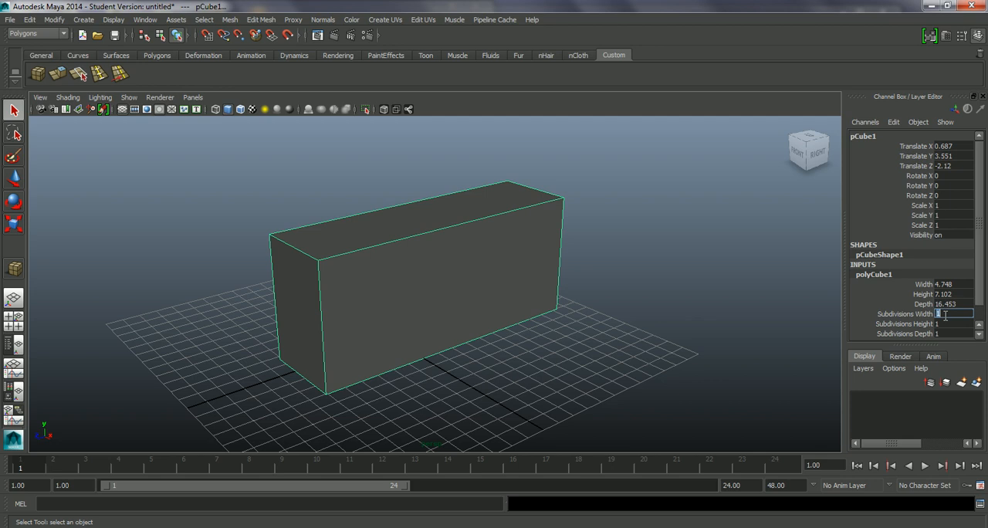
pyautogui.write('2')
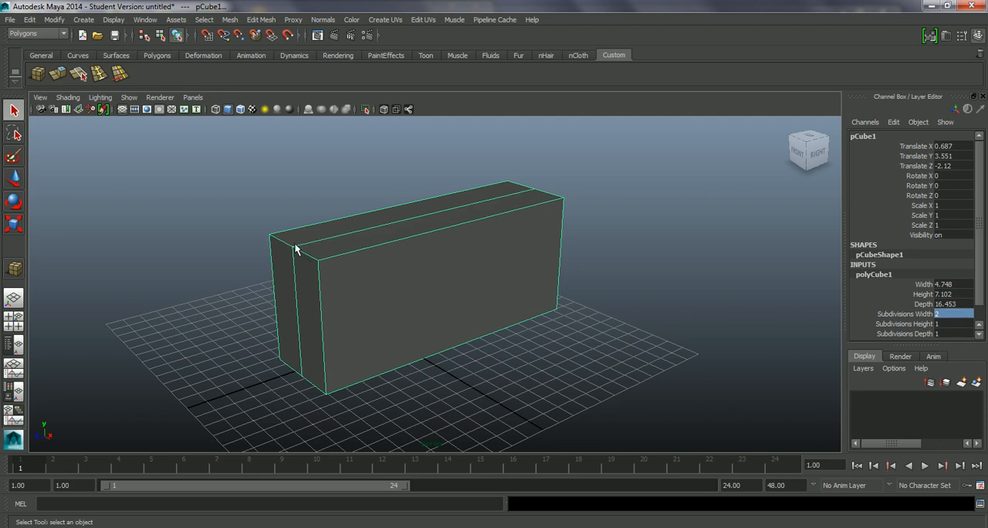
pyautogui.moveTo(323, 246)
pyautogui.write('3')
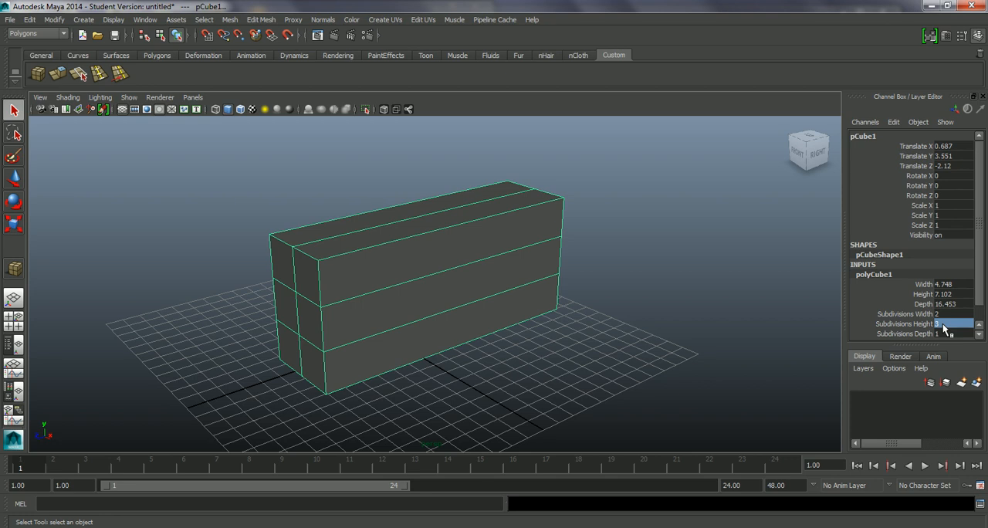
pyautogui.click(957, 334)
pyautogui.write('4')
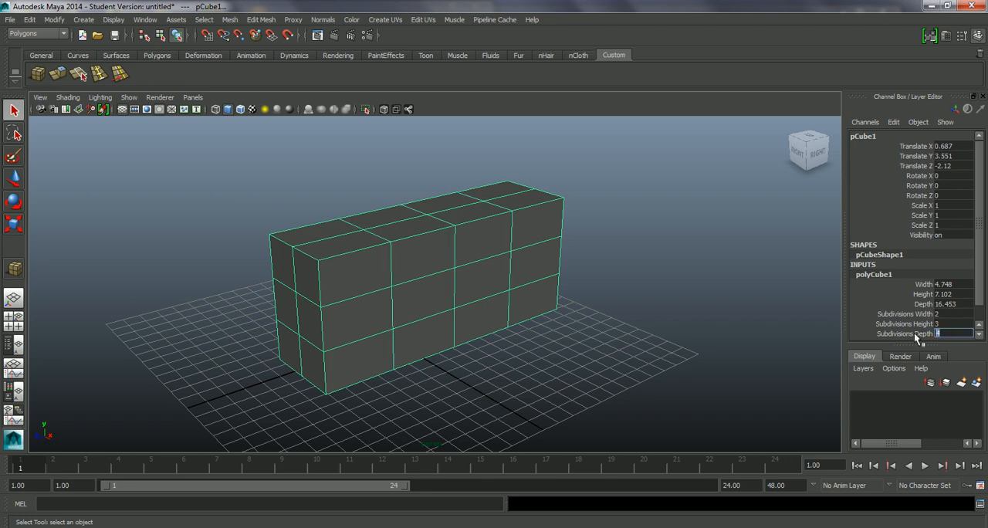
pyautogui.write('5')
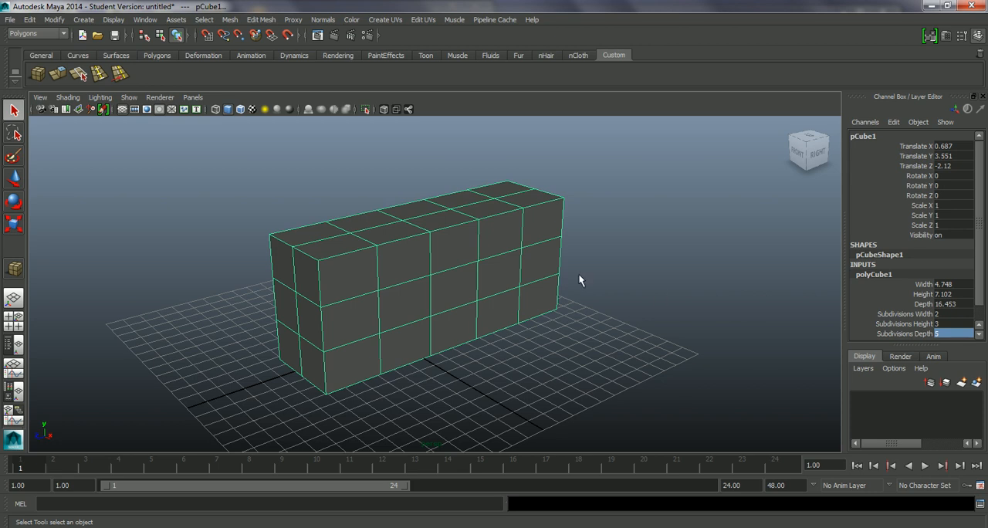
pyautogui.moveTo(582, 280); pyautogui.dragTo(573, 312)
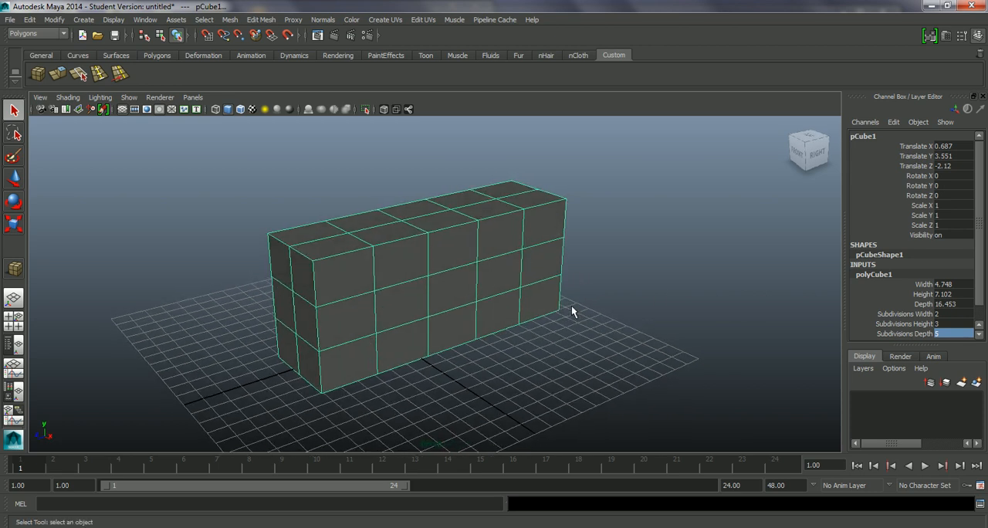
pyautogui.moveTo(515, 292)
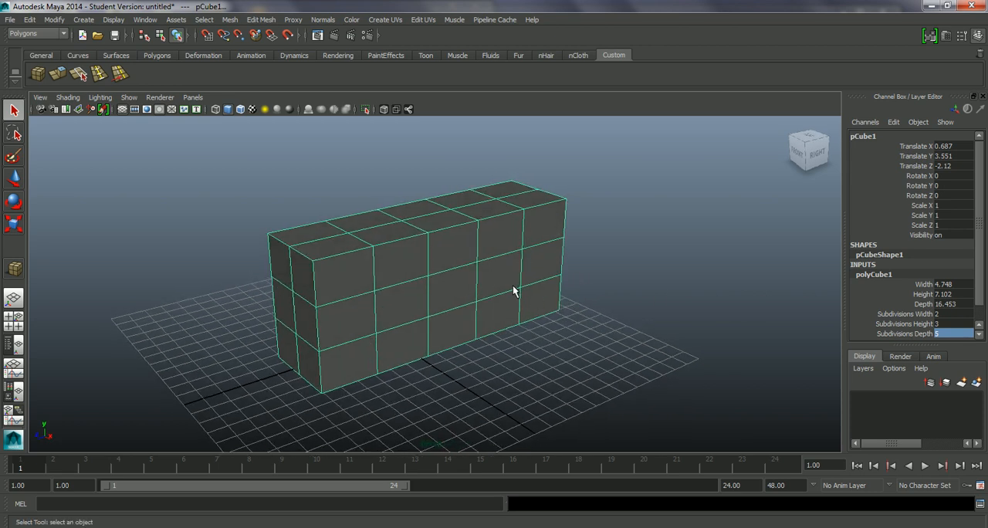
pyautogui.moveTo(513, 292); pyautogui.dragTo(475, 289)
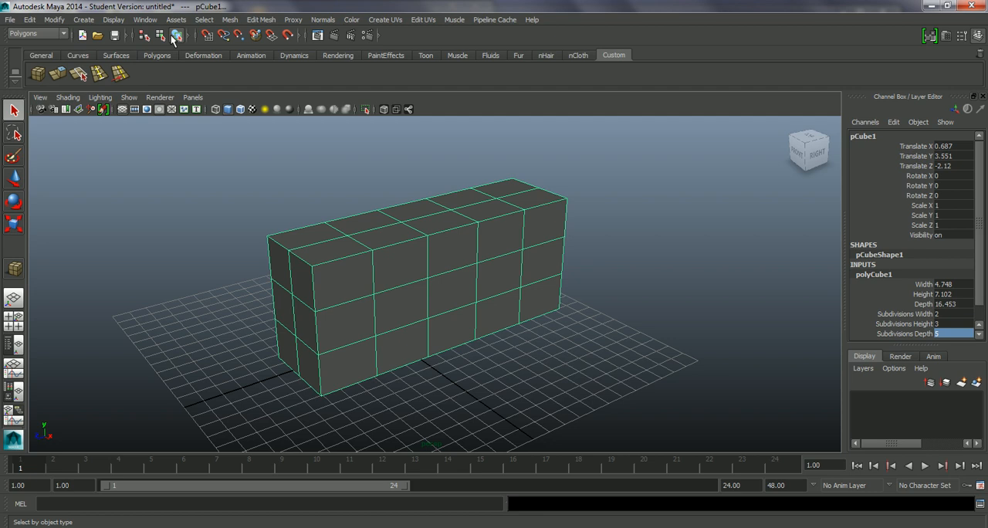
pyautogui.moveTo(160, 36)
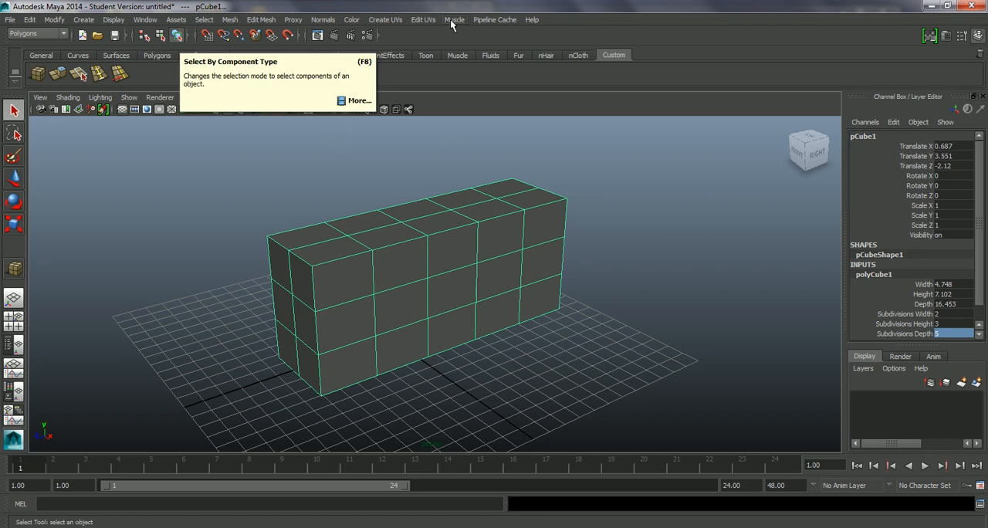
pyautogui.moveTo(407, 265)
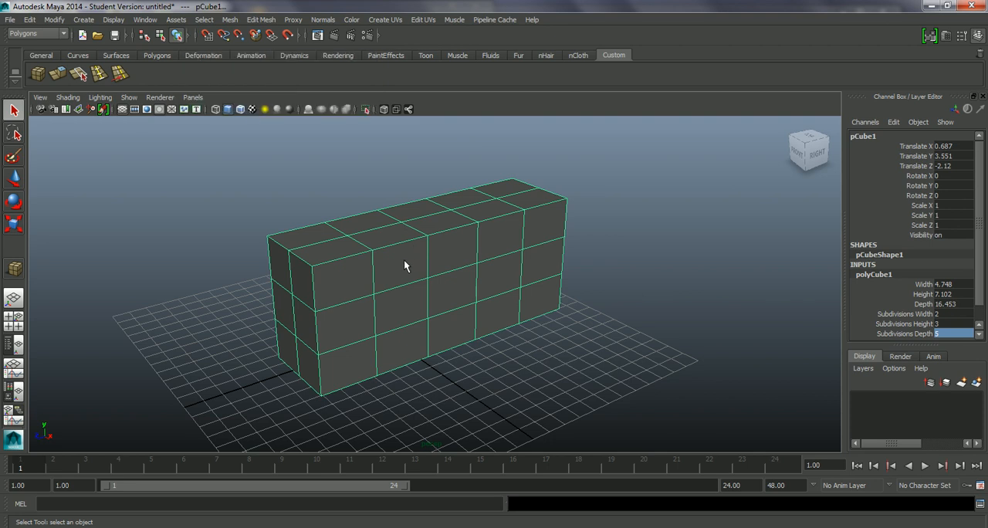
# - Toggle component mode and bring up the component-type menu on pCube1 to pick Vertex
pyautogui.press('F8')
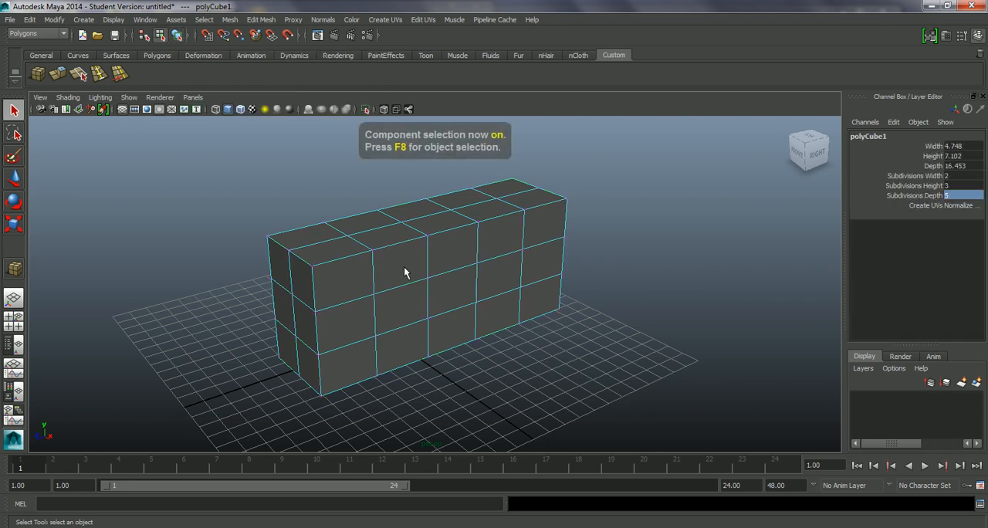
pyautogui.press('F8')
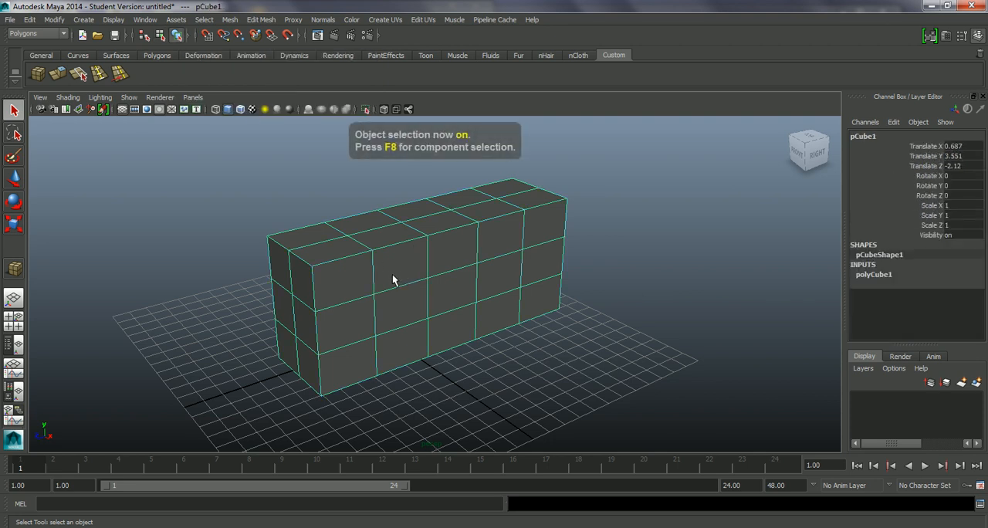
pyautogui.rightClick(393, 279)
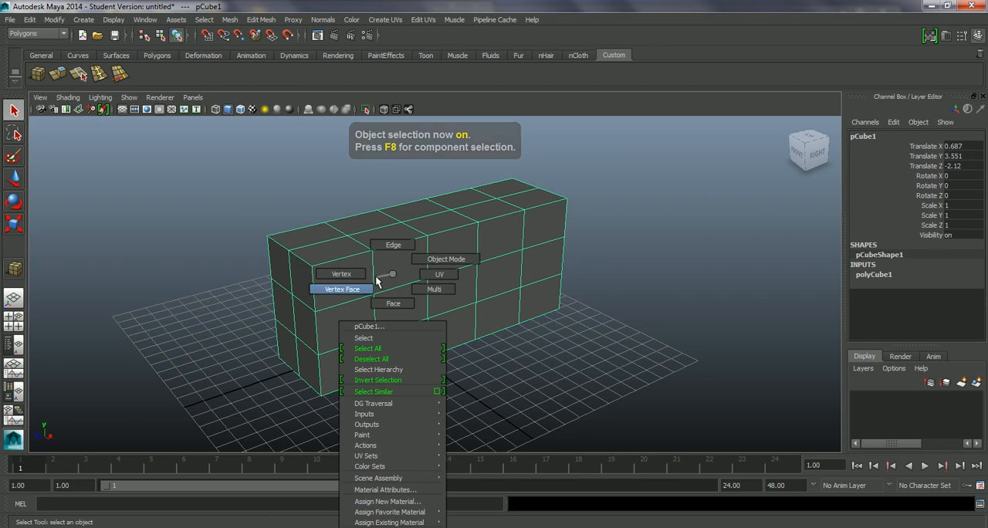
pyautogui.moveTo(342, 274)
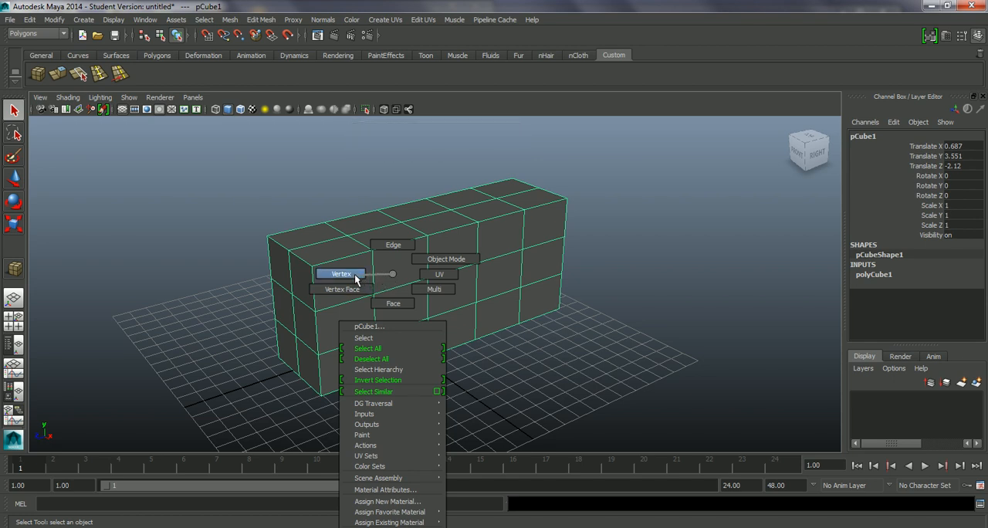
pyautogui.moveTo(393, 302)
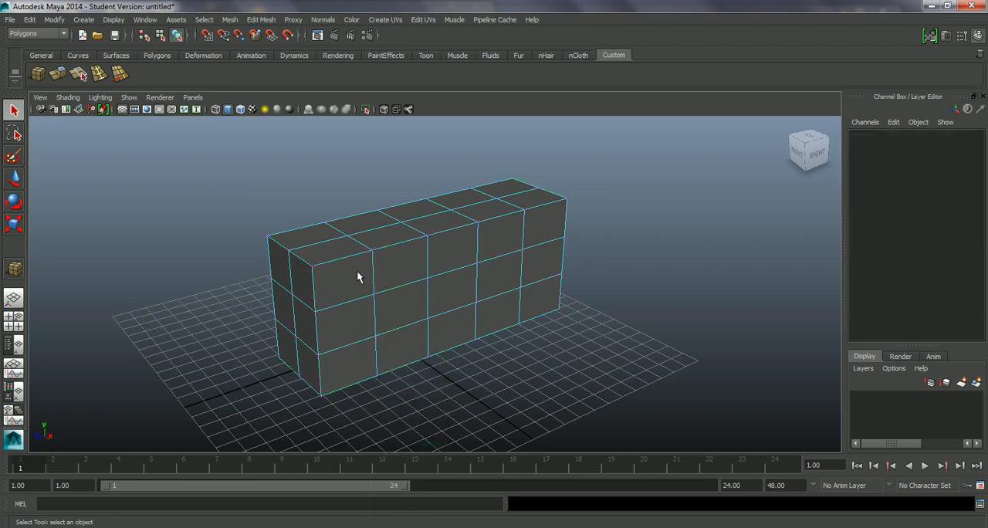
pyautogui.moveTo(358, 277); pyautogui.dragTo(451, 309)
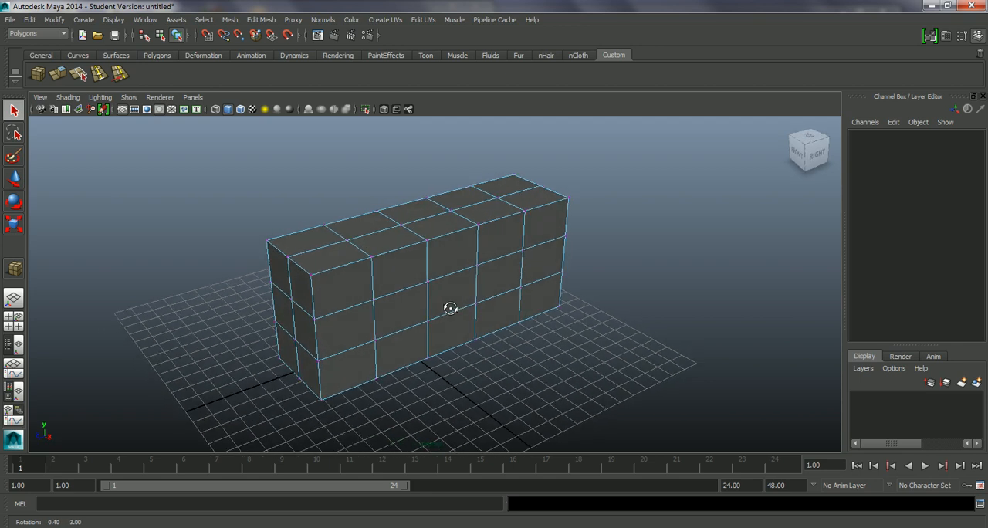
pyautogui.moveTo(450, 309); pyautogui.dragTo(464, 299)
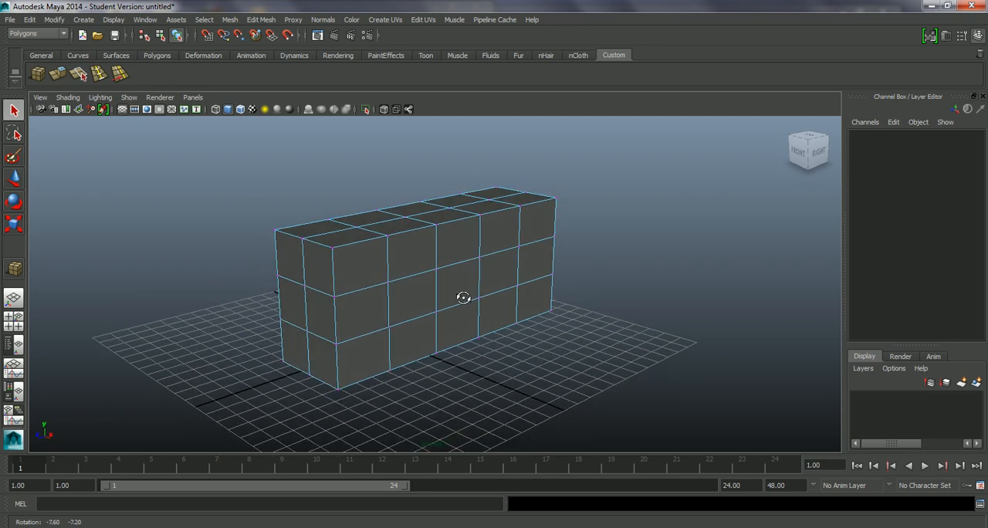
pyautogui.moveTo(464, 298); pyautogui.dragTo(459, 306)
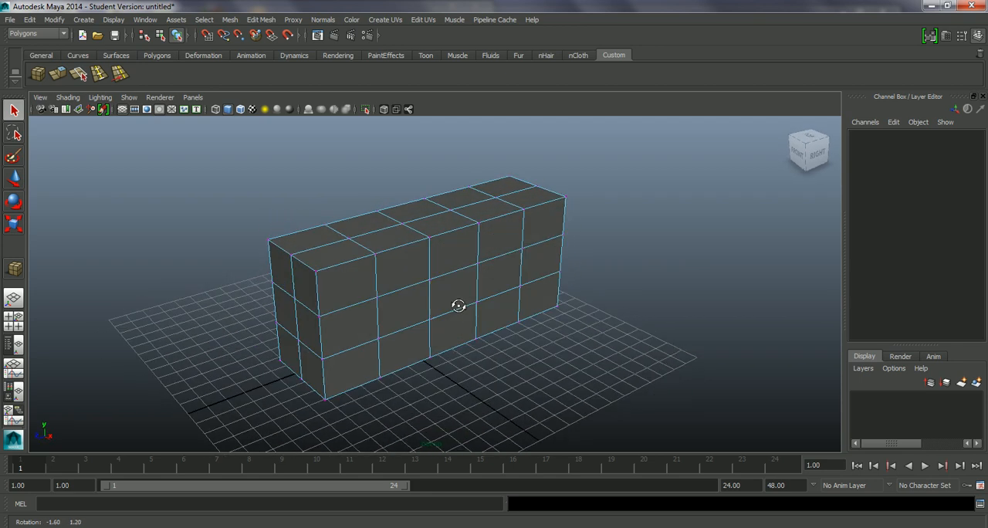
pyautogui.moveTo(458, 305); pyautogui.dragTo(454, 294)
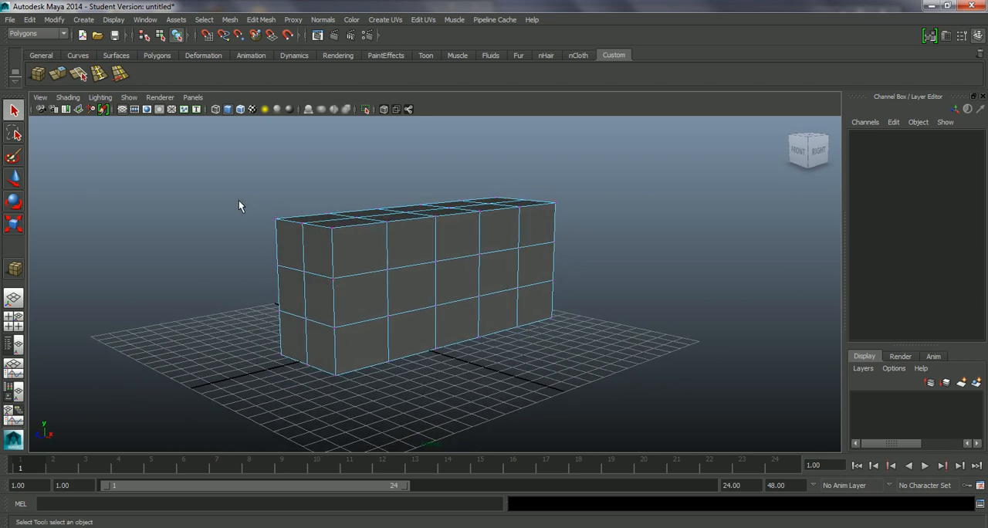
pyautogui.click(335, 376)
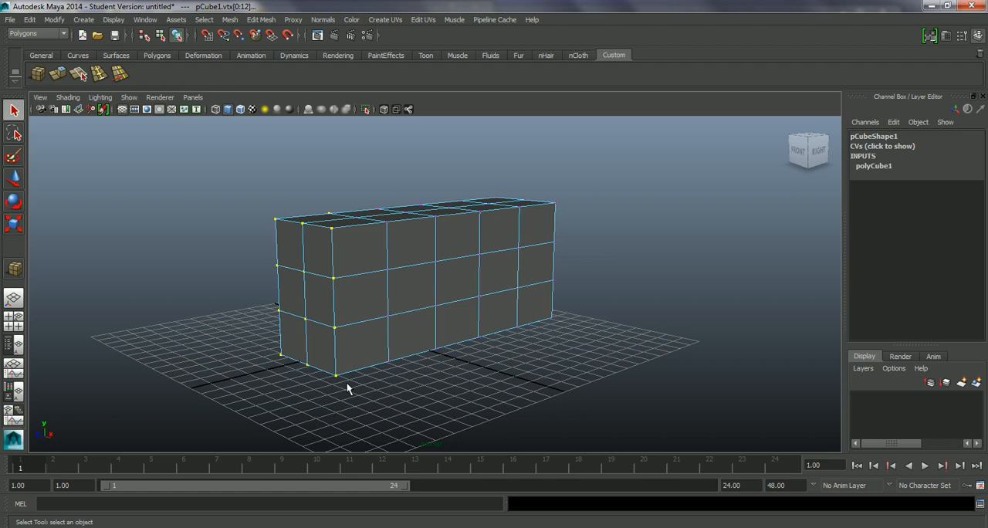
pyautogui.moveTo(335, 207)
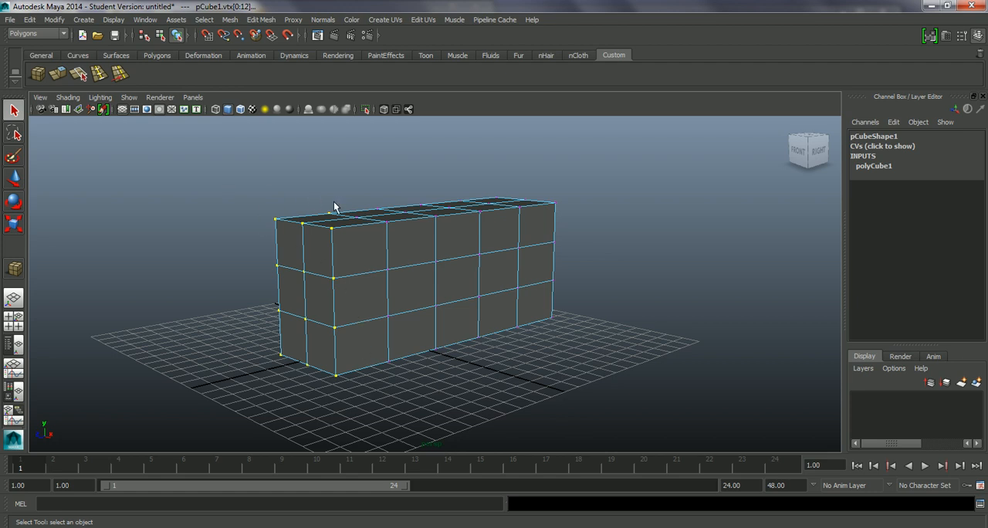
pyautogui.moveTo(335, 208); pyautogui.dragTo(406, 323)
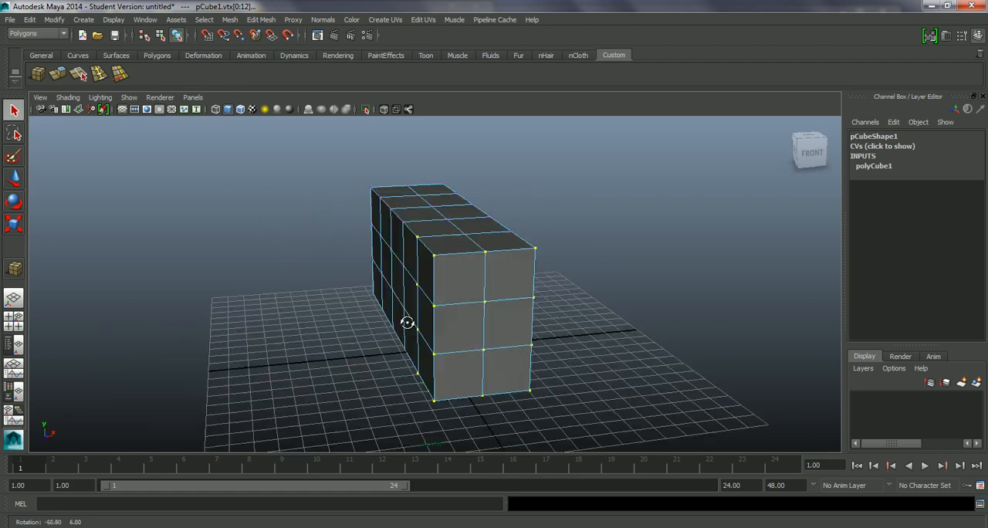
pyautogui.moveTo(407, 322); pyautogui.dragTo(310, 322)
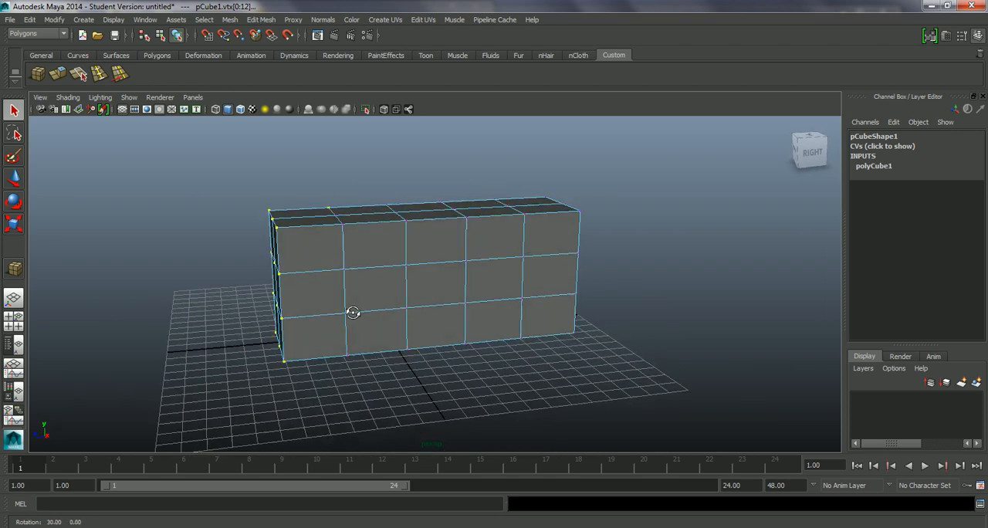
pyautogui.moveTo(353, 313); pyautogui.dragTo(361, 308)
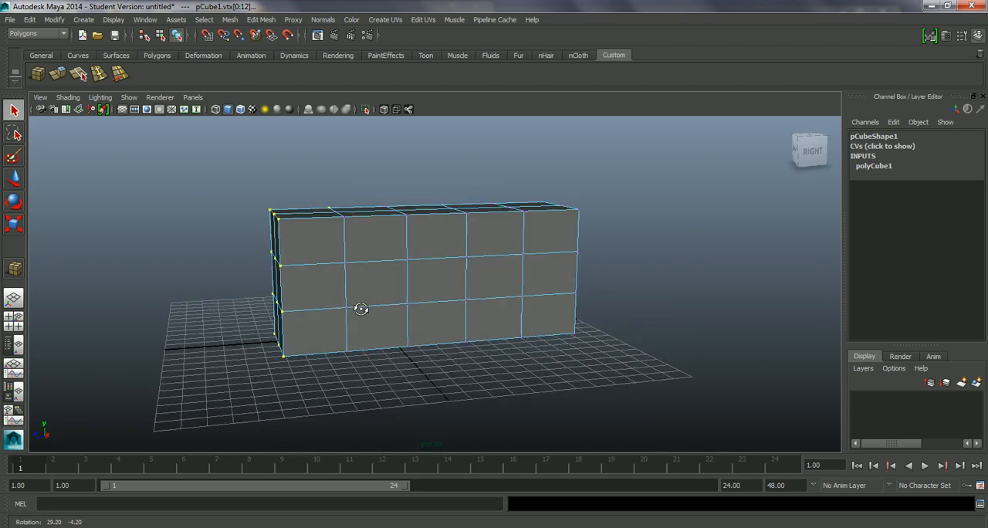
pyautogui.moveTo(361, 309); pyautogui.dragTo(349, 305)
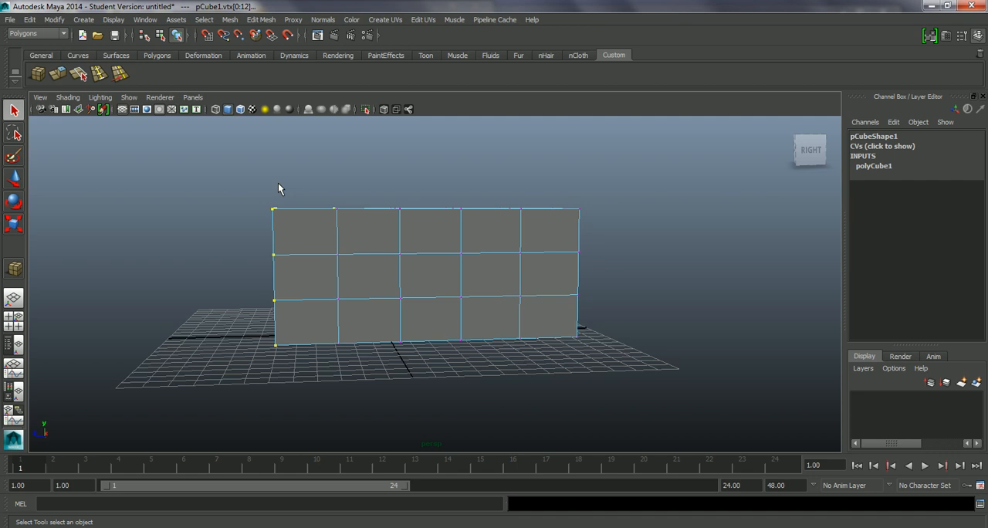
pyautogui.moveTo(293, 176)
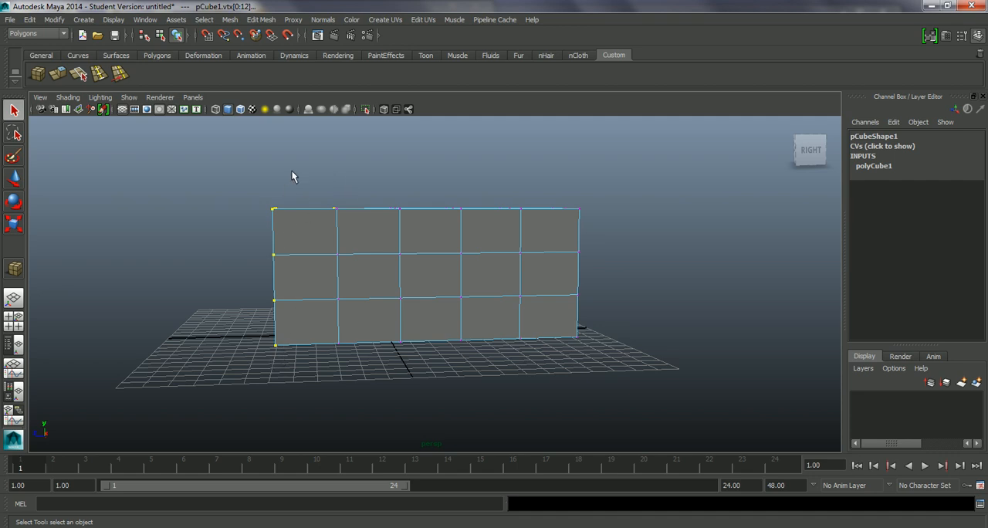
pyautogui.moveTo(334, 200)
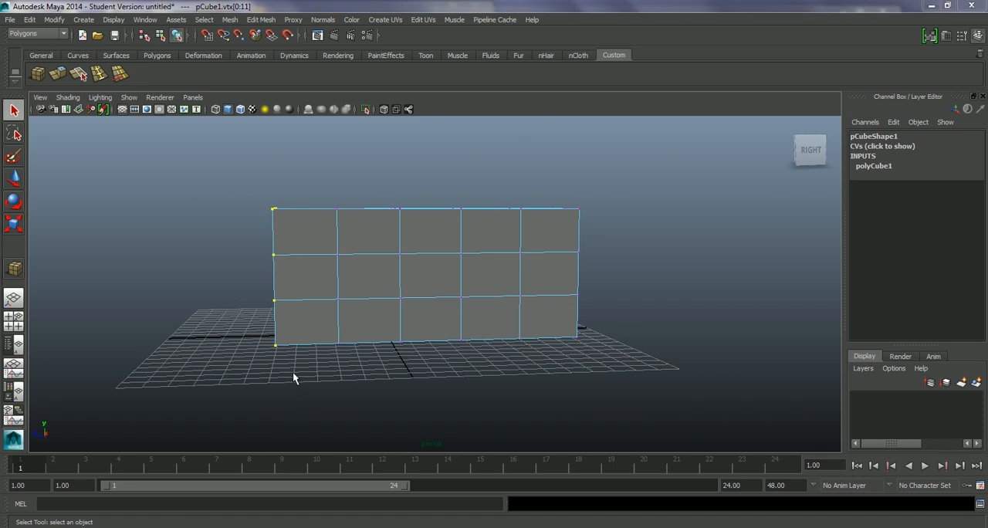
pyautogui.moveTo(293, 378); pyautogui.dragTo(349, 377)
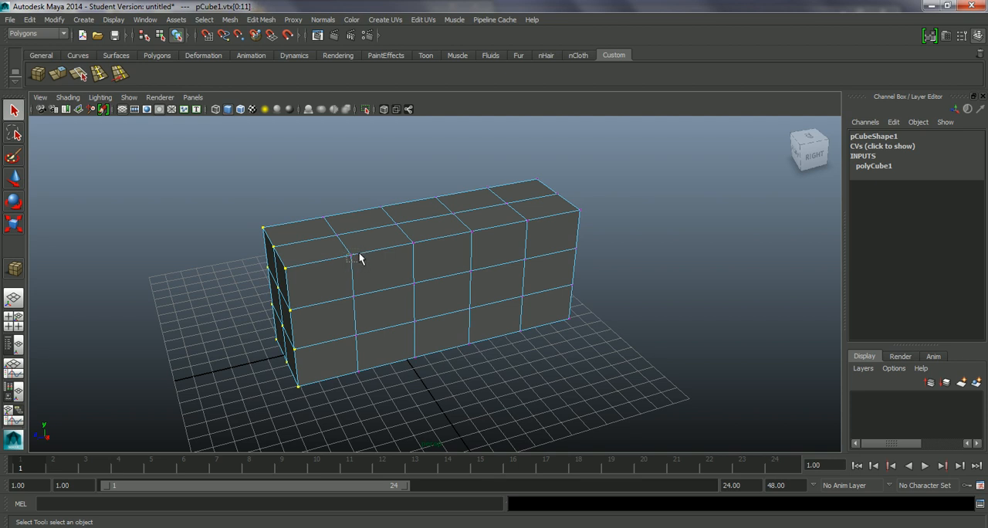
pyautogui.moveTo(378, 286)
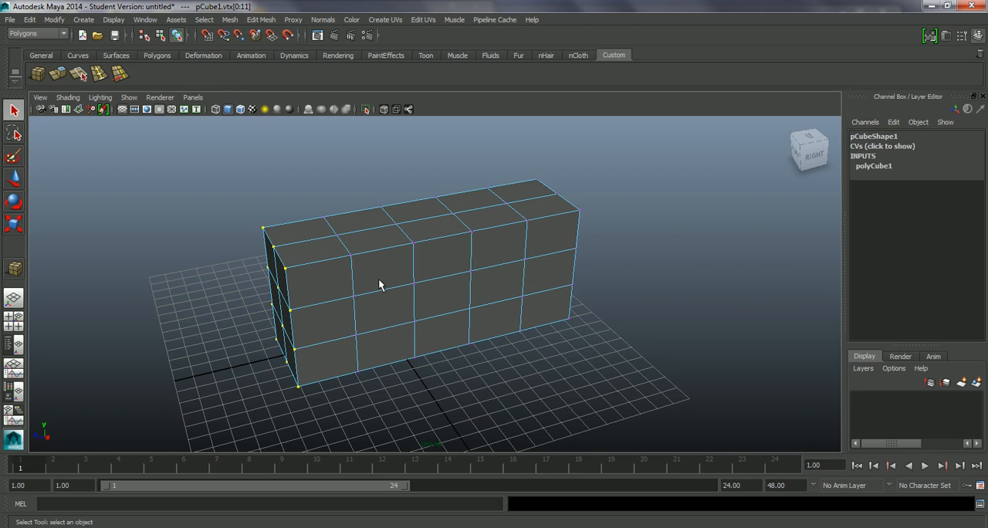
pyautogui.moveTo(378, 286); pyautogui.dragTo(467, 290)
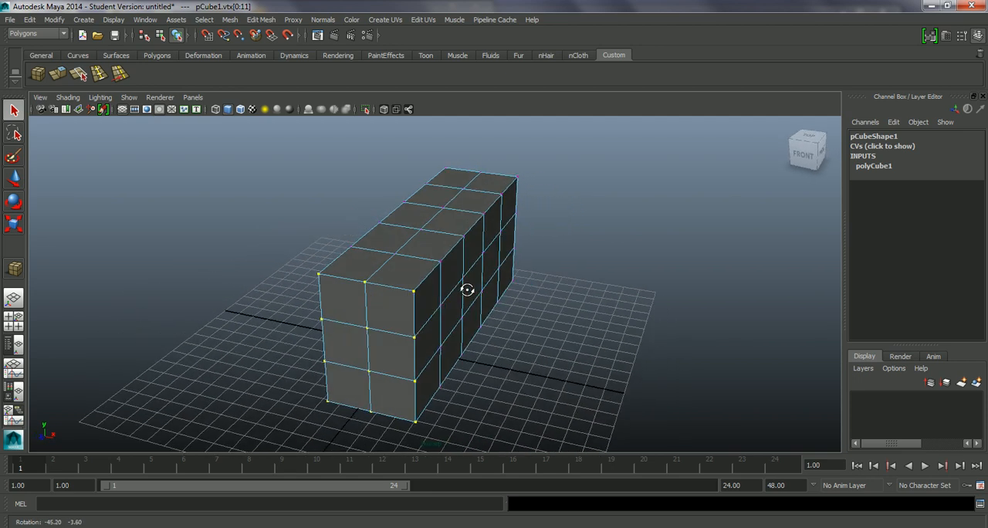
pyautogui.moveTo(467, 290); pyautogui.dragTo(413, 289)
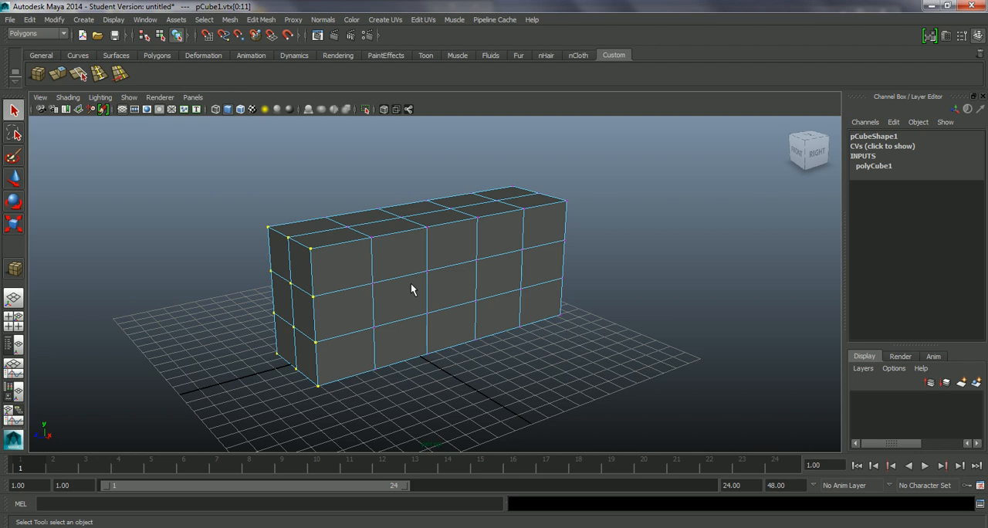
pyautogui.moveTo(136, 314)
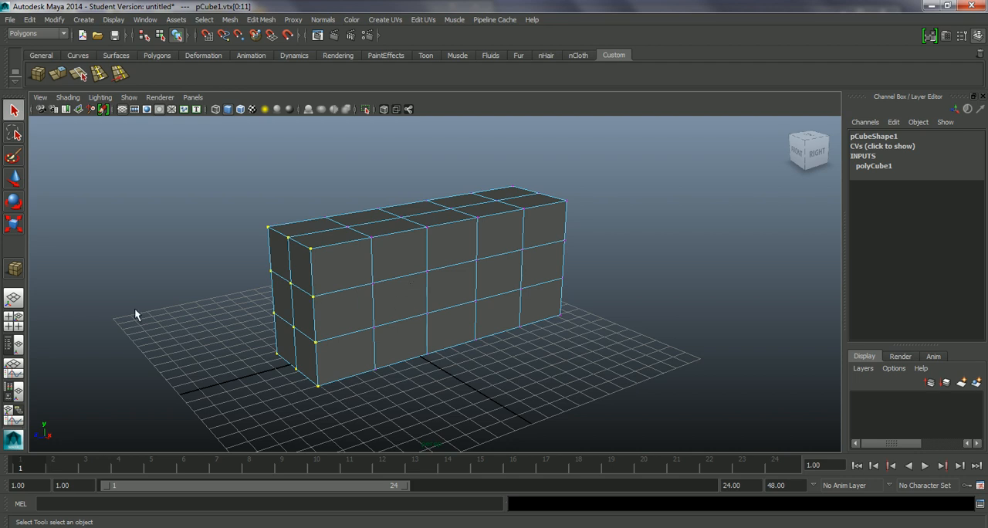
# - Switch to the four-view layout showing top, front, side and perspective views
pyautogui.click(13, 320)
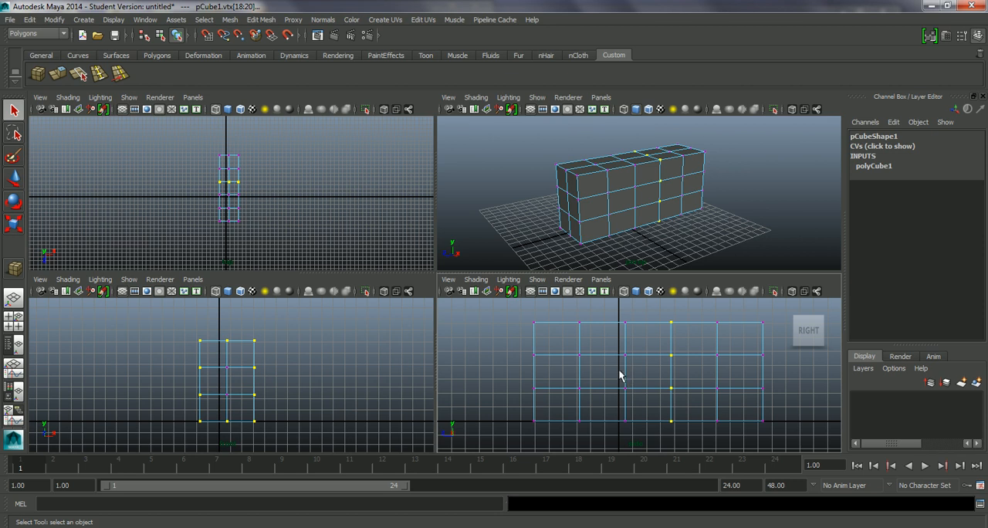
pyautogui.moveTo(667, 388)
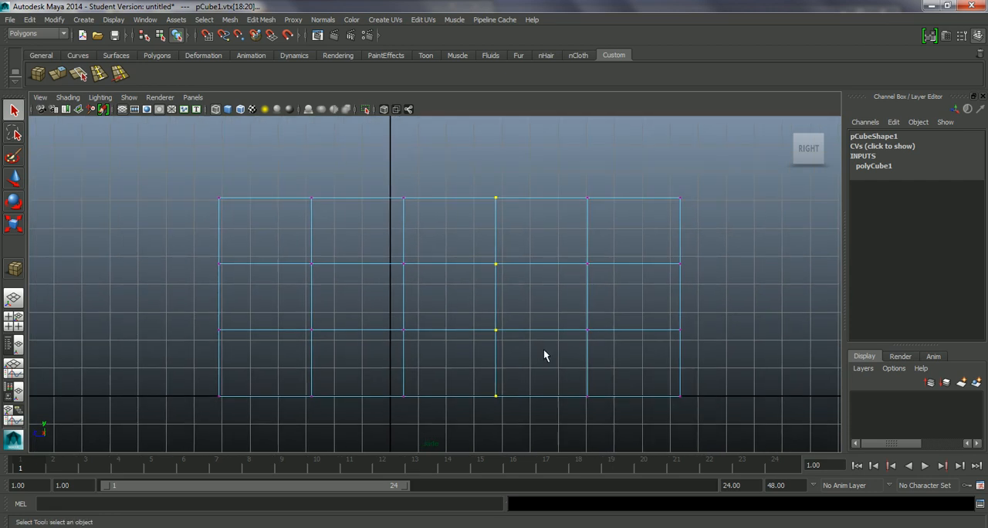
pyautogui.moveTo(330, 291)
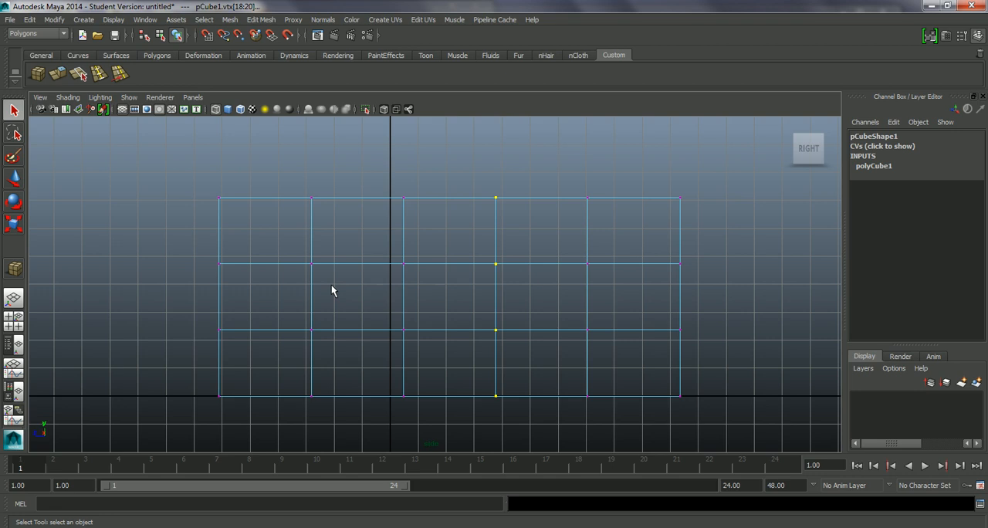
pyautogui.moveTo(183, 172)
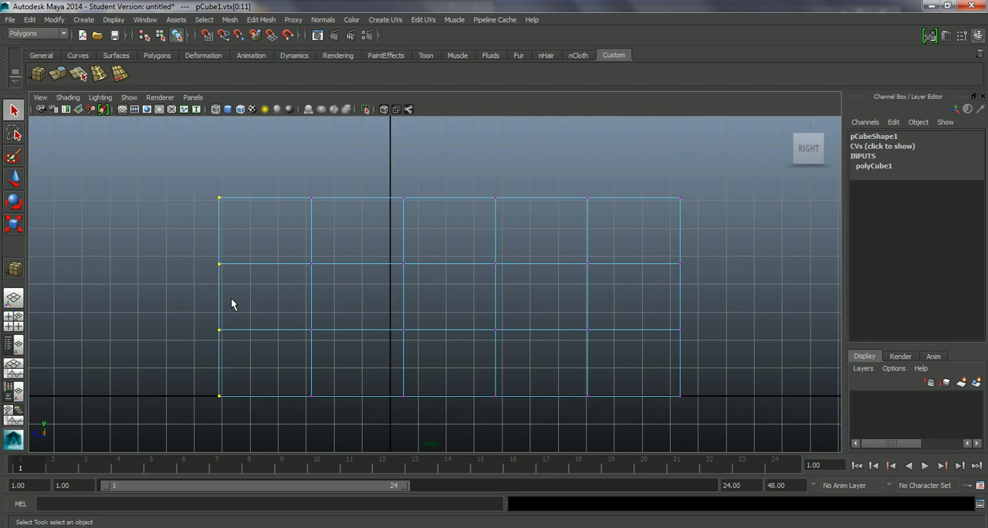
# - Scale the end vertex columns in the Right view to taper the body profile
pyautogui.click(13, 225)
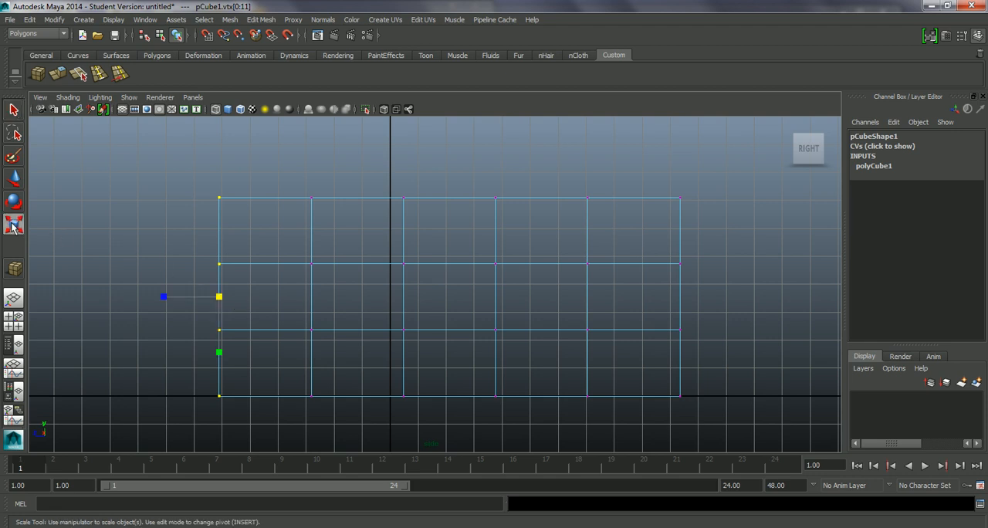
pyautogui.moveTo(204, 355)
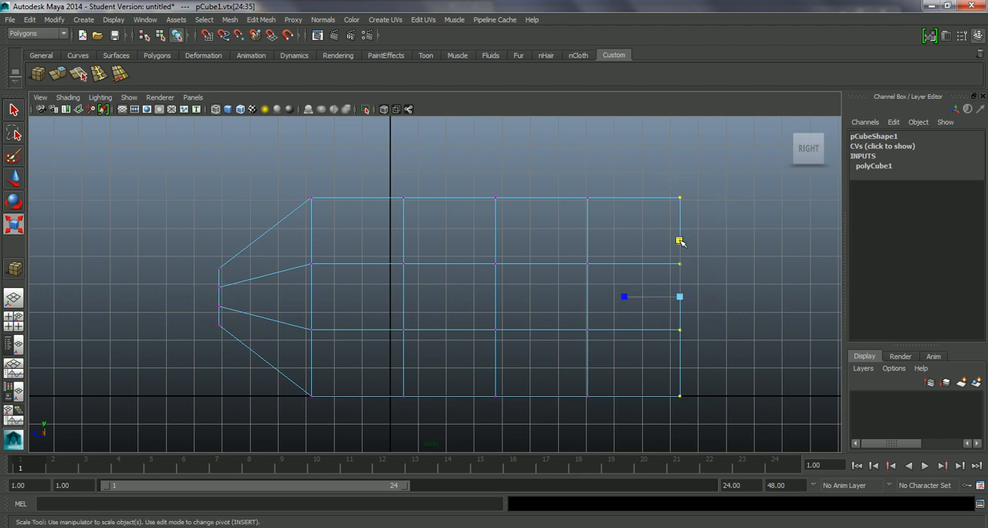
pyautogui.moveTo(679, 241); pyautogui.dragTo(679, 271)
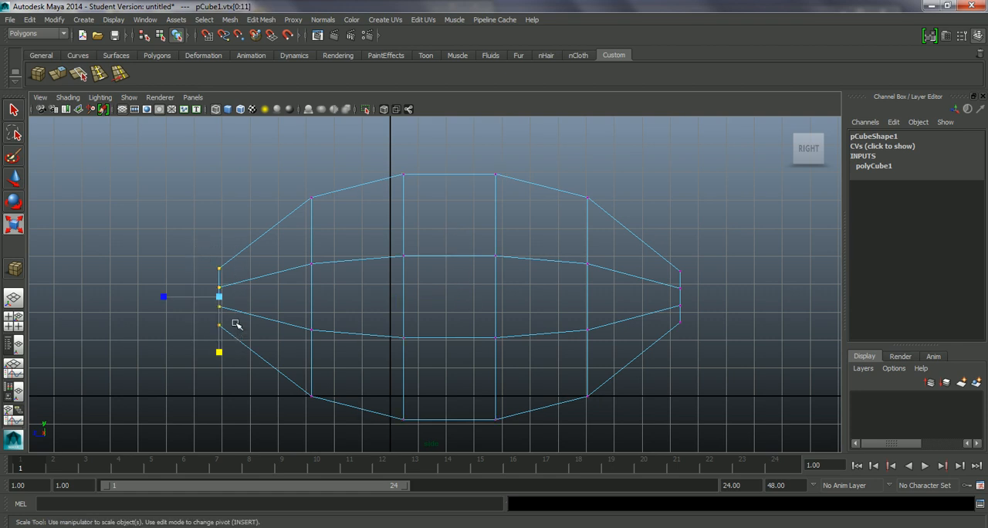
pyautogui.moveTo(68, 219)
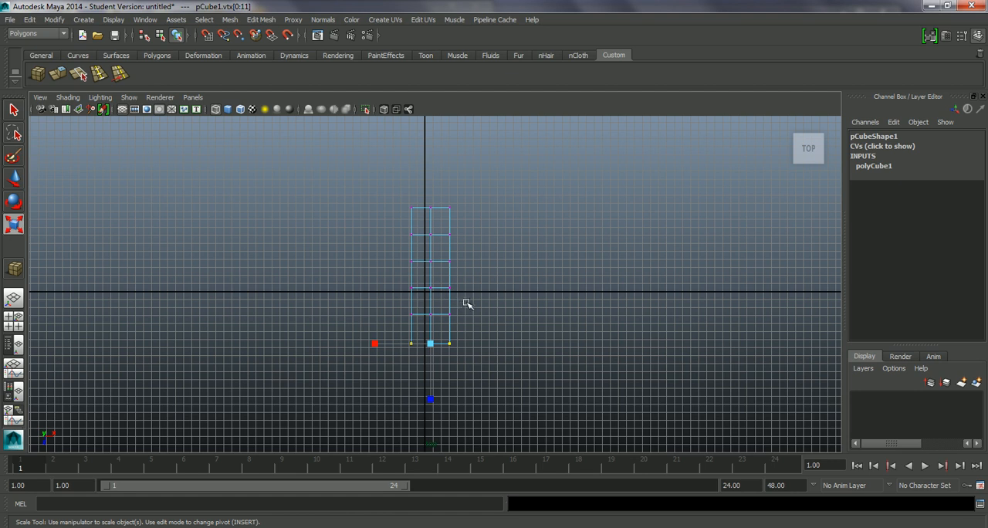
# - In the Top view, scale vertex rows to narrow both ends and round the middle
pyautogui.moveTo(467, 303); pyautogui.dragTo(493, 302)
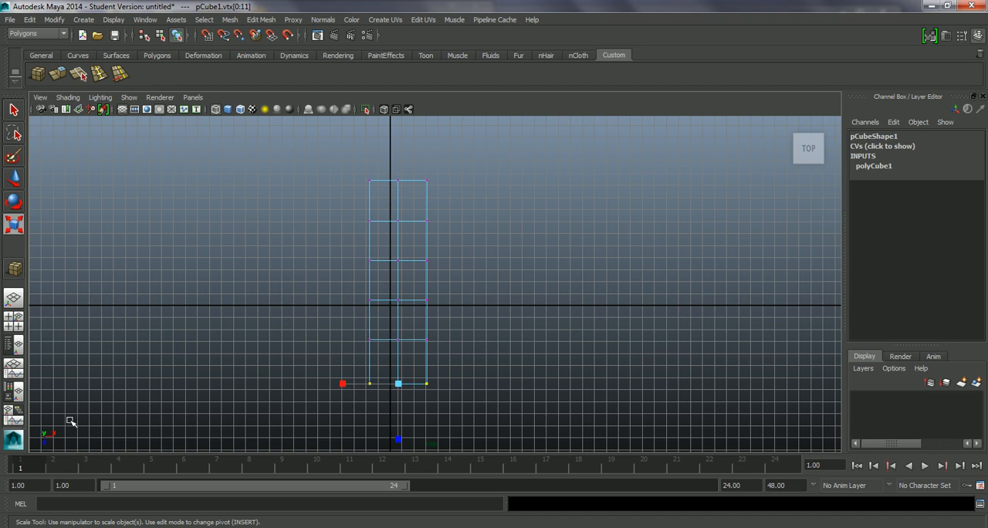
pyautogui.moveTo(342, 383)
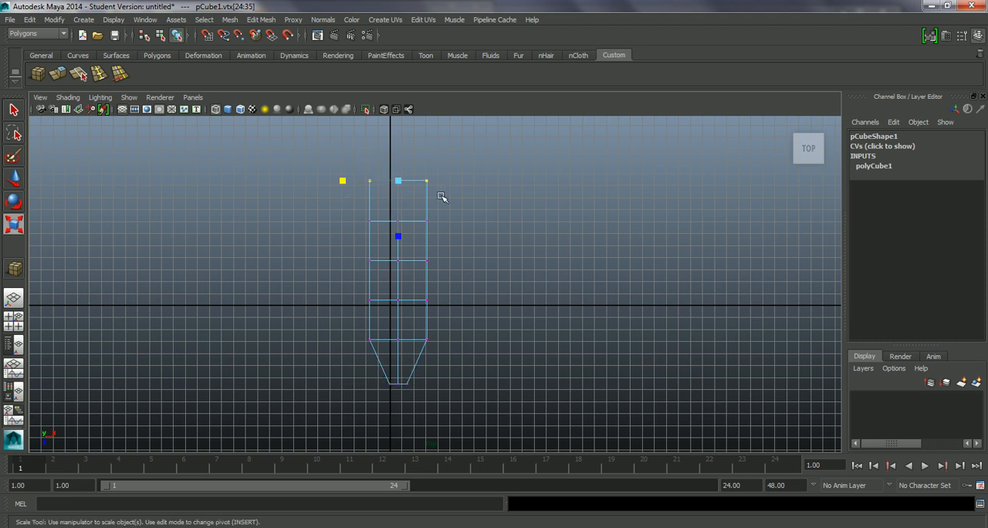
pyautogui.moveTo(427, 181); pyautogui.dragTo(385, 176)
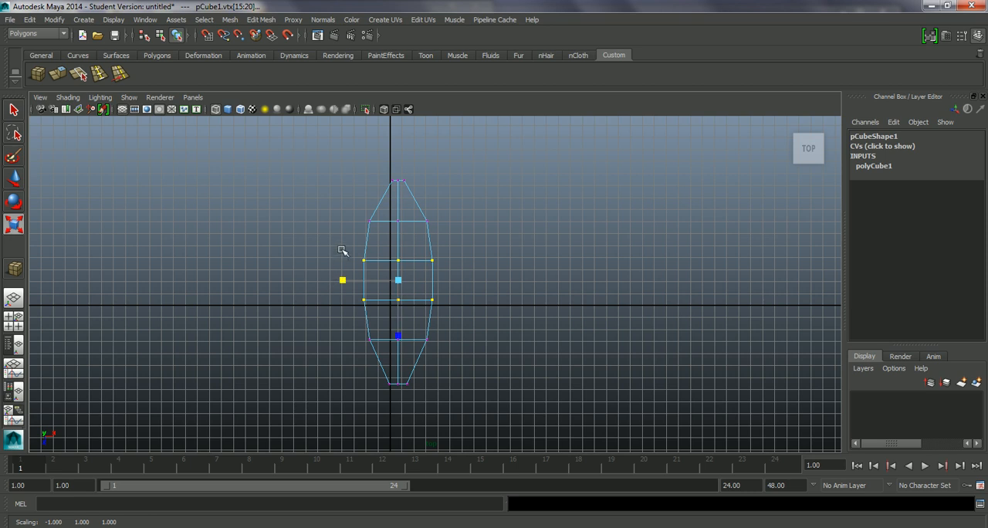
pyautogui.moveTo(398, 280); pyautogui.dragTo(396, 222)
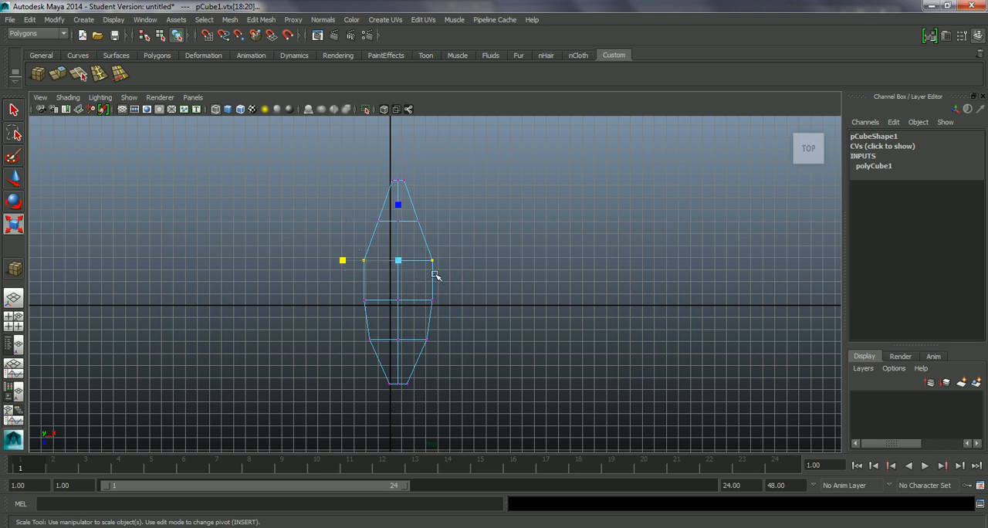
pyautogui.moveTo(431, 261); pyautogui.dragTo(351, 260)
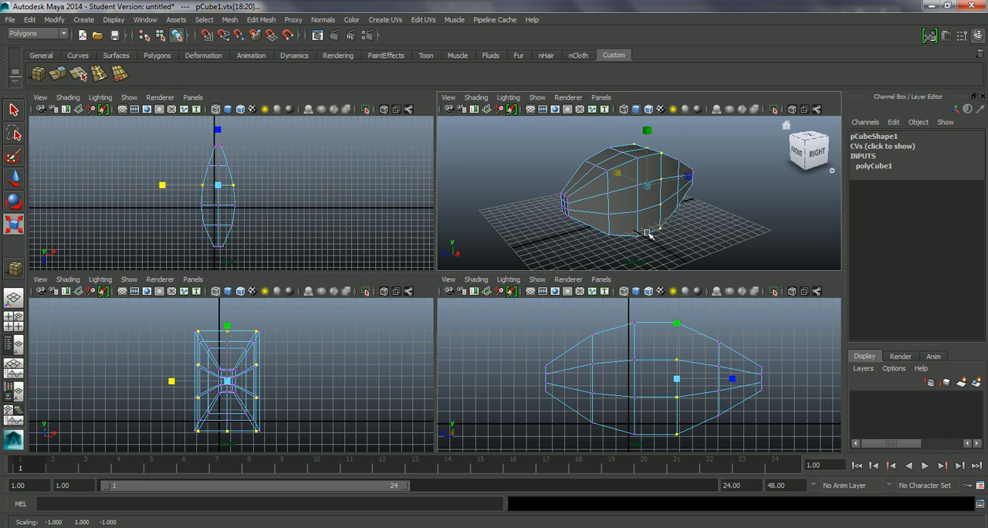
# - In the maximized perspective view, scale the end vertices down into a narrow nose tip
pyautogui.press('space')
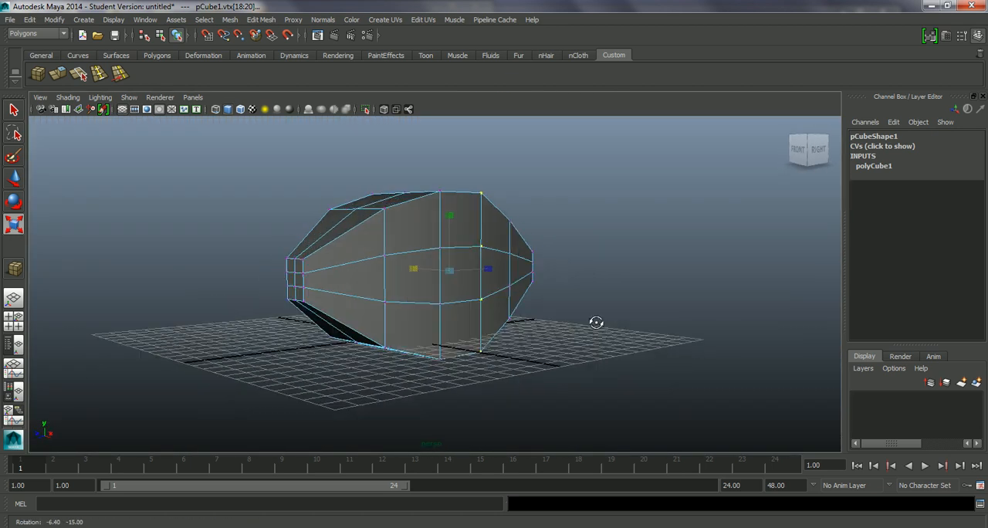
pyautogui.moveTo(596, 322); pyautogui.dragTo(573, 324)
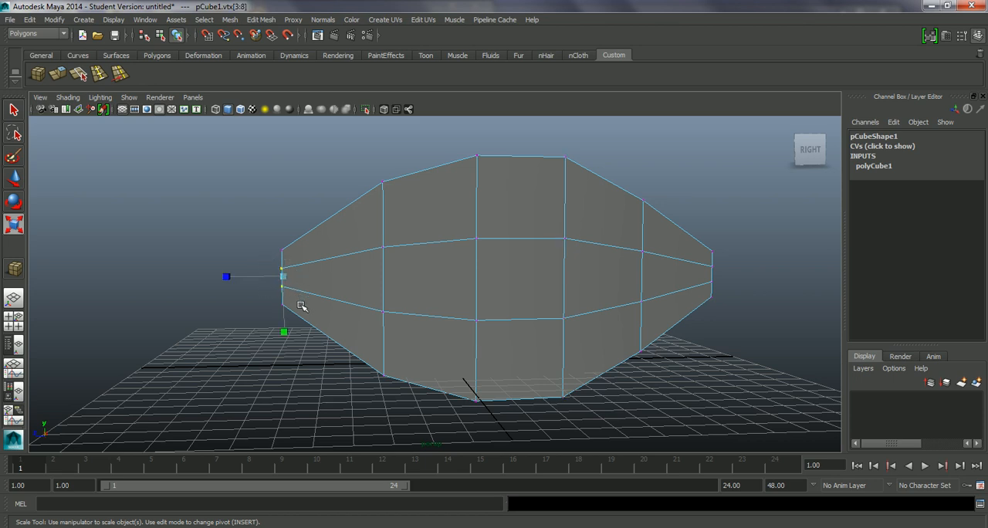
pyautogui.moveTo(301, 306); pyautogui.dragTo(383, 314)
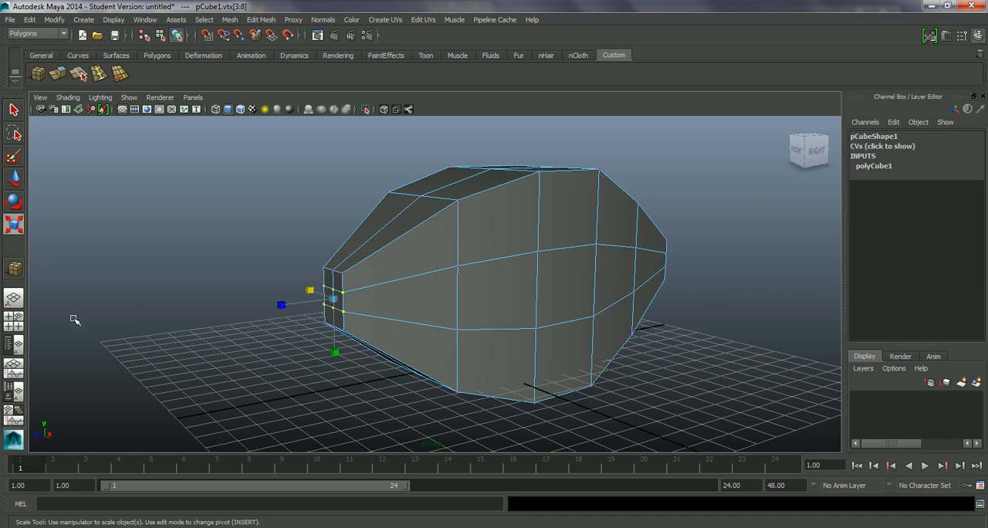
pyautogui.moveTo(125, 295)
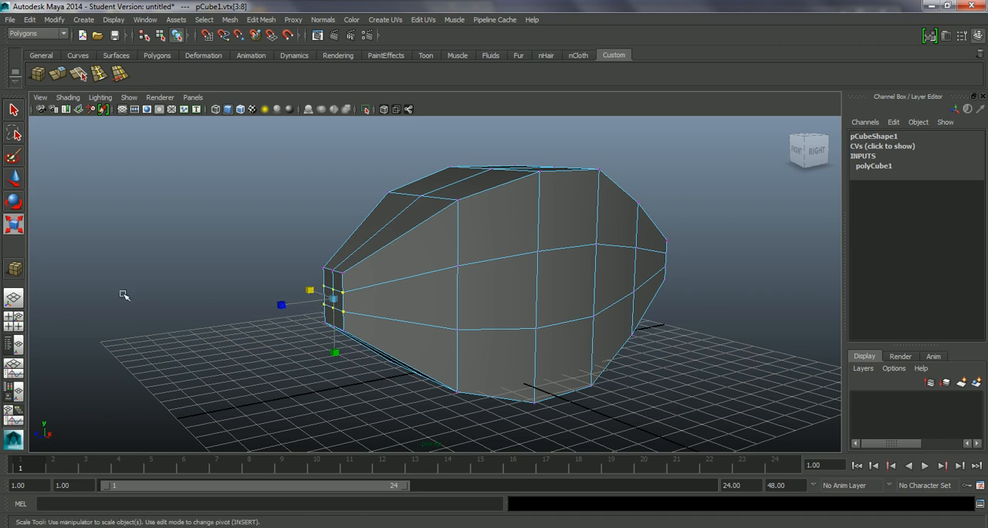
pyautogui.moveTo(125, 296); pyautogui.dragTo(278, 353)
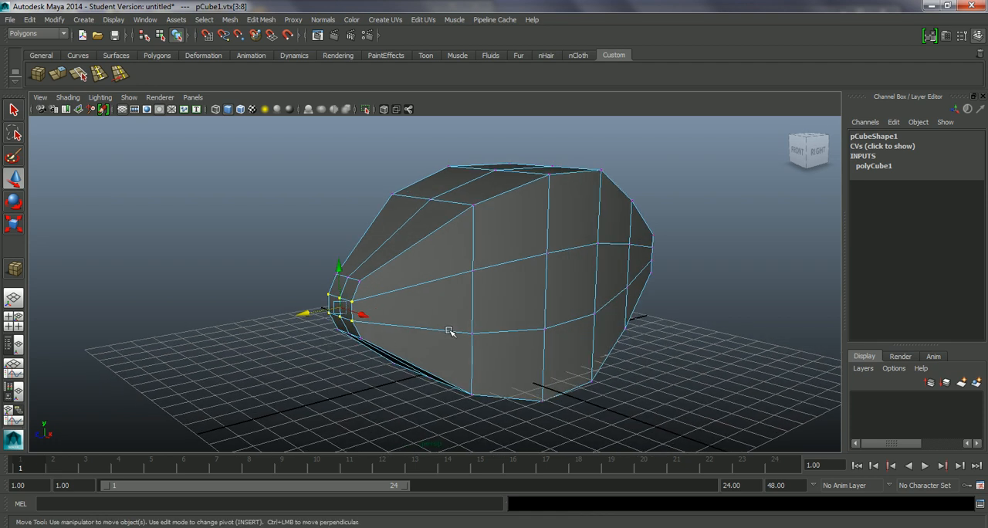
pyautogui.click(552, 333)
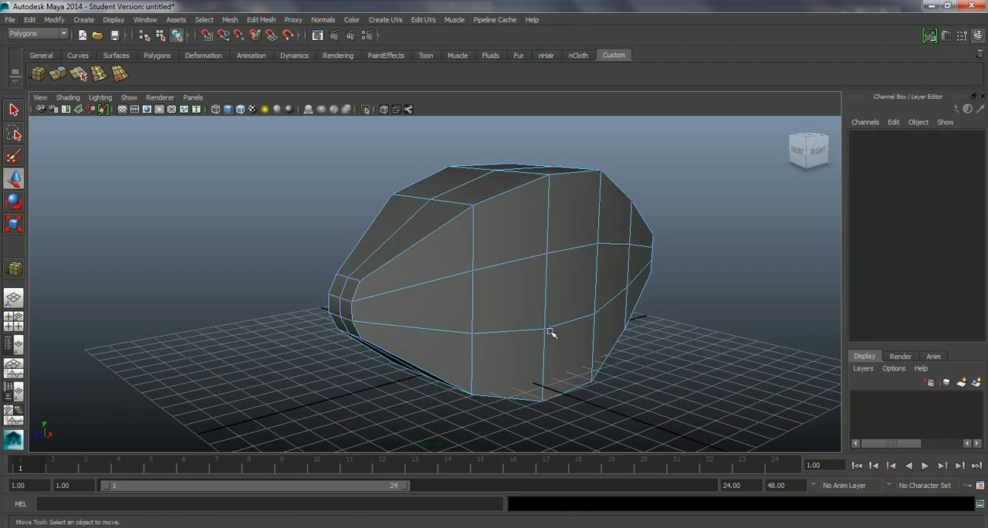
# - Preview the fish body as a smoothed surface and orbit around it from all sides
pyautogui.moveTo(552, 333); pyautogui.dragTo(457, 335)
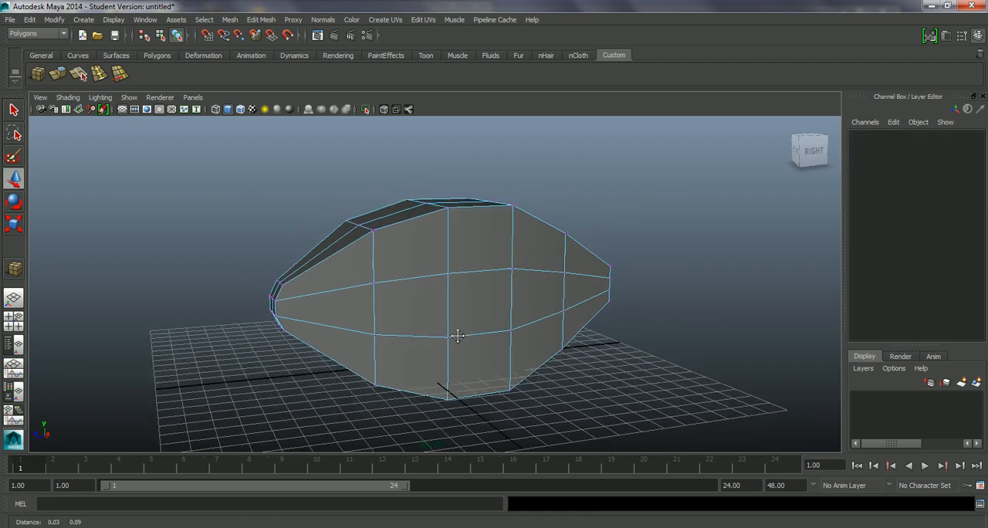
pyautogui.press('3')
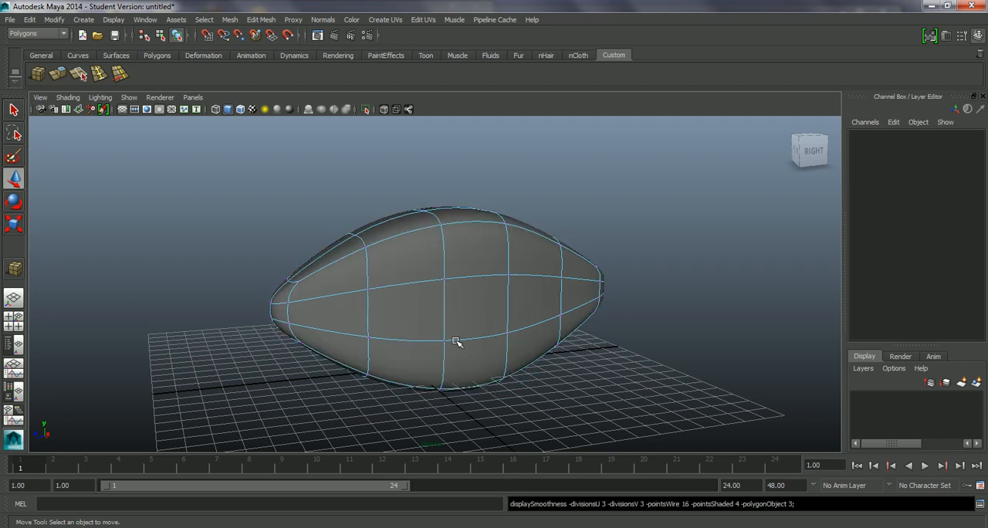
pyautogui.moveTo(458, 342); pyautogui.dragTo(550, 335)
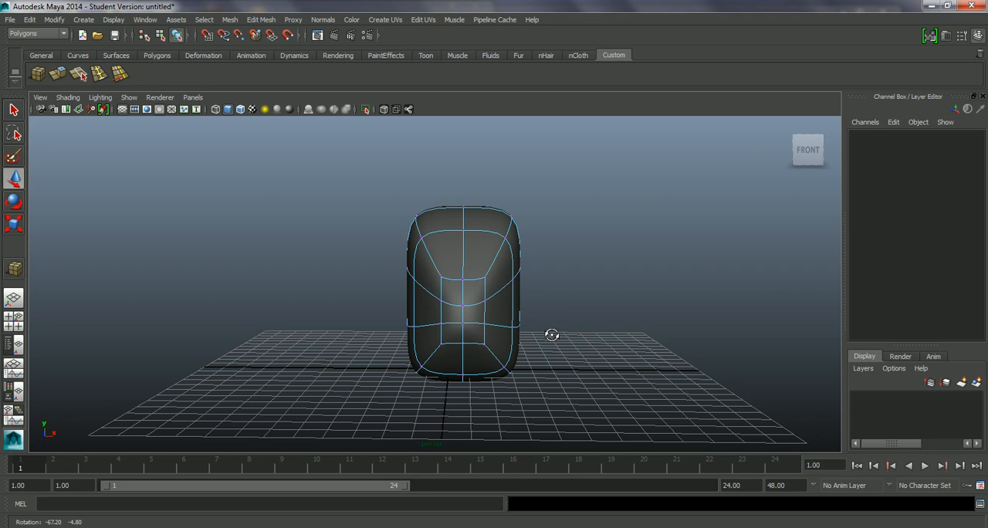
pyautogui.moveTo(552, 335); pyautogui.dragTo(494, 323)
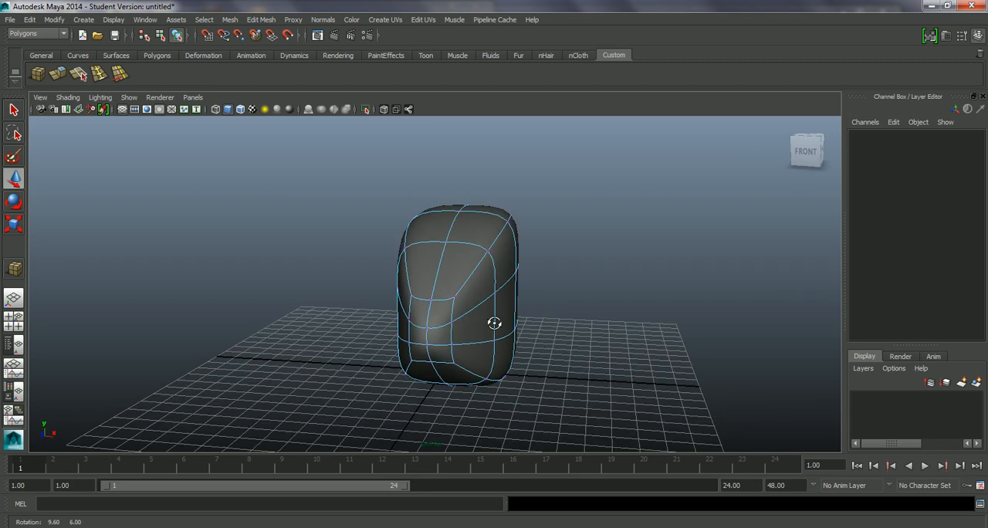
pyautogui.moveTo(494, 322); pyautogui.dragTo(475, 220)
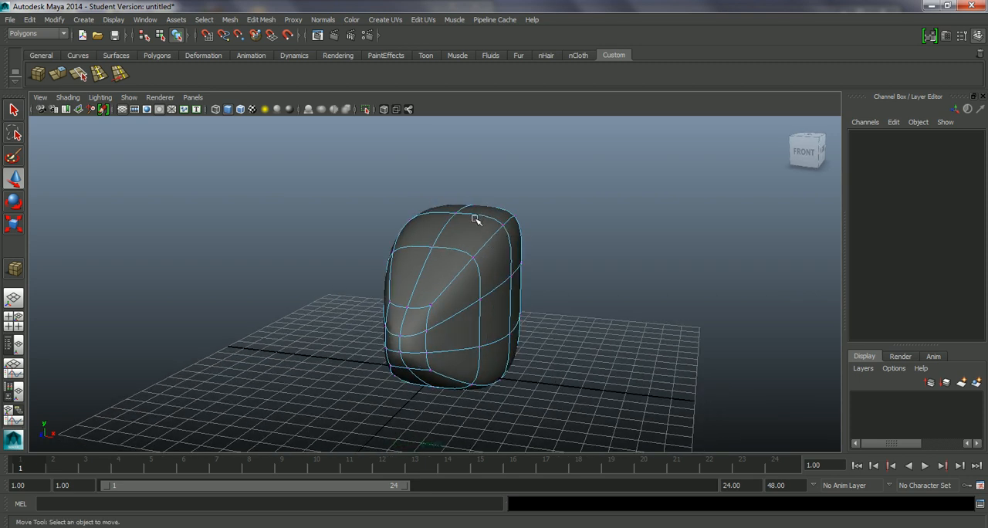
pyautogui.moveTo(474, 221); pyautogui.dragTo(521, 279)
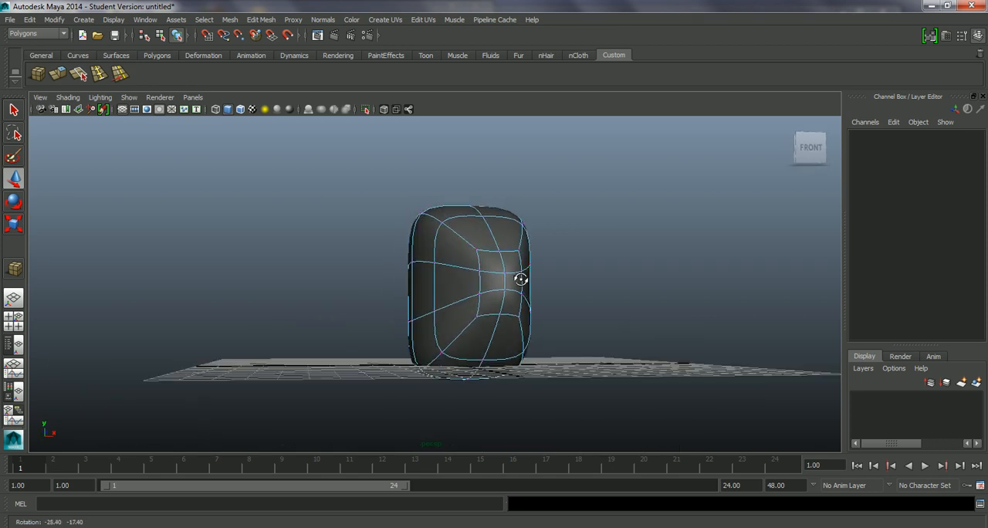
pyautogui.moveTo(521, 280); pyautogui.dragTo(446, 297)
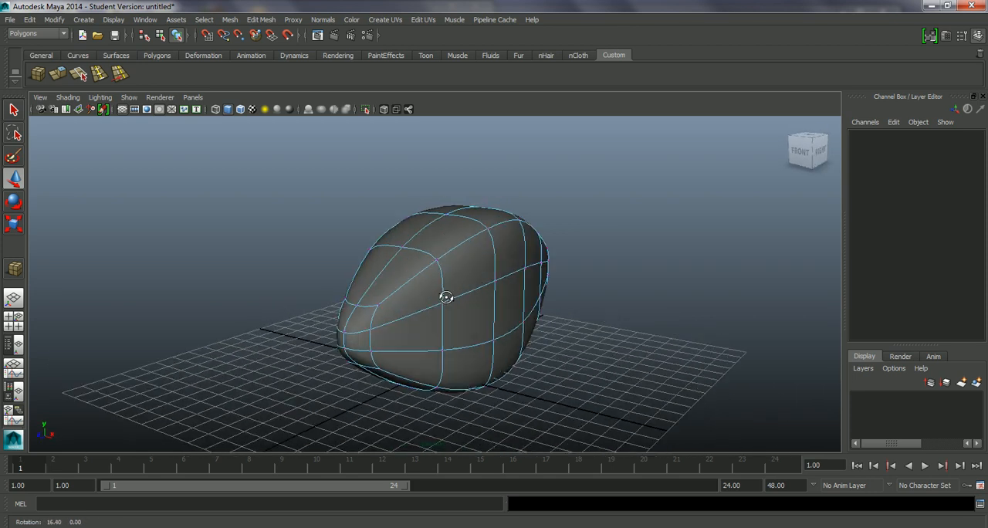
pyautogui.moveTo(447, 297); pyautogui.dragTo(365, 297)
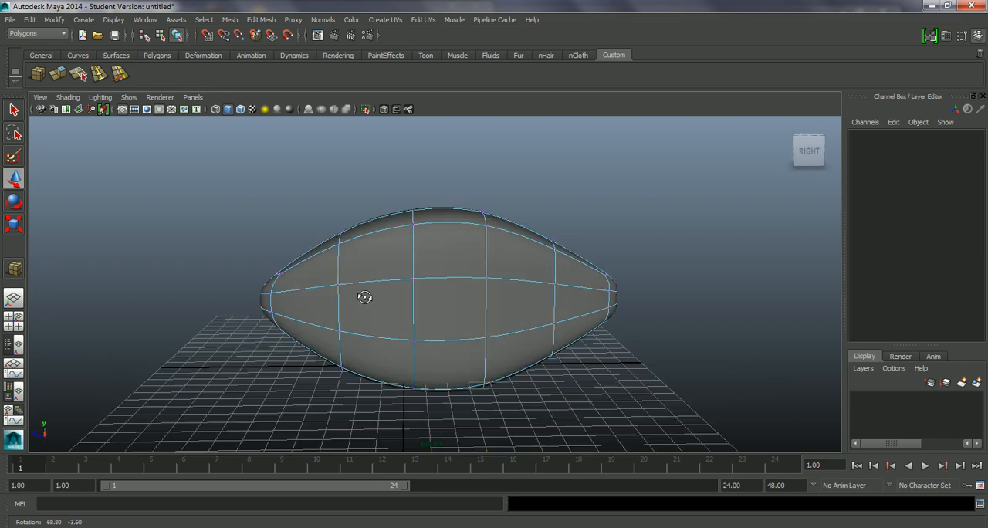
pyautogui.moveTo(364, 298); pyautogui.dragTo(440, 294)
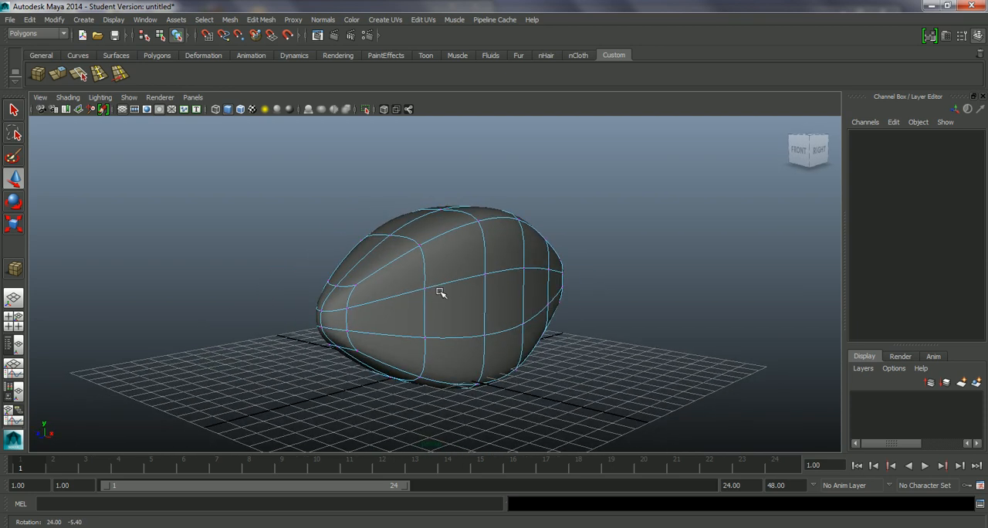
pyautogui.moveTo(440, 294); pyautogui.dragTo(485, 301)
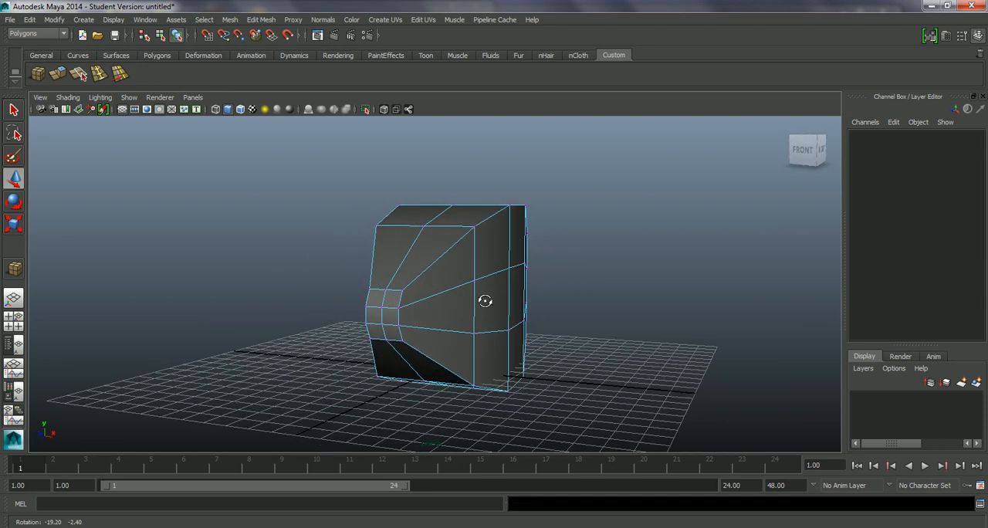
pyautogui.moveTo(485, 301); pyautogui.dragTo(324, 312)
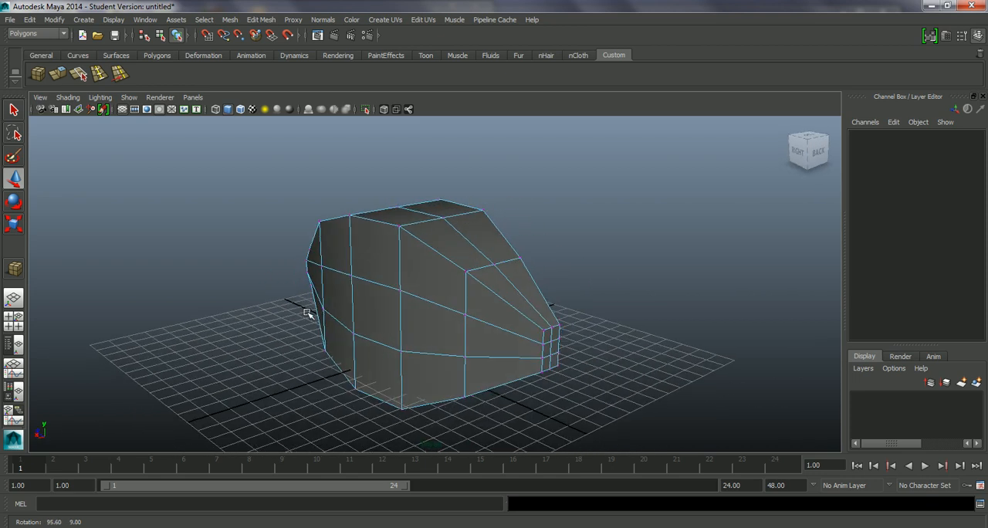
# - Select the lengthwise edge loop over the fish body's top and check it from several angles
pyautogui.moveTo(308, 313); pyautogui.dragTo(519, 310)
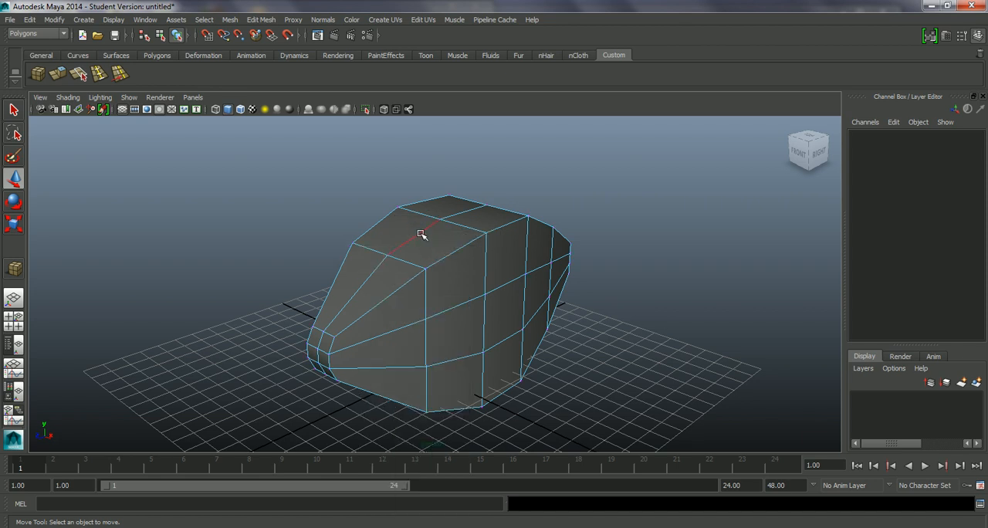
pyautogui.click(421, 234)
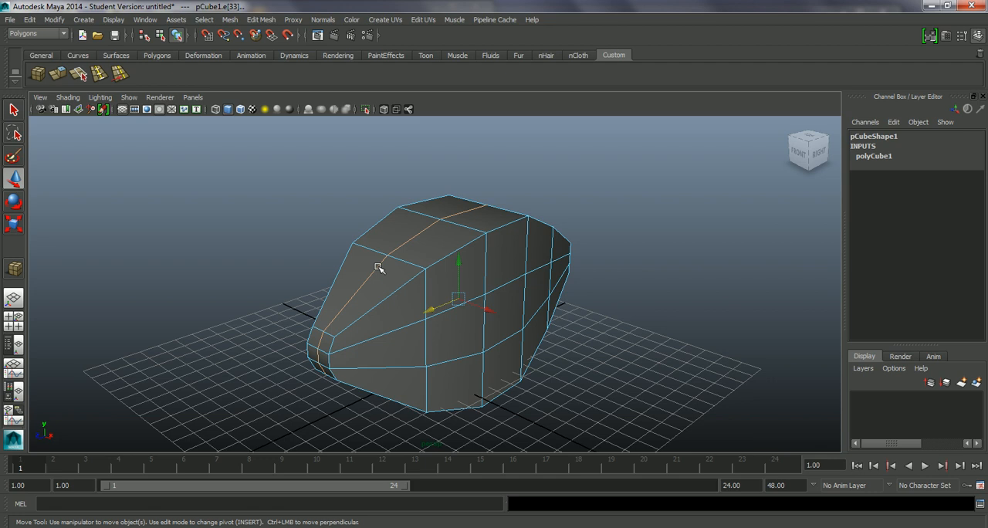
pyautogui.moveTo(378, 268); pyautogui.dragTo(209, 278)
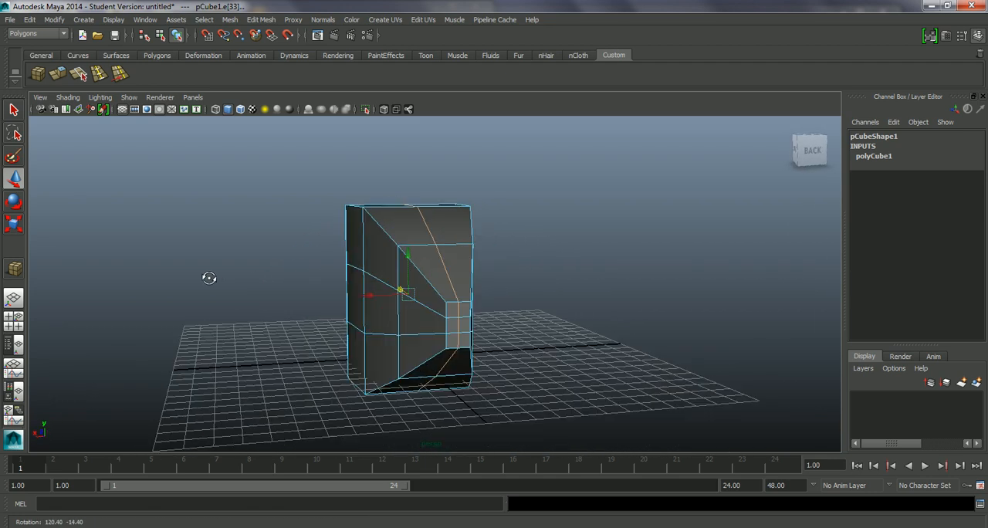
pyautogui.moveTo(209, 278); pyautogui.dragTo(450, 277)
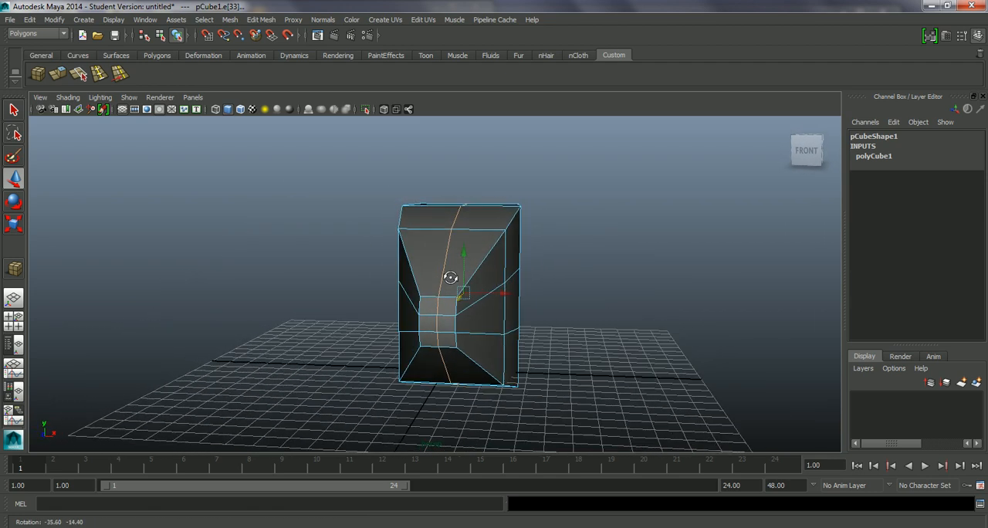
pyautogui.moveTo(451, 278); pyautogui.dragTo(403, 284)
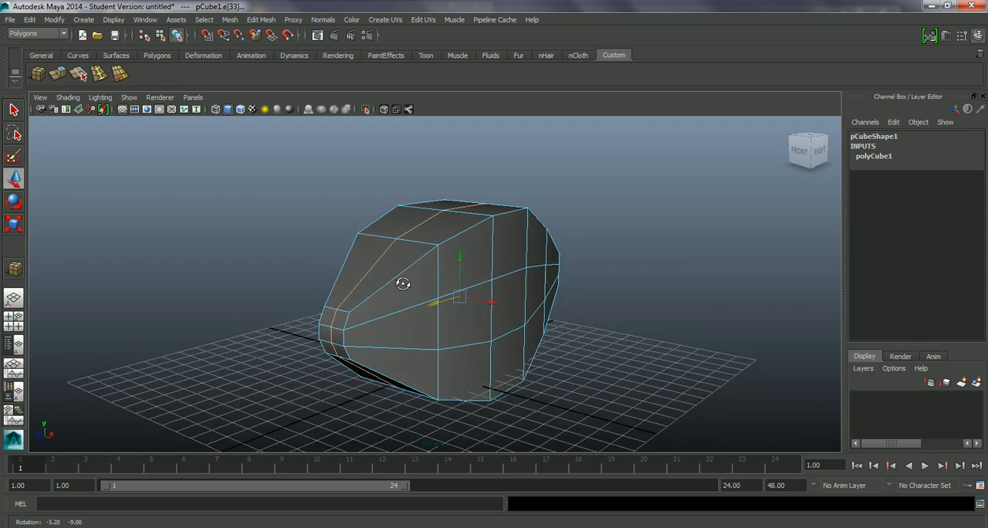
# - Scale the top edge loop outward for a fuller, rounder cross-section, then deselect
pyautogui.click(14, 225)
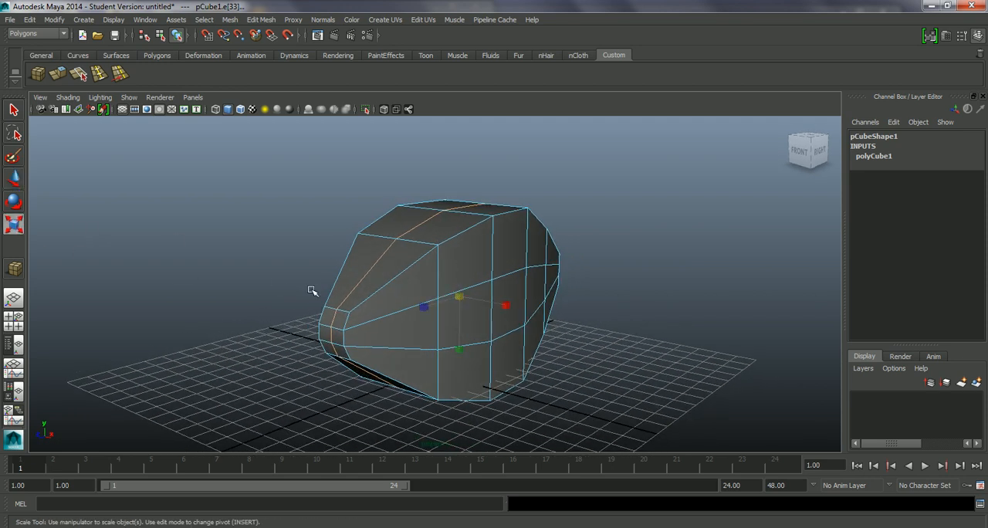
pyautogui.moveTo(313, 291); pyautogui.dragTo(430, 307)
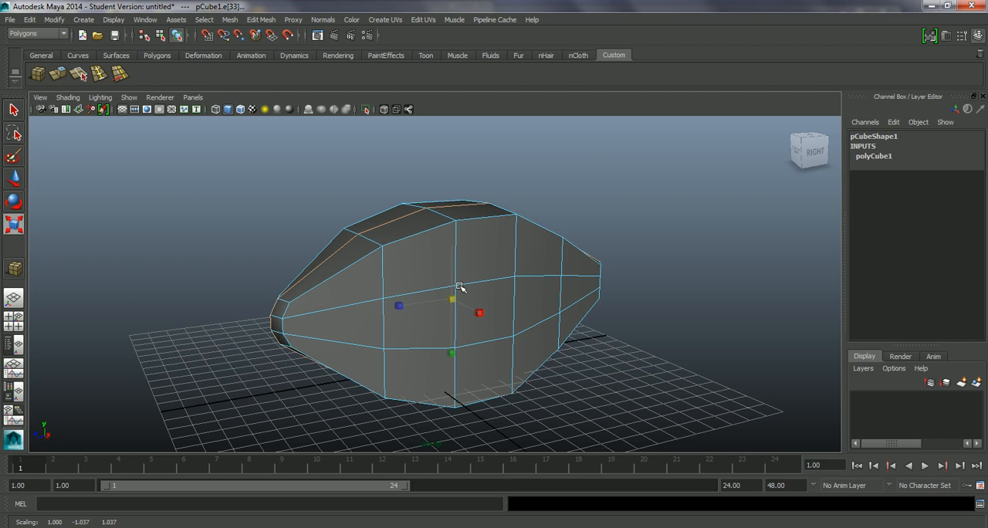
pyautogui.moveTo(459, 290); pyautogui.dragTo(492, 291)
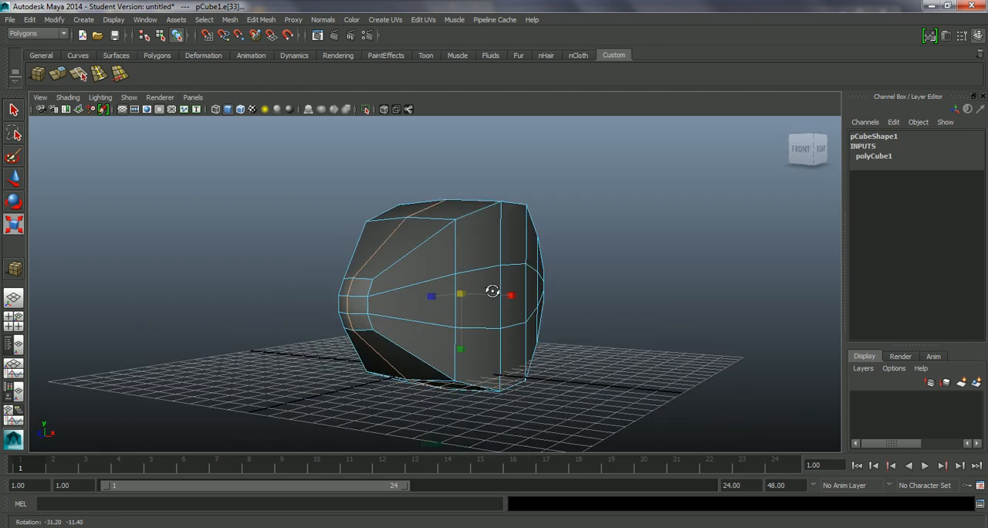
pyautogui.moveTo(493, 292); pyautogui.dragTo(336, 312)
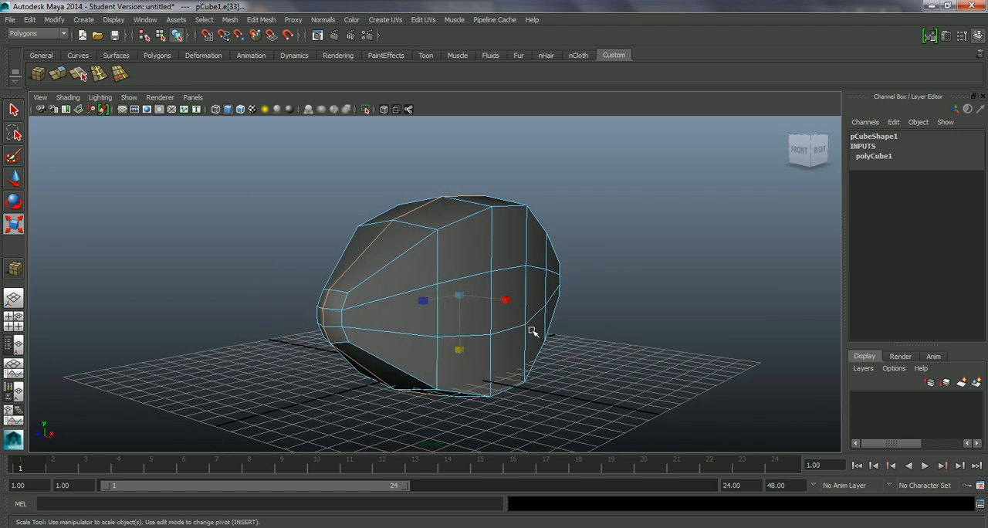
pyautogui.click(518, 359)
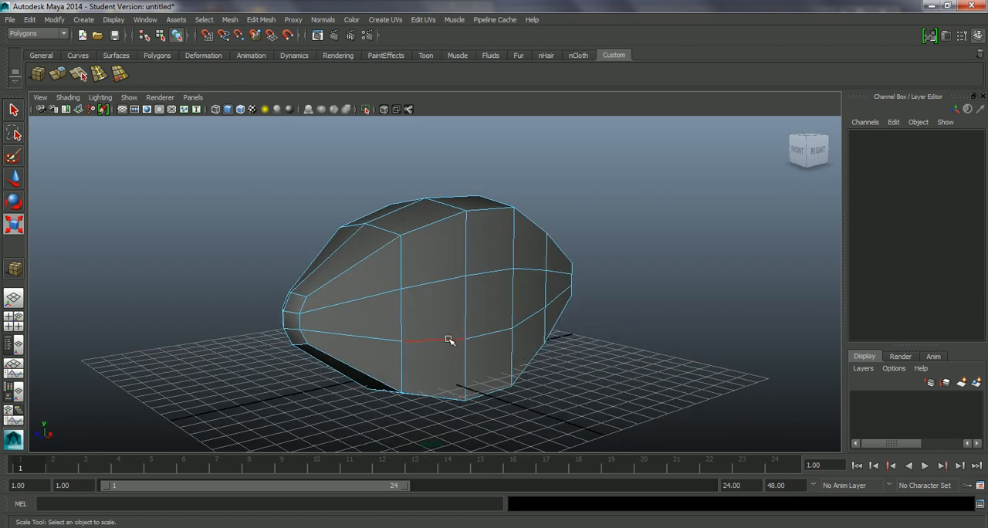
# - Select the edge loop around pCube1's middle and scale it to round the body
pyautogui.click(447, 340)
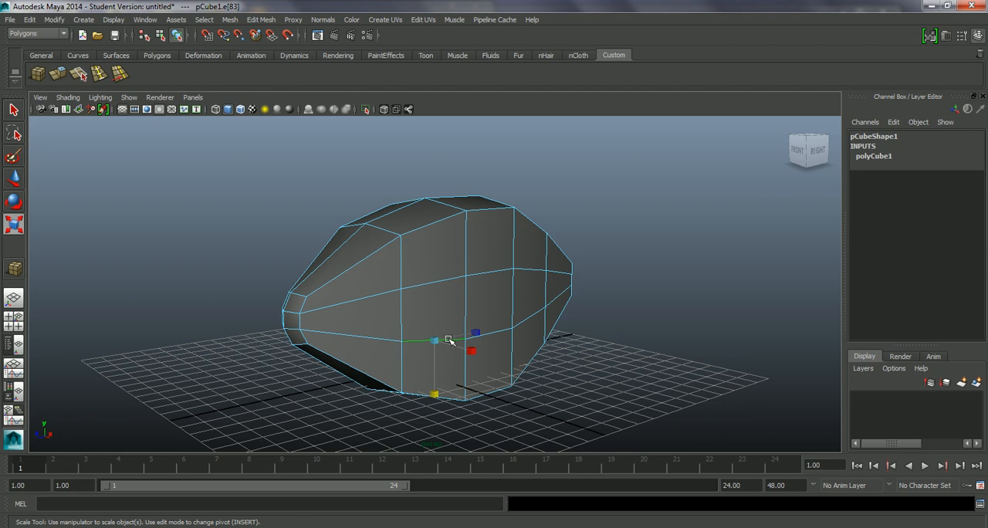
pyautogui.click(14, 110)
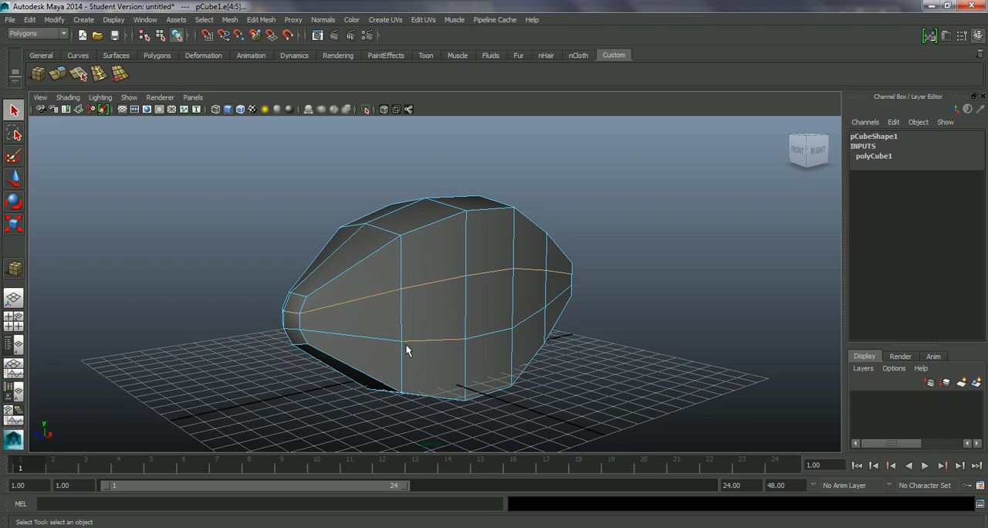
pyautogui.moveTo(407, 350); pyautogui.dragTo(556, 352)
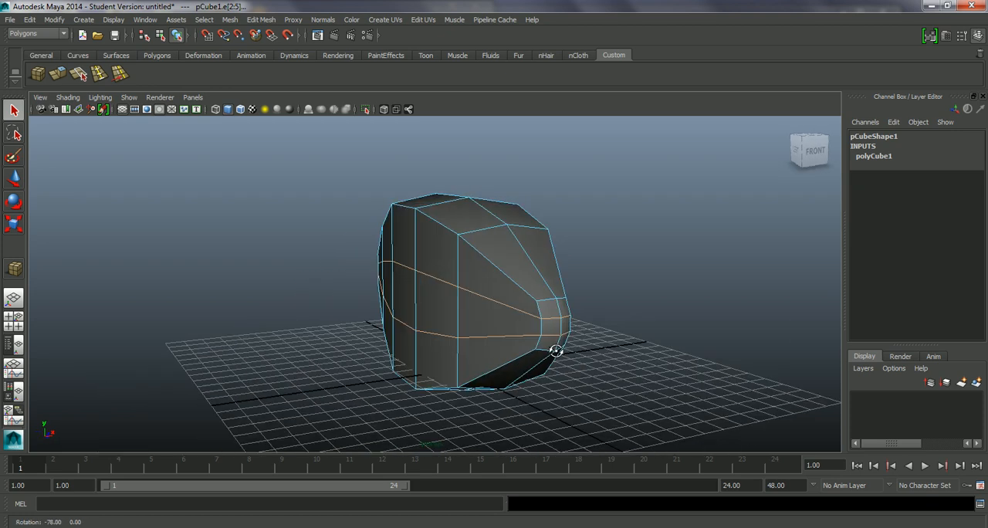
pyautogui.moveTo(556, 352); pyautogui.dragTo(470, 349)
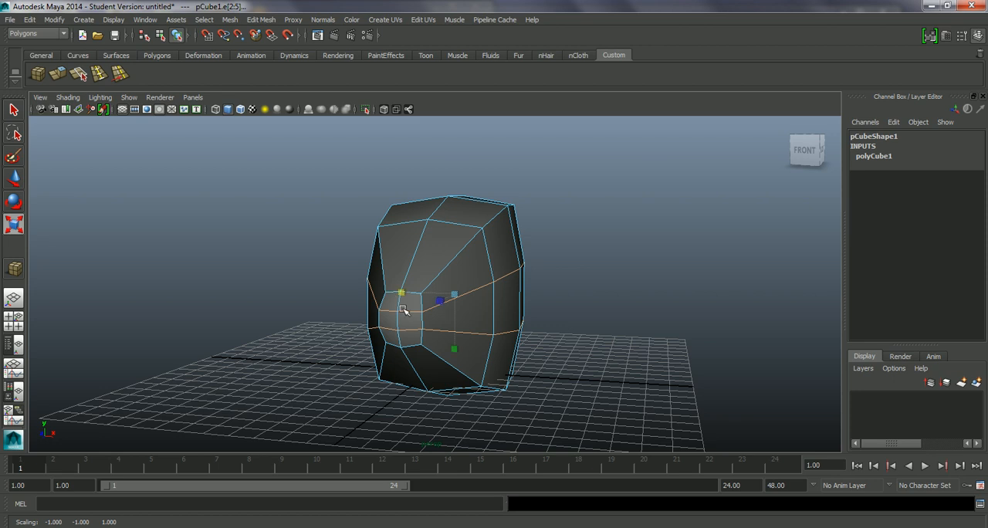
pyautogui.moveTo(405, 309); pyautogui.dragTo(248, 331)
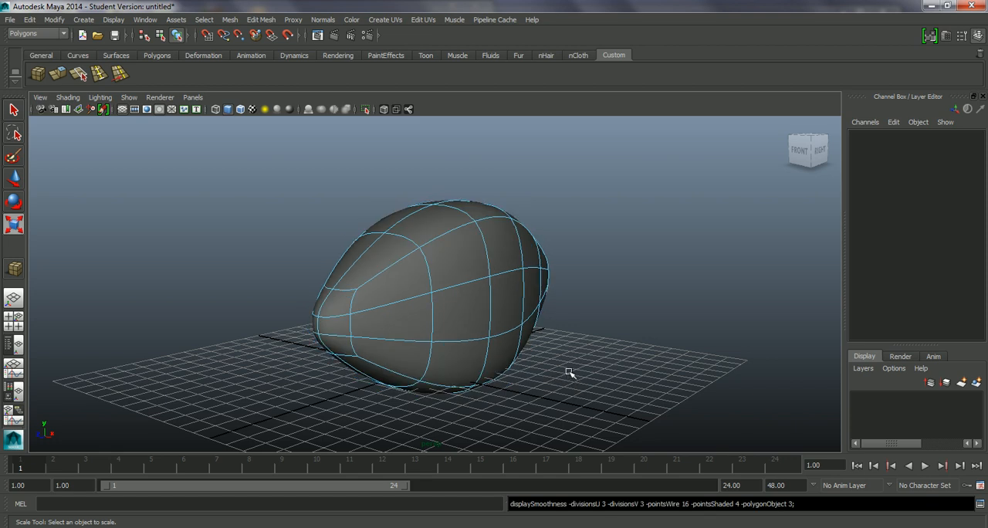
# - Orbit around the smoothed fish body to inspect it from side, front, below and behind
pyautogui.moveTo(571, 373); pyautogui.dragTo(477, 366)
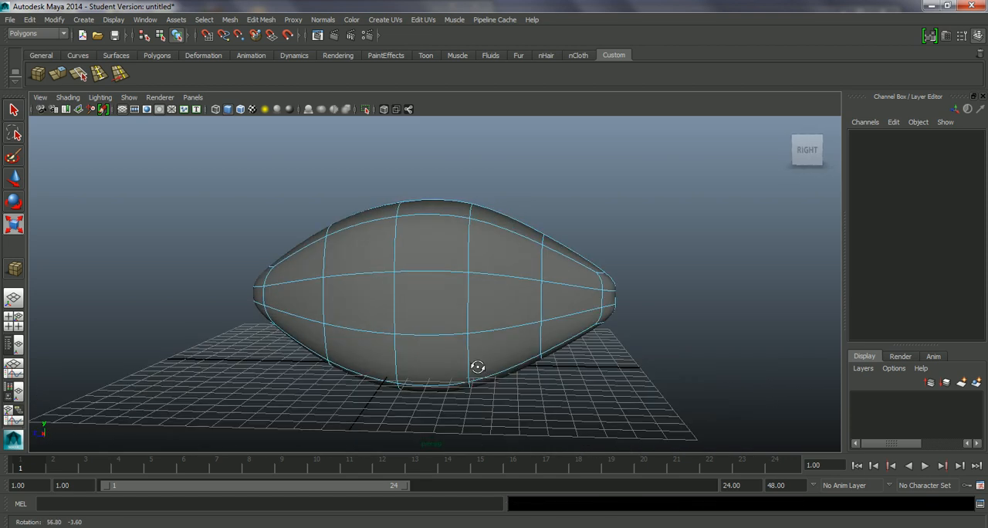
pyautogui.moveTo(478, 367); pyautogui.dragTo(585, 367)
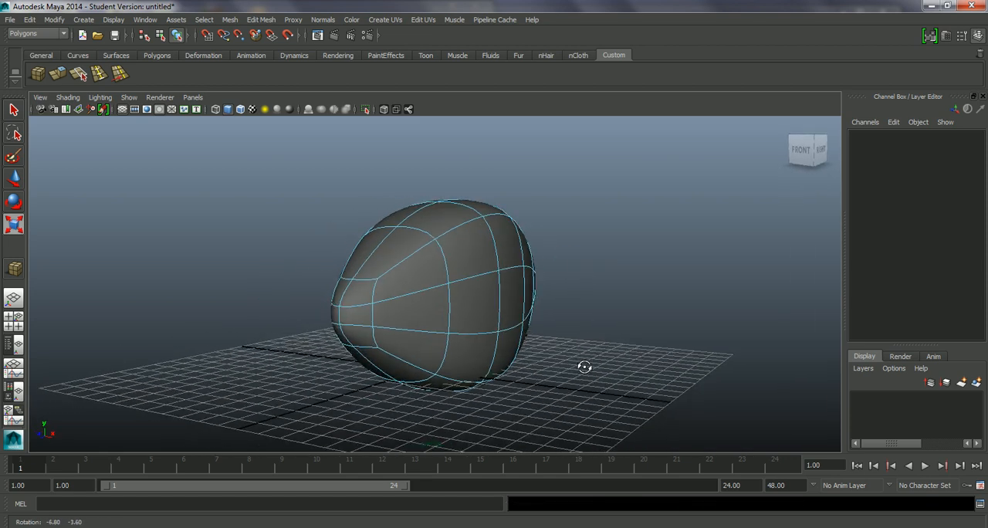
pyautogui.moveTo(584, 366); pyautogui.dragTo(527, 367)
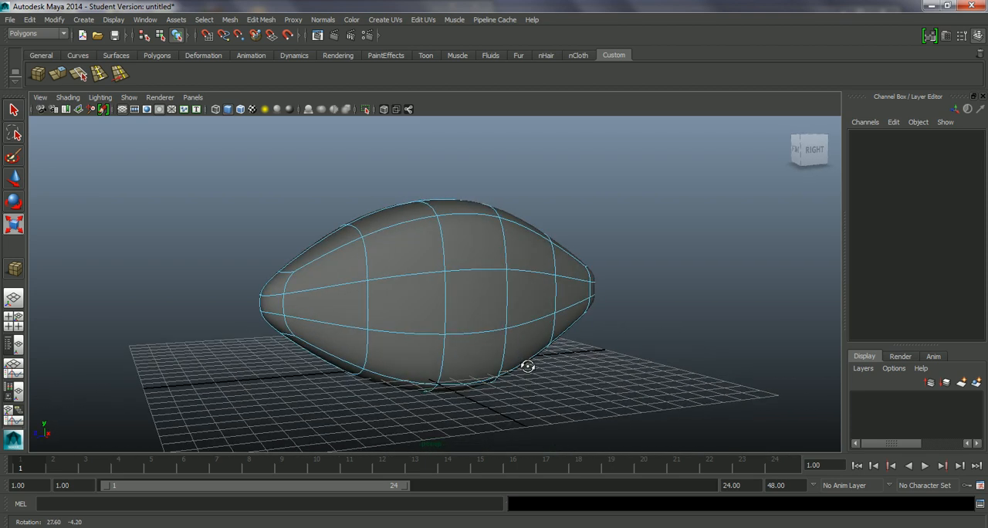
pyautogui.moveTo(527, 366); pyautogui.dragTo(504, 342)
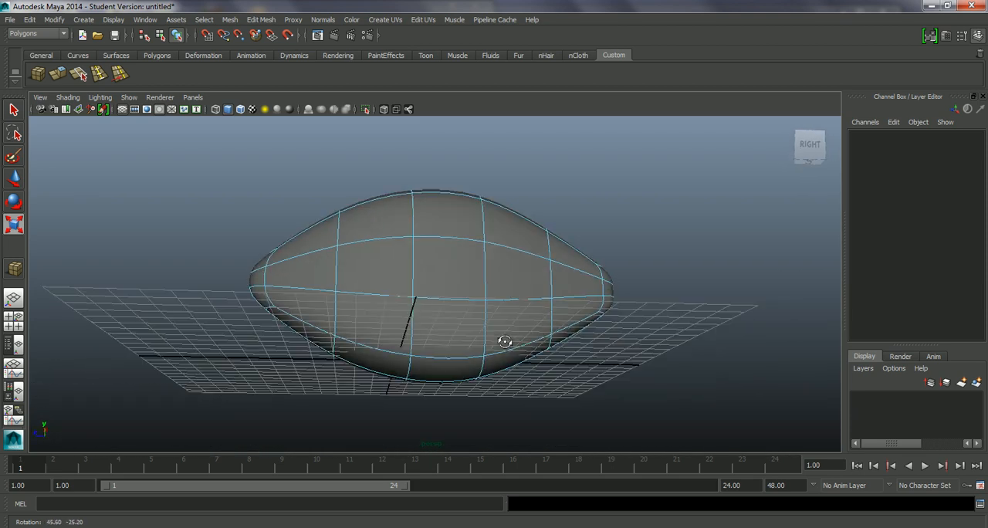
pyautogui.moveTo(504, 342); pyautogui.dragTo(632, 368)
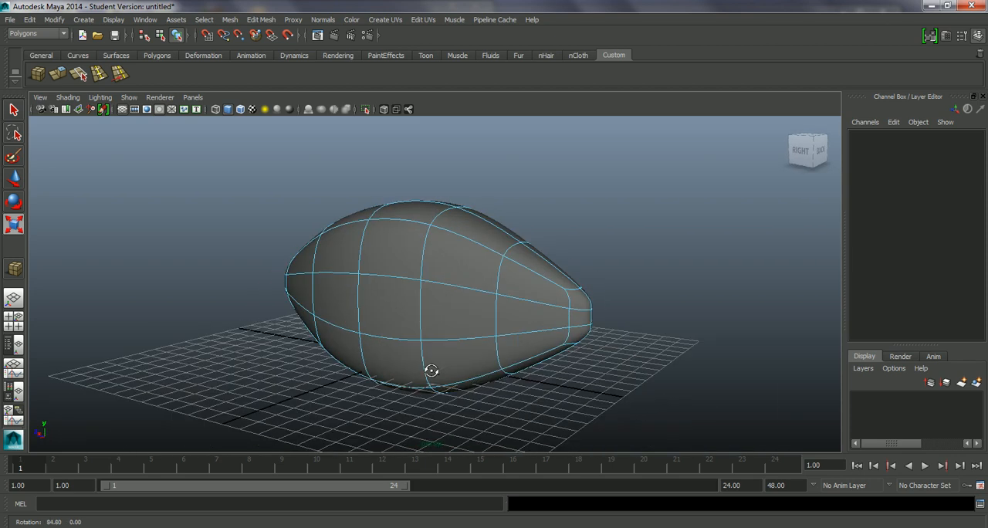
pyautogui.moveTo(431, 371); pyautogui.dragTo(571, 372)
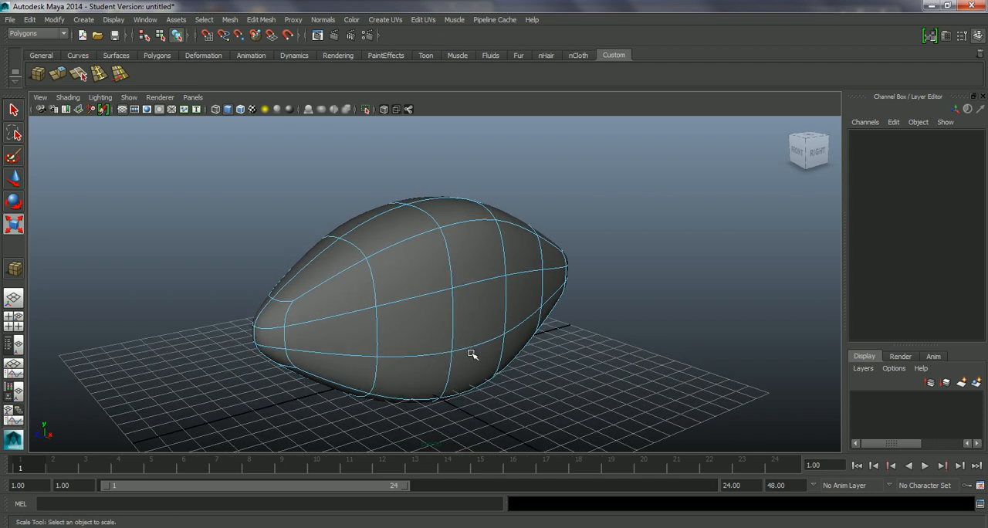
# - Return to the low-poly cage and orbit to the body's tapered rear tip
pyautogui.press('1')
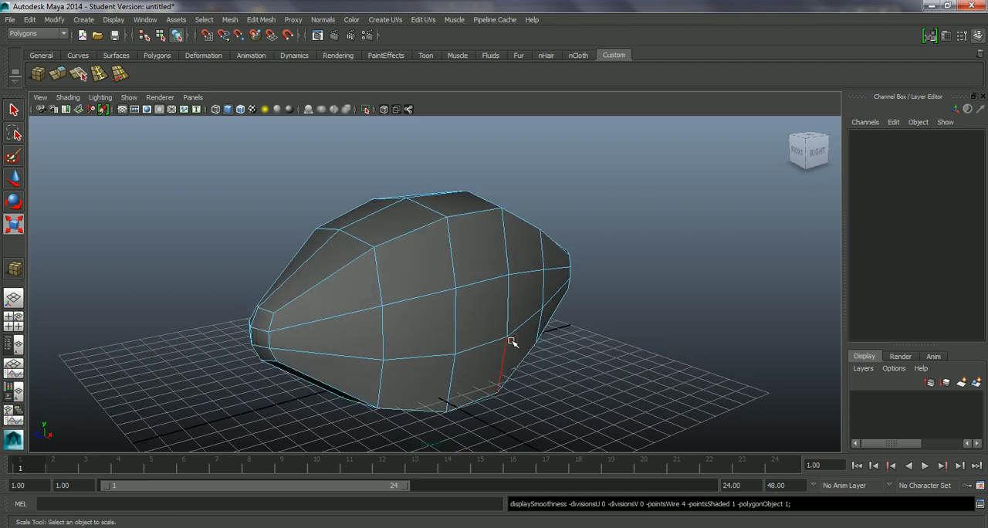
pyautogui.moveTo(513, 339); pyautogui.dragTo(515, 331)
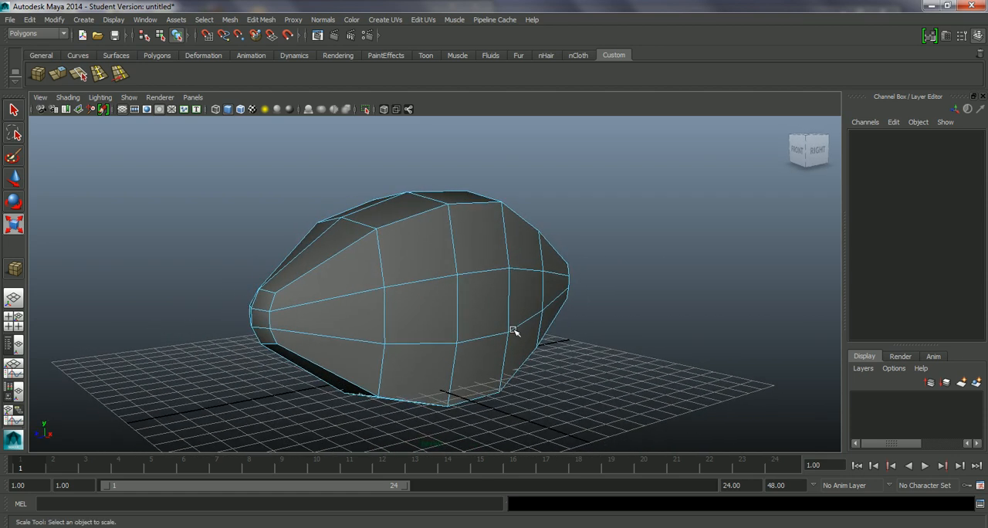
pyautogui.moveTo(513, 332); pyautogui.dragTo(583, 334)
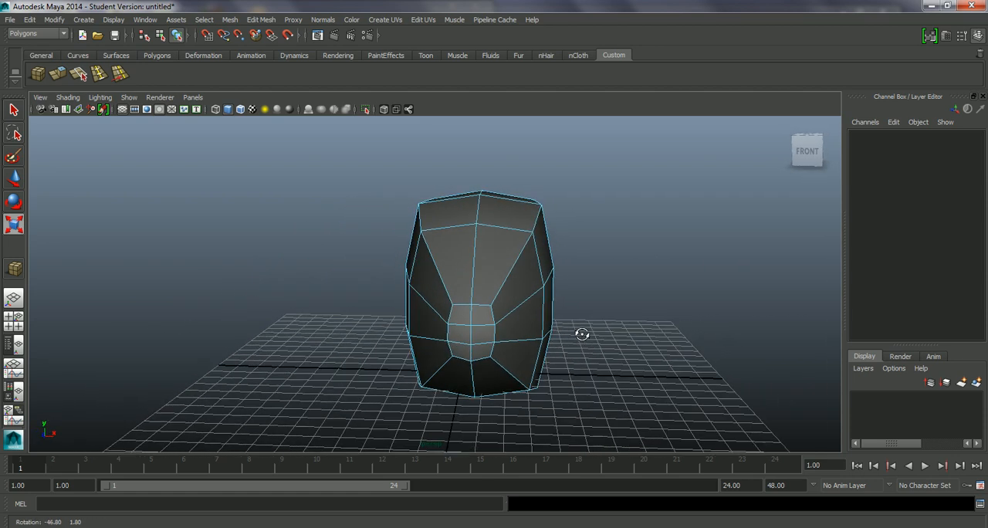
pyautogui.moveTo(583, 334); pyautogui.dragTo(419, 334)
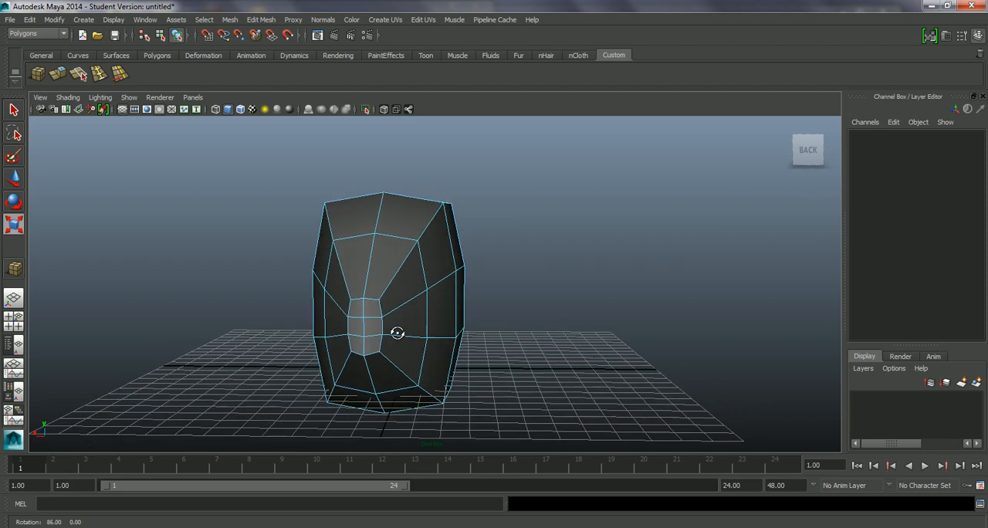
pyautogui.moveTo(398, 333); pyautogui.dragTo(459, 330)
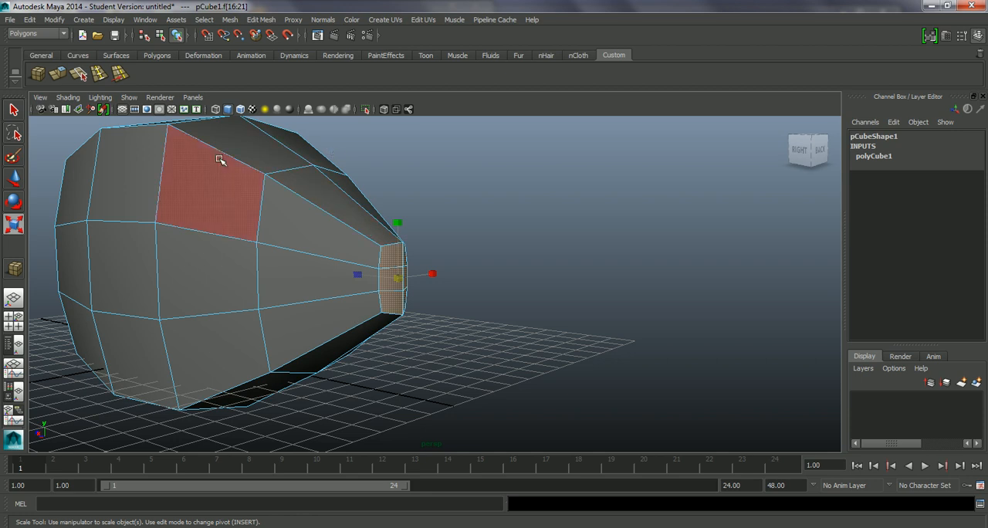
# - Extrude the selected rear face with Edit Mesh > Extrude
pyautogui.click(58, 74)
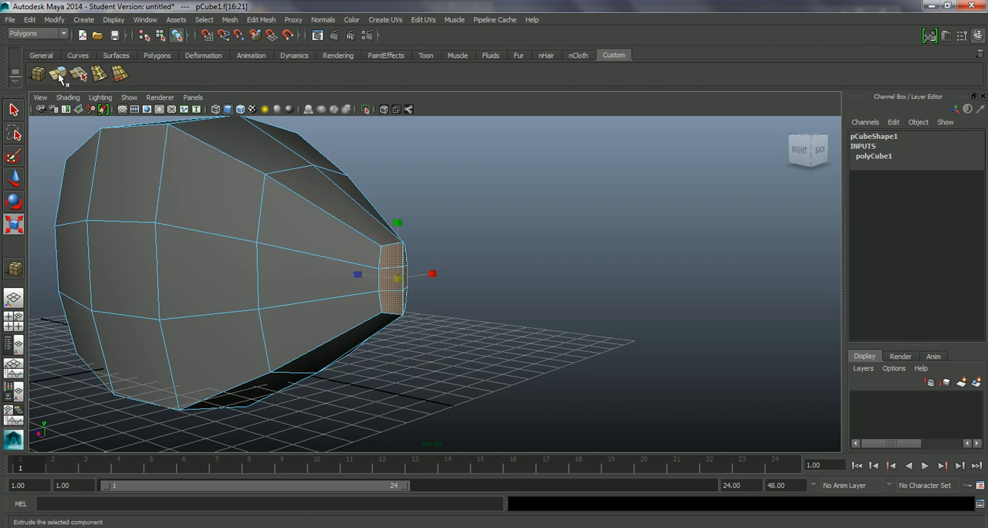
pyautogui.click(261, 19)
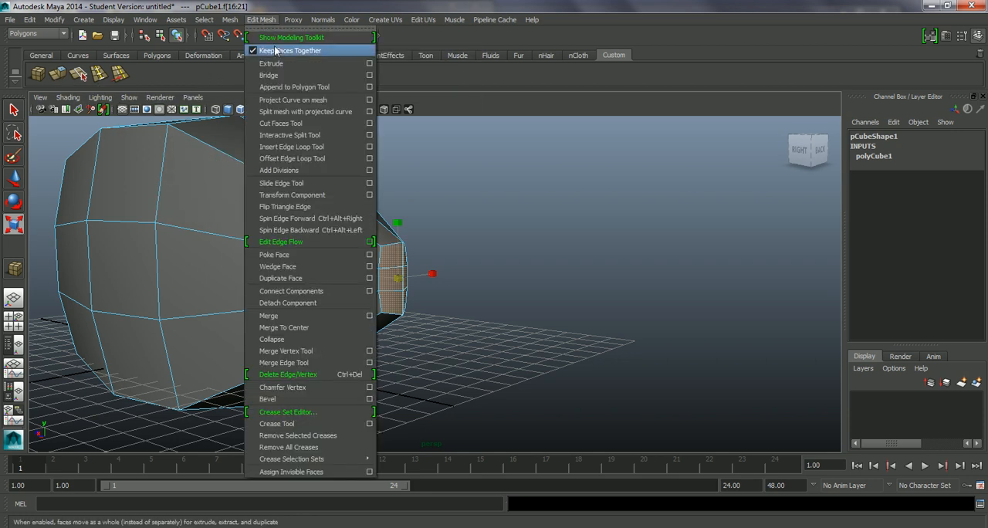
pyautogui.click(290, 134)
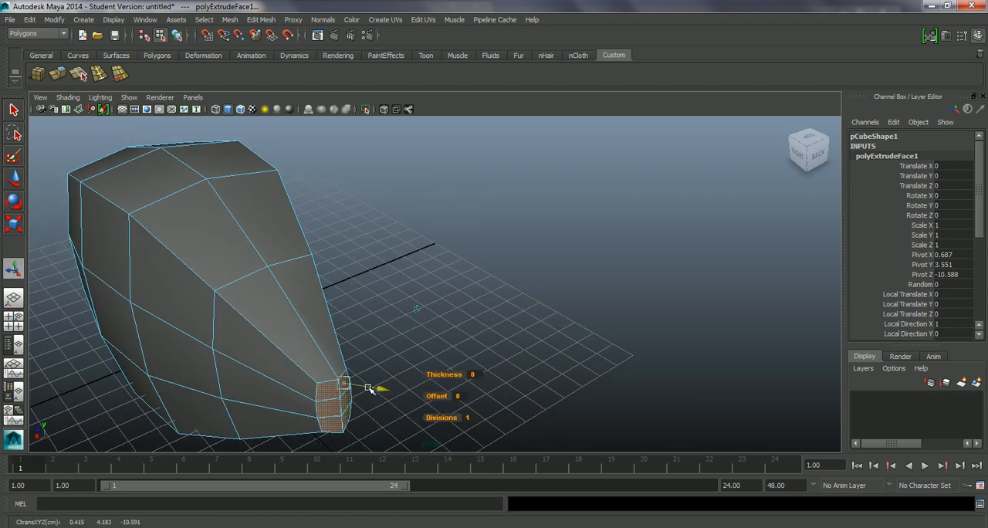
pyautogui.moveTo(368, 389); pyautogui.dragTo(384, 399)
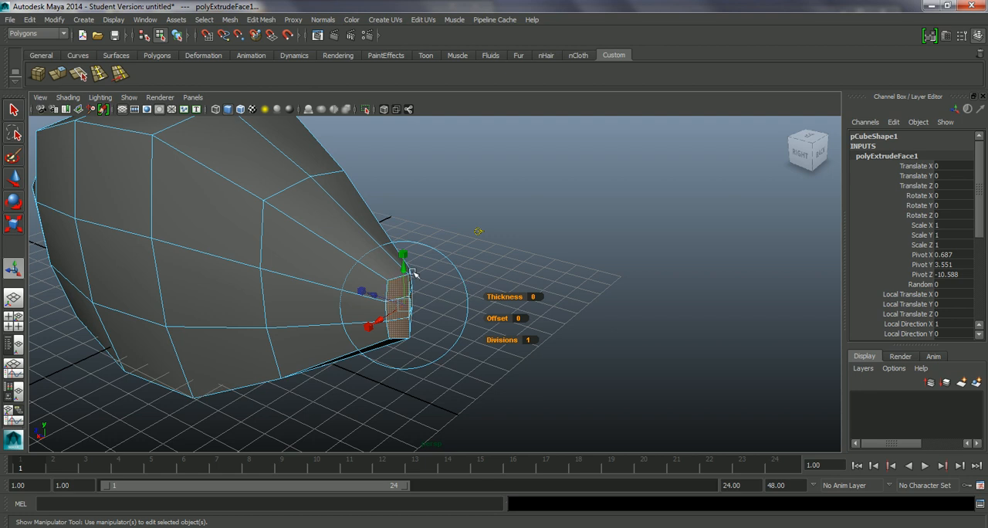
pyautogui.moveTo(384, 299)
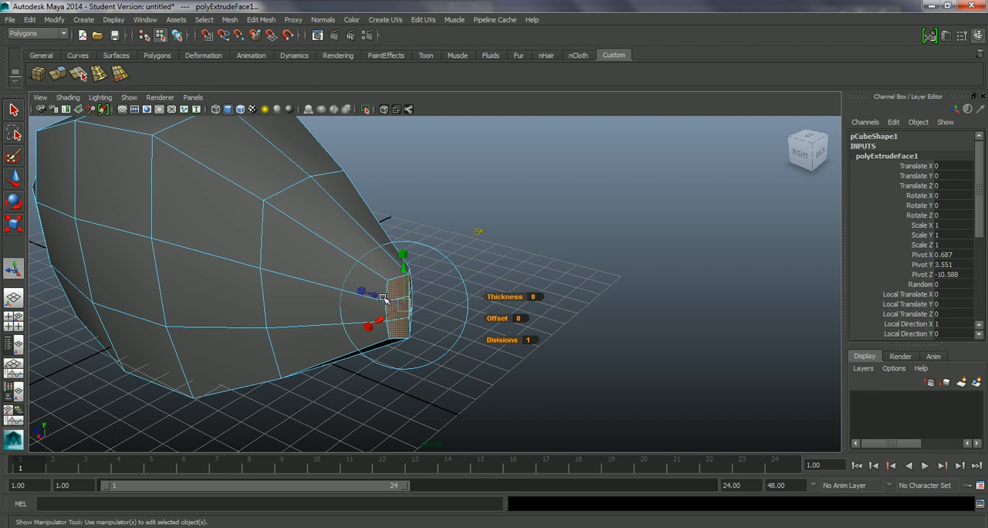
# - Push the extruded face out into a tail stalk and stretch its end taller
pyautogui.moveTo(404, 266); pyautogui.dragTo(393, 302)
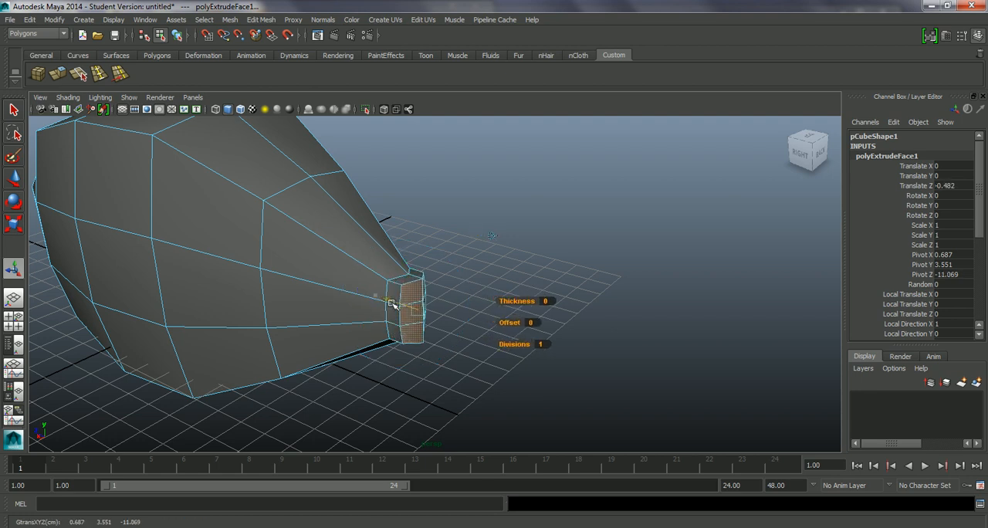
pyautogui.moveTo(394, 303); pyautogui.dragTo(425, 319)
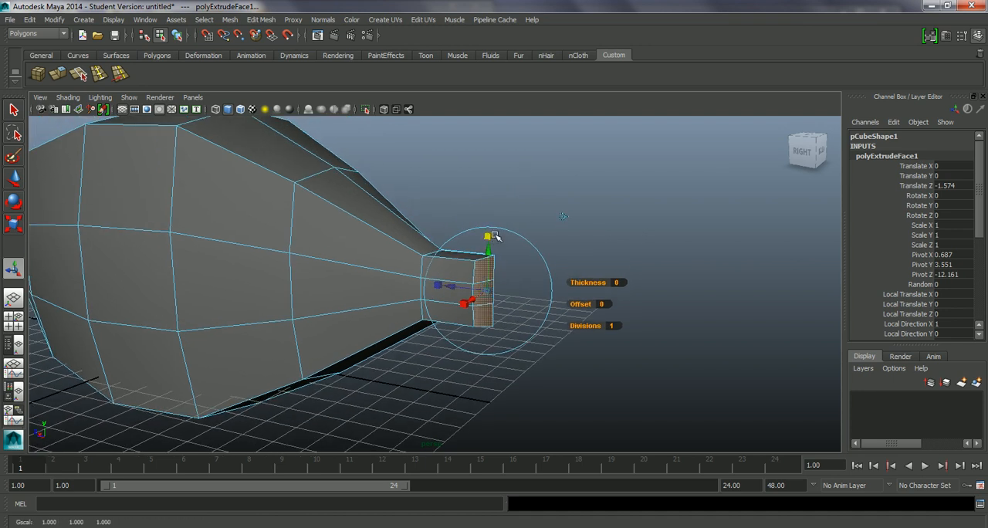
pyautogui.moveTo(491, 236); pyautogui.dragTo(488, 225)
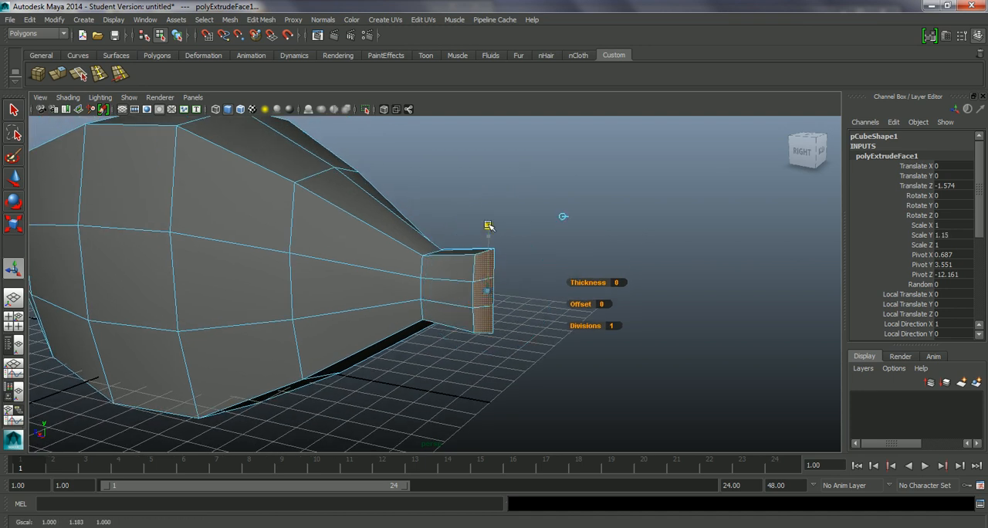
pyautogui.moveTo(489, 226); pyautogui.dragTo(485, 160)
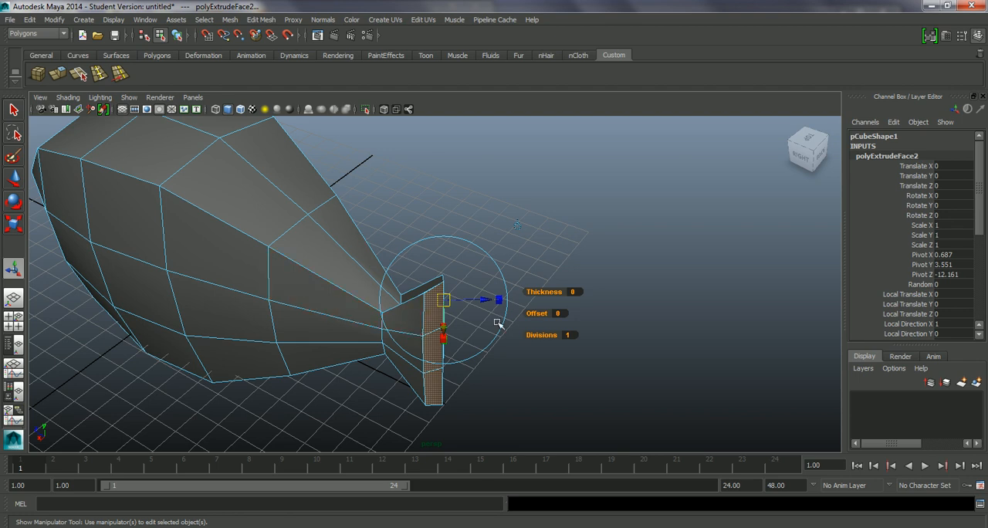
pyautogui.moveTo(455, 344)
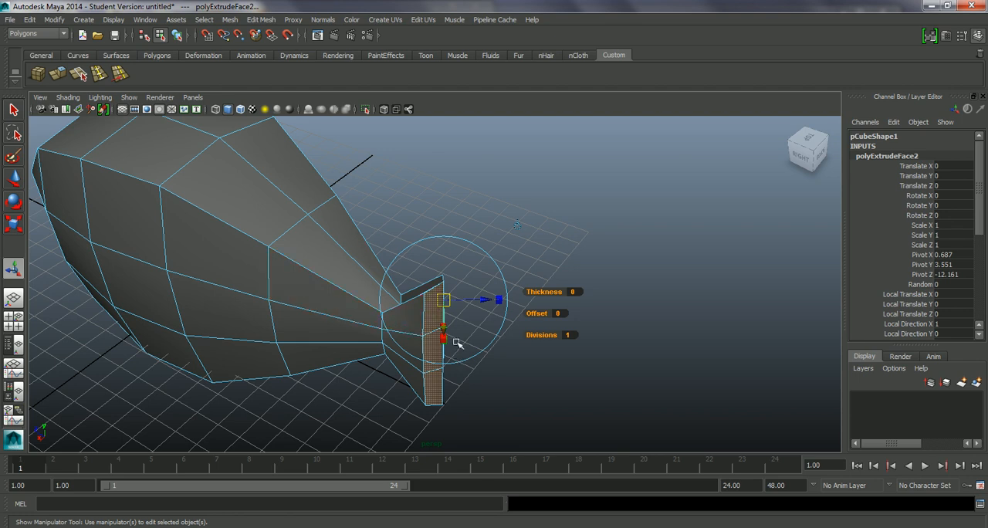
pyautogui.moveTo(491, 363)
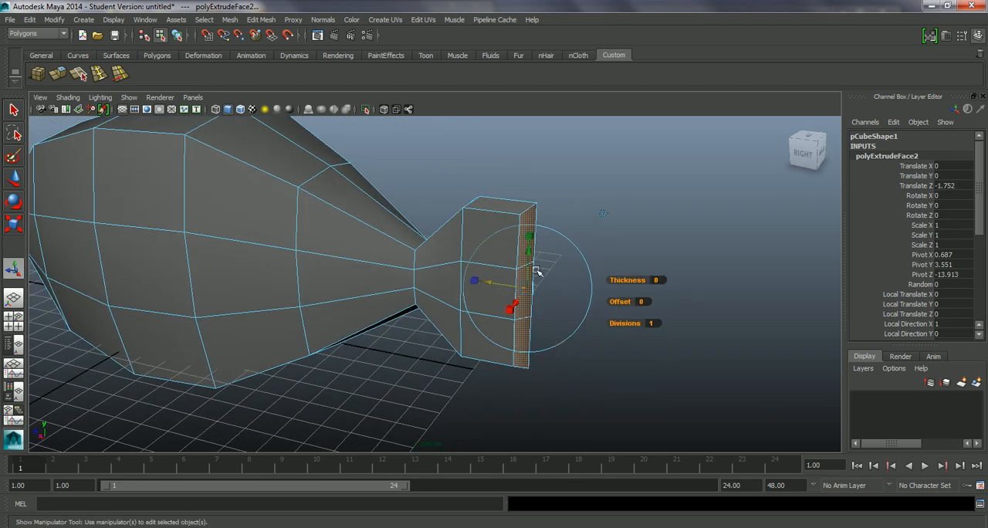
# - Push the tail end further out, stretch it tall into a fin, and deselect
pyautogui.moveTo(529, 235); pyautogui.dragTo(528, 228)
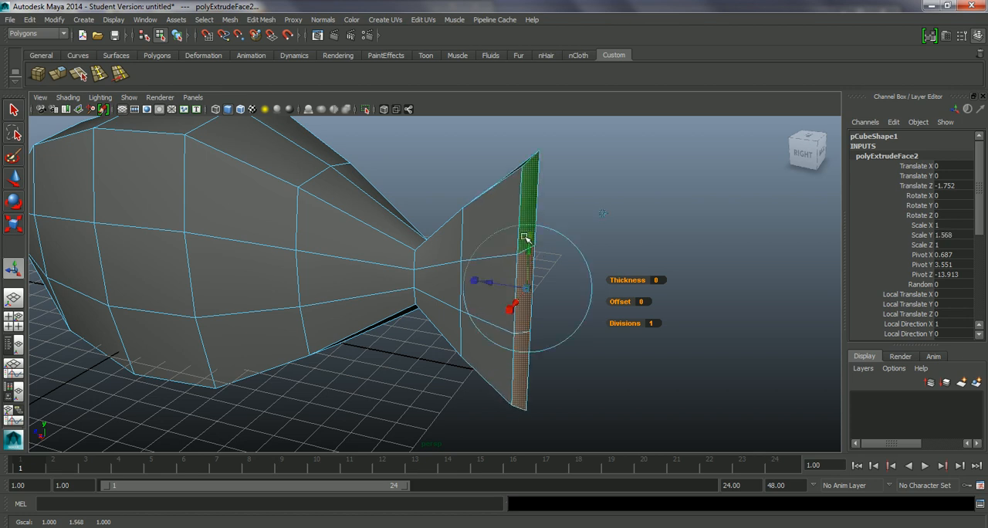
pyautogui.moveTo(525, 239); pyautogui.dragTo(509, 301)
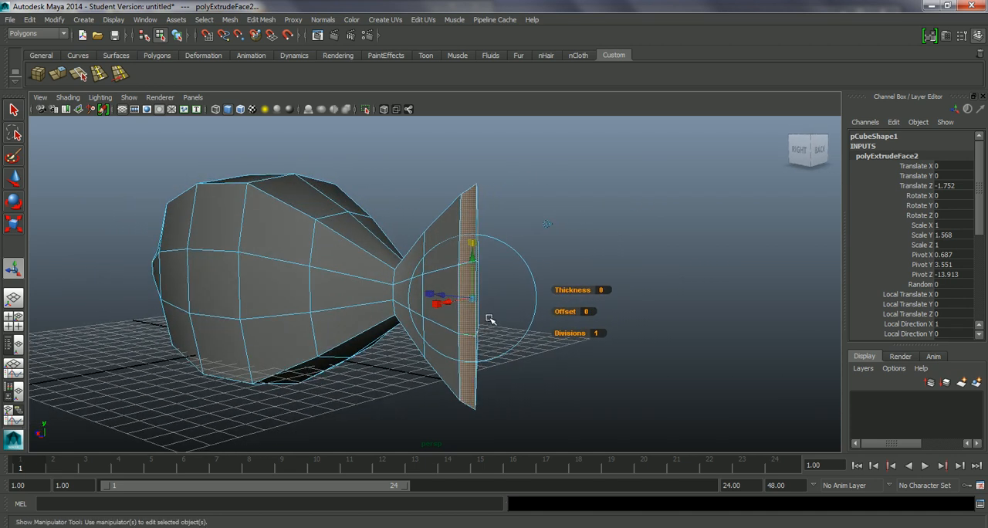
pyautogui.click(534, 256)
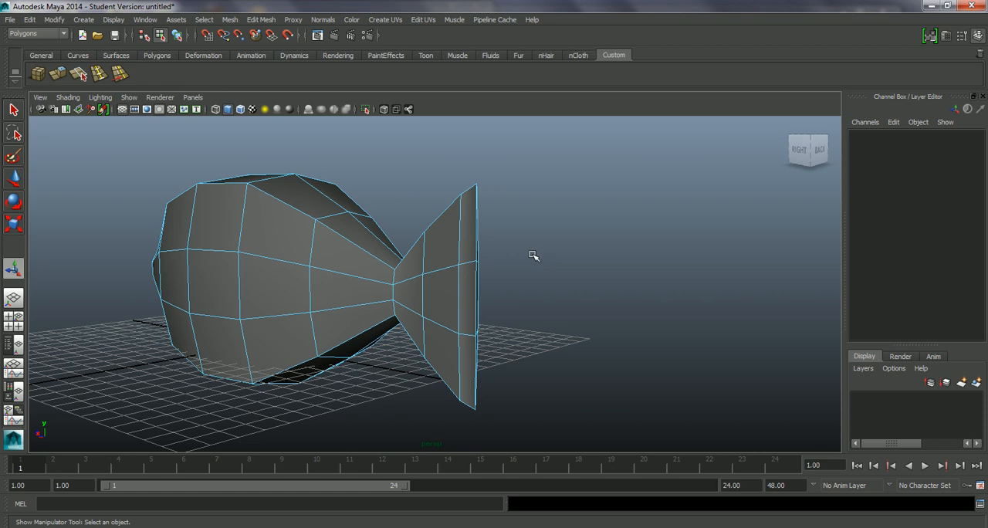
# - Select the fin's upper and lower end faces and drag them outward into a fork
pyautogui.click(469, 249)
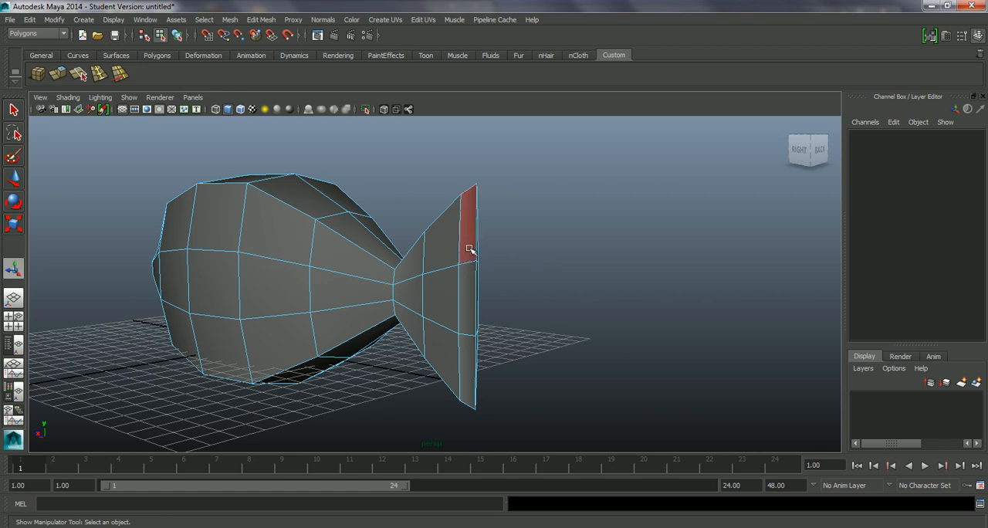
pyautogui.moveTo(471, 249); pyautogui.dragTo(507, 277)
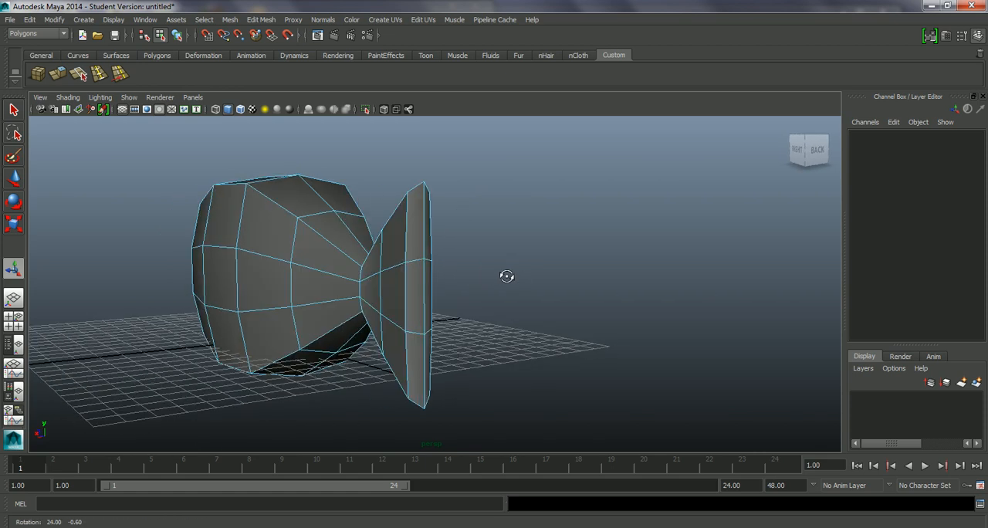
pyautogui.click(440, 216)
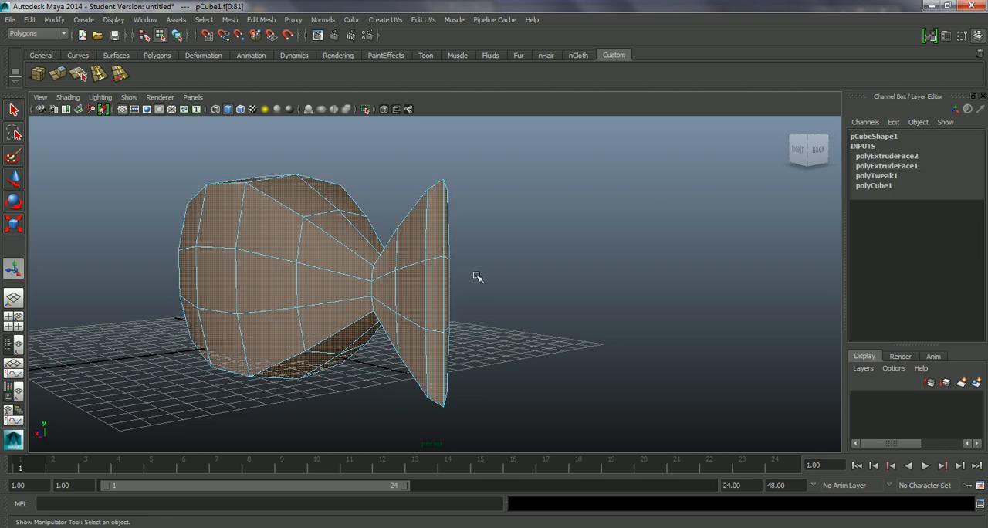
pyautogui.moveTo(477, 277); pyautogui.dragTo(494, 310)
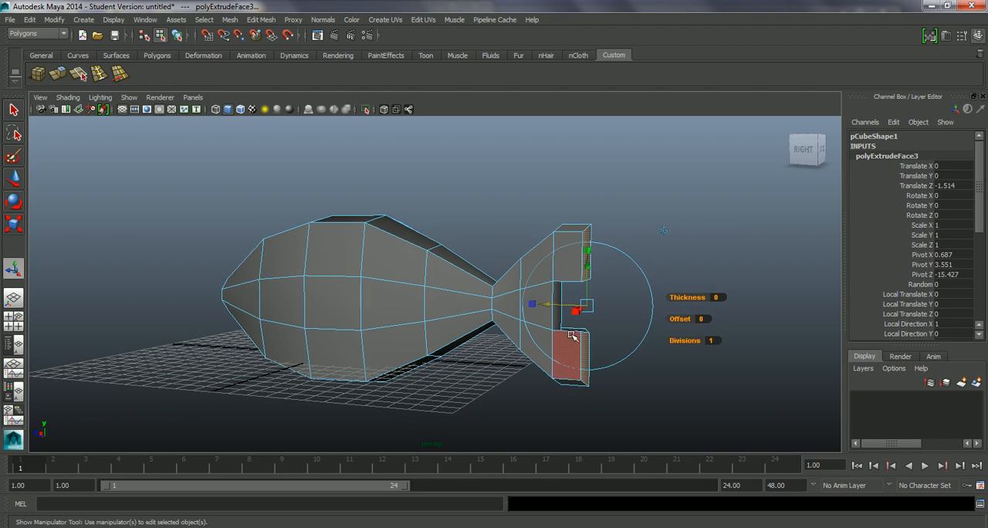
# - Orbit to inspect the forked fish from the side and from above
pyautogui.moveTo(571, 332); pyautogui.dragTo(671, 348)
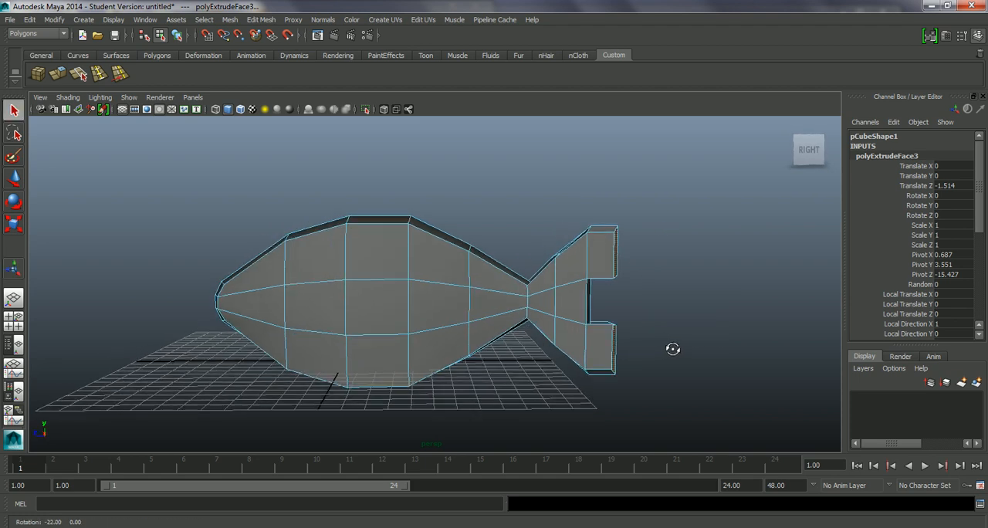
pyautogui.moveTo(673, 349); pyautogui.dragTo(556, 340)
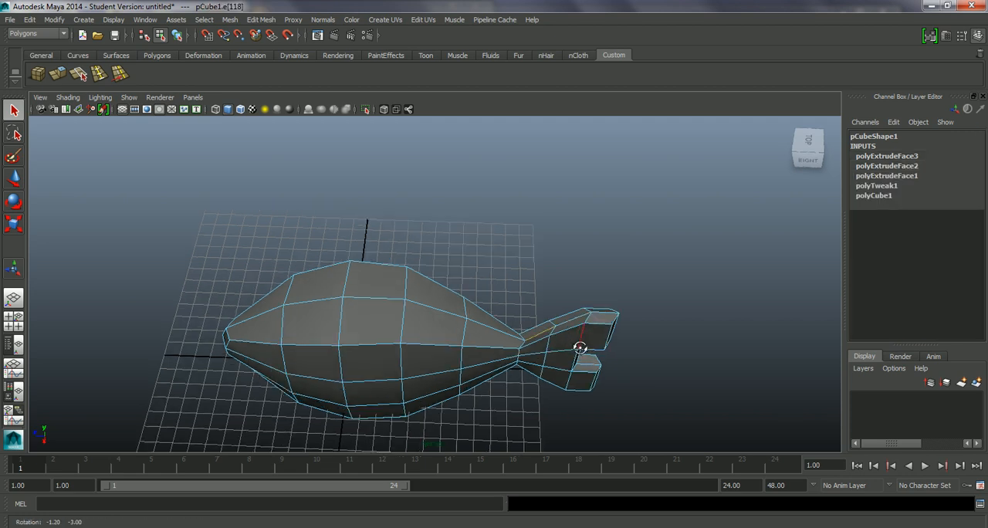
pyautogui.moveTo(580, 348); pyautogui.dragTo(569, 333)
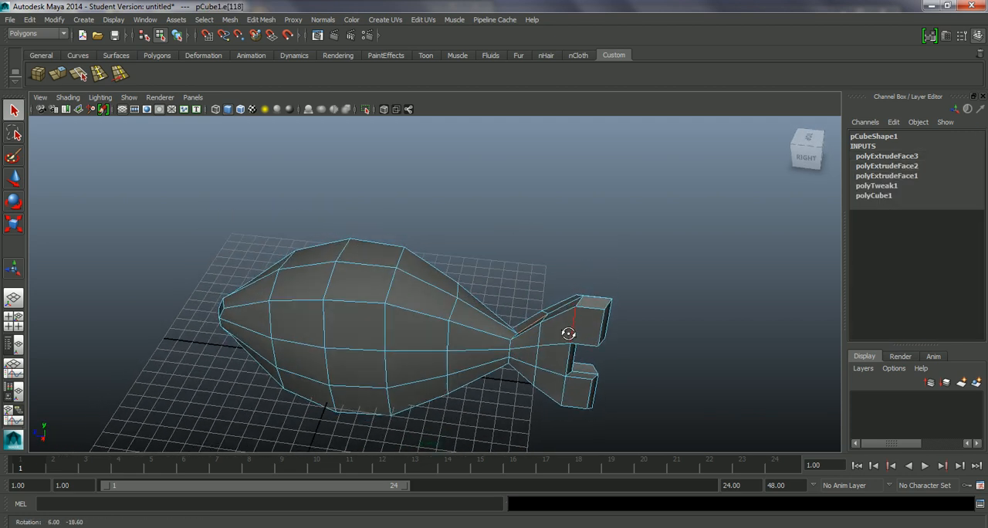
# - Check the tail from below, then scale the tail-base edge slightly taller
pyautogui.moveTo(569, 333); pyautogui.dragTo(552, 264)
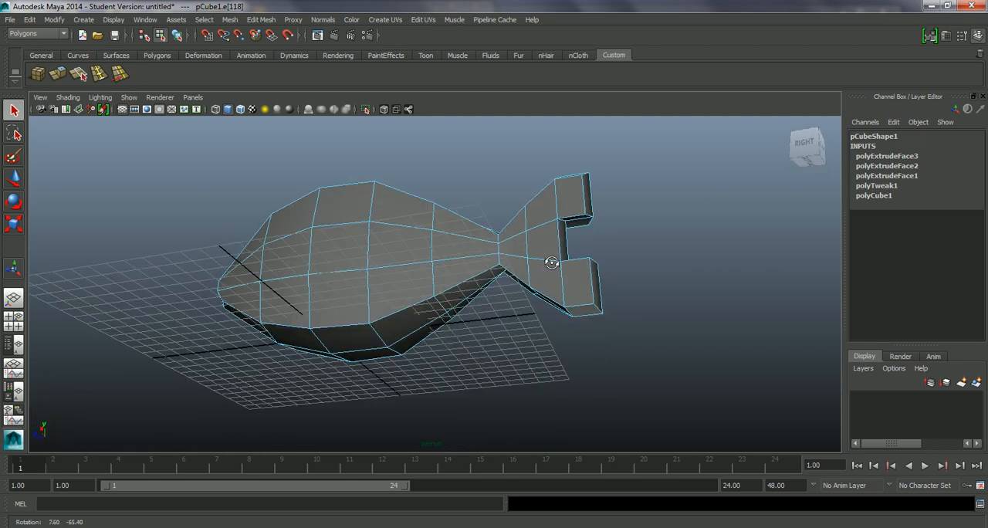
pyautogui.moveTo(551, 263); pyautogui.dragTo(537, 231)
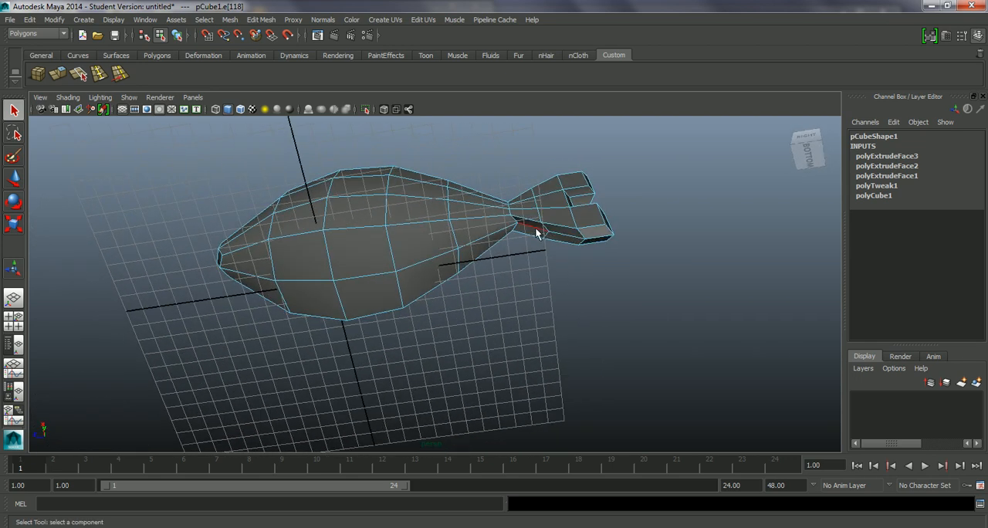
pyautogui.moveTo(540, 232); pyautogui.dragTo(559, 362)
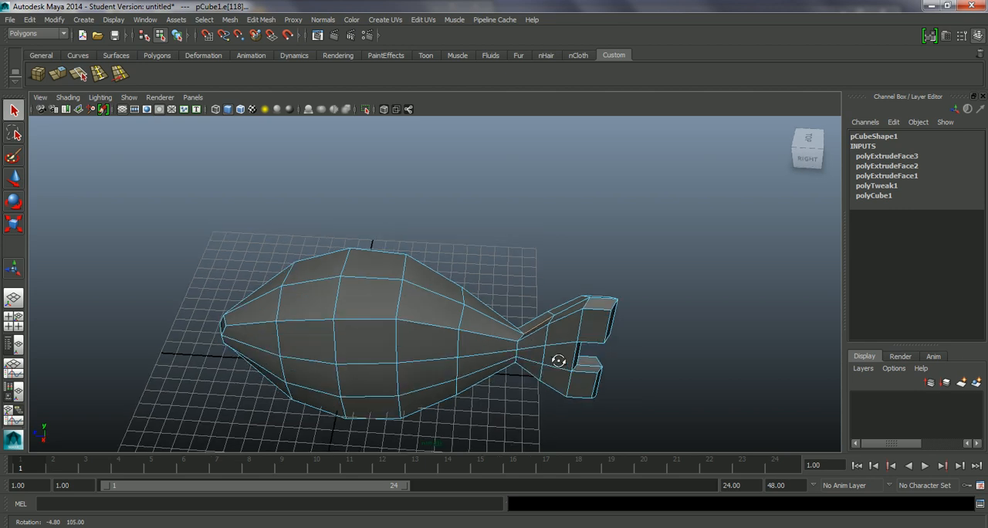
pyautogui.moveTo(558, 360); pyautogui.dragTo(571, 320)
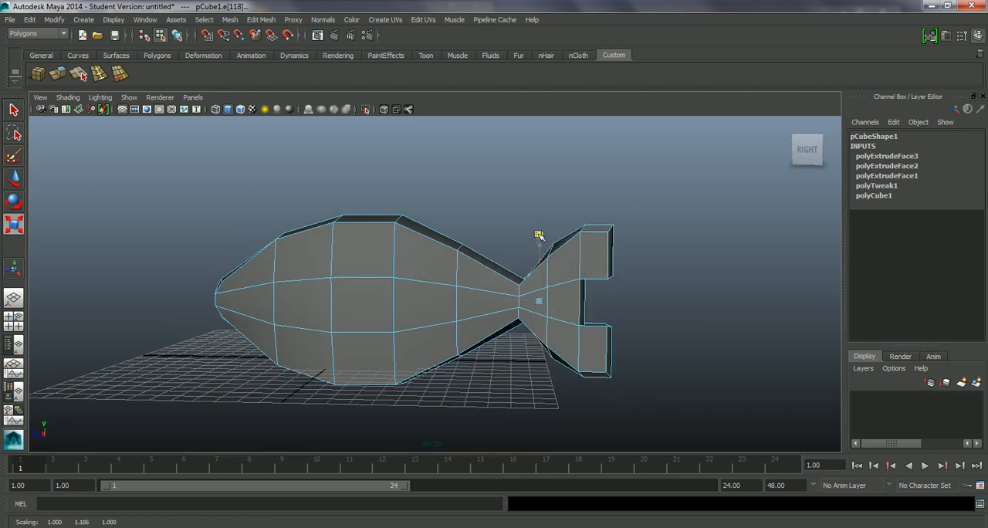
pyautogui.moveTo(539, 235); pyautogui.dragTo(547, 305)
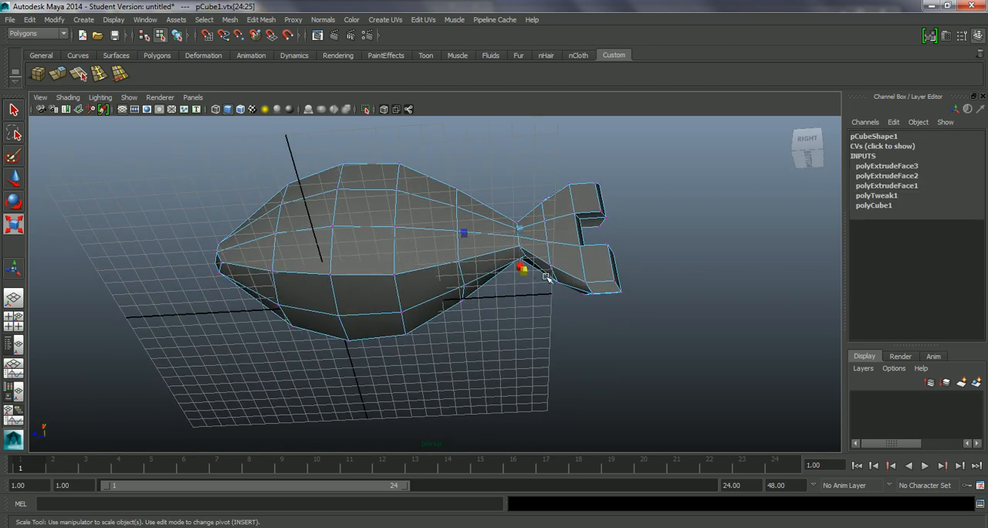
pyautogui.moveTo(532, 265)
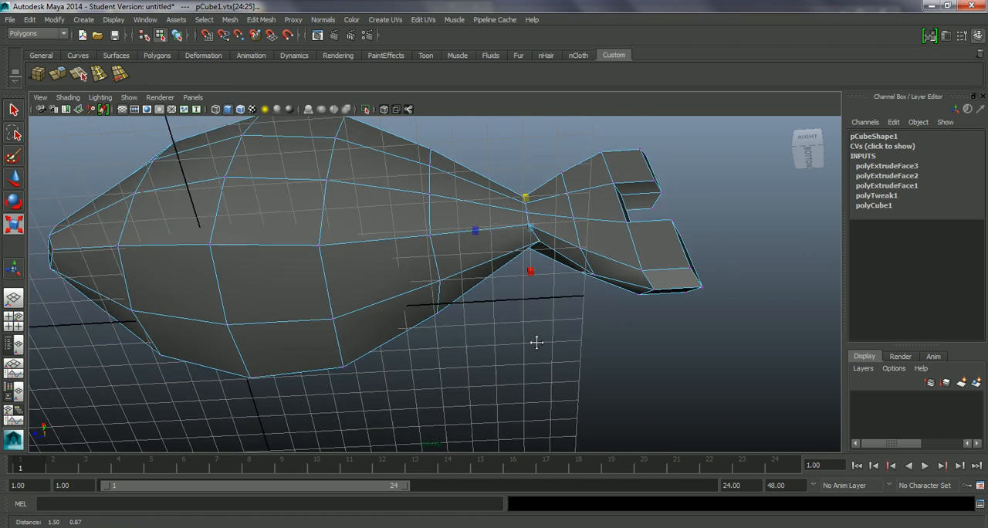
pyautogui.moveTo(537, 342); pyautogui.dragTo(551, 400)
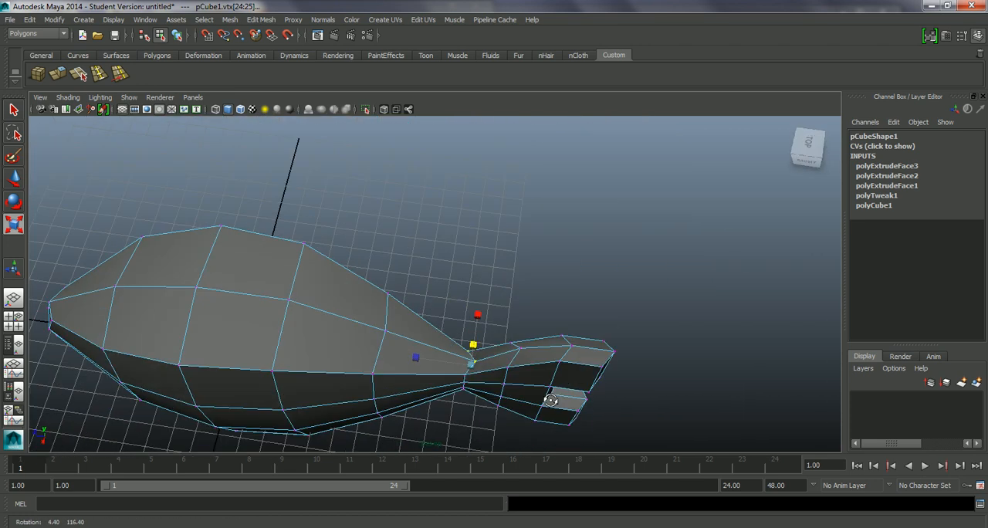
pyautogui.moveTo(550, 400); pyautogui.dragTo(378, 366)
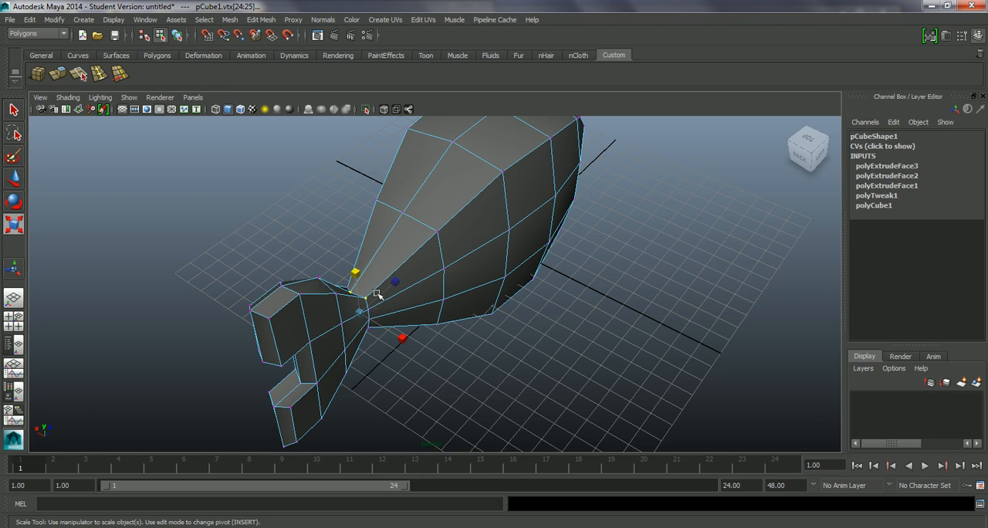
pyautogui.moveTo(378, 294); pyautogui.dragTo(519, 378)
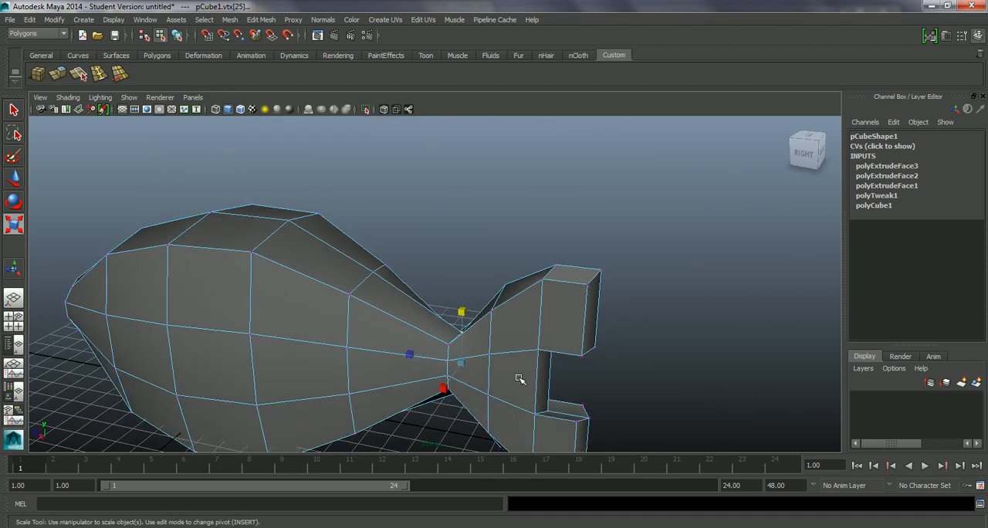
pyautogui.moveTo(521, 378); pyautogui.dragTo(511, 362)
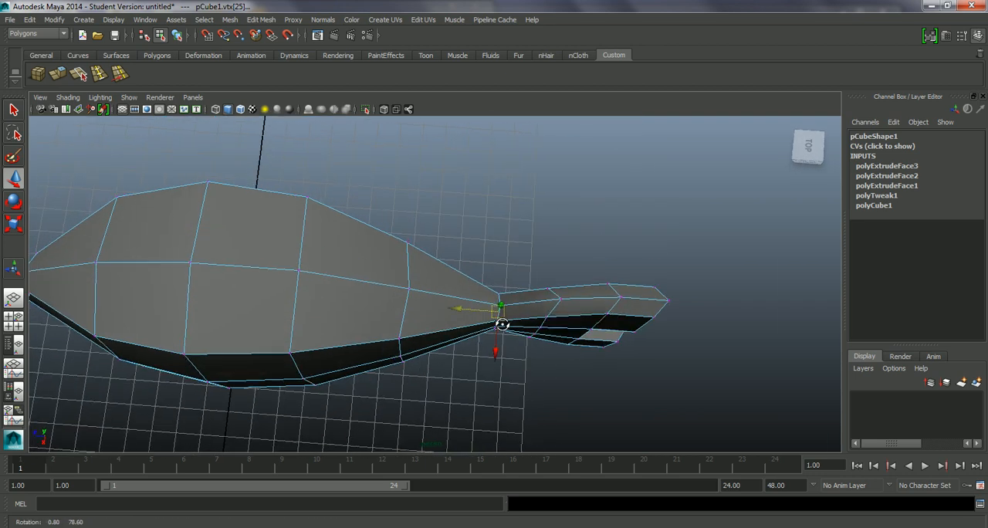
pyautogui.moveTo(502, 324); pyautogui.dragTo(568, 190)
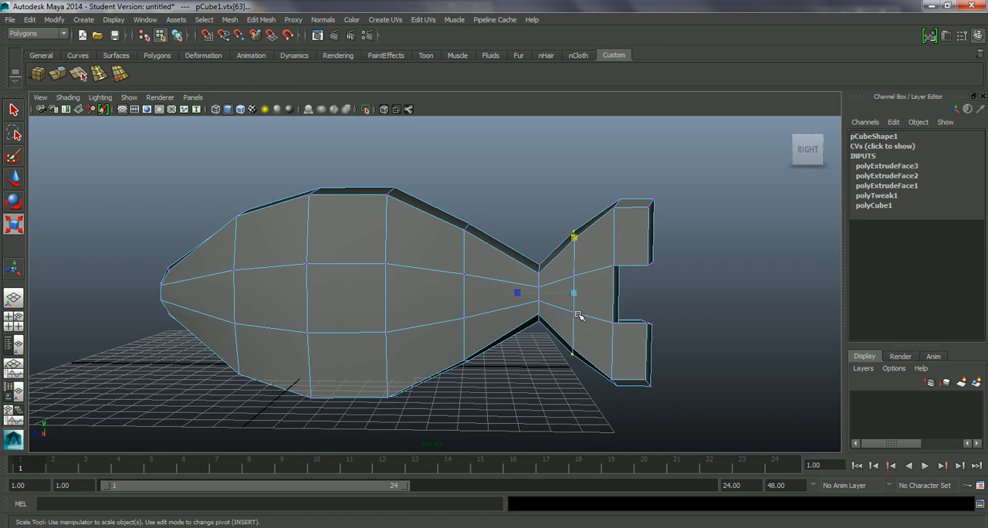
pyautogui.moveTo(678, 245)
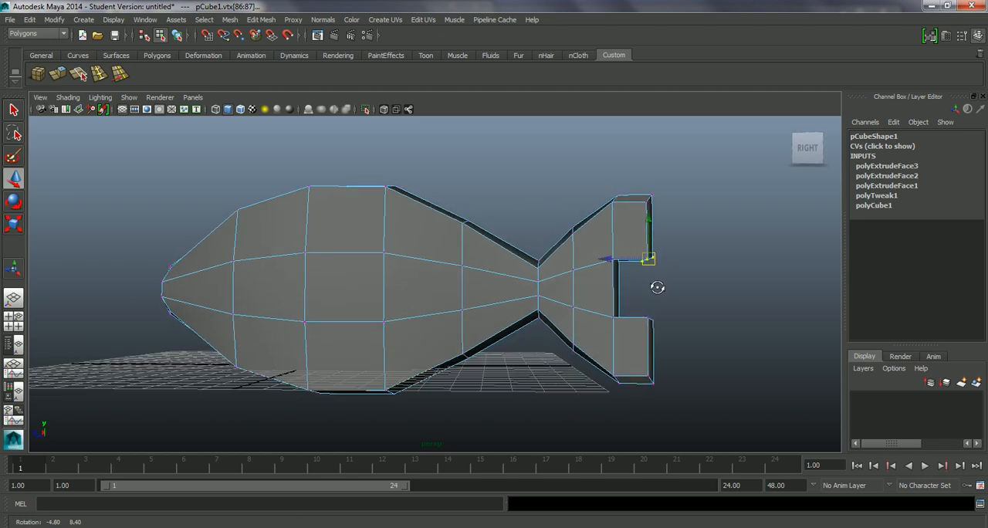
# - Pull the upper tail lobe's corners outward and up into a pointed tip
pyautogui.moveTo(649, 258); pyautogui.dragTo(668, 244)
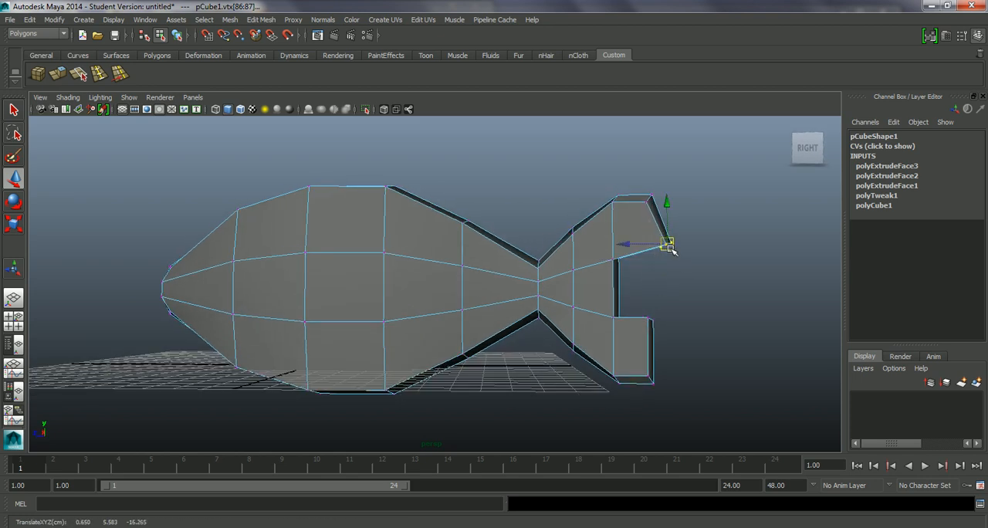
pyautogui.moveTo(670, 246); pyautogui.dragTo(645, 196)
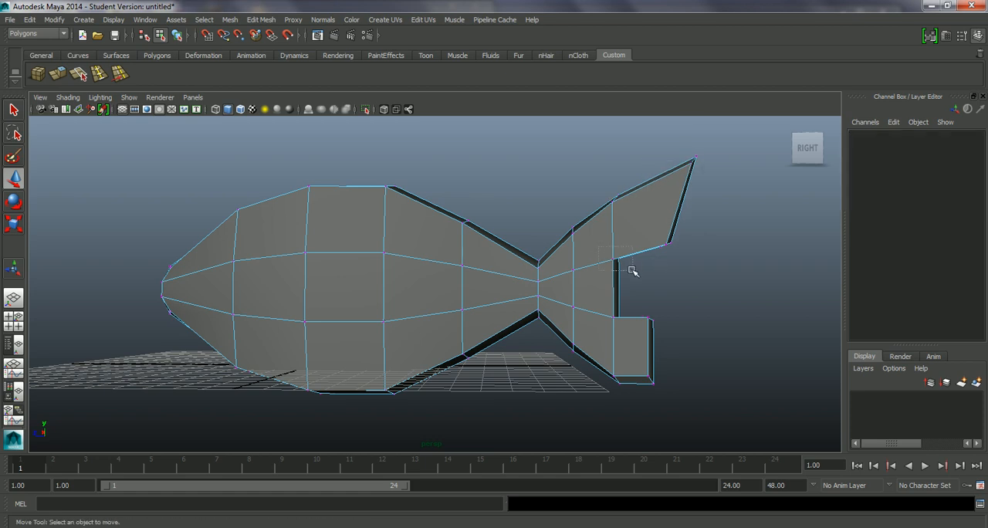
pyautogui.click(617, 274)
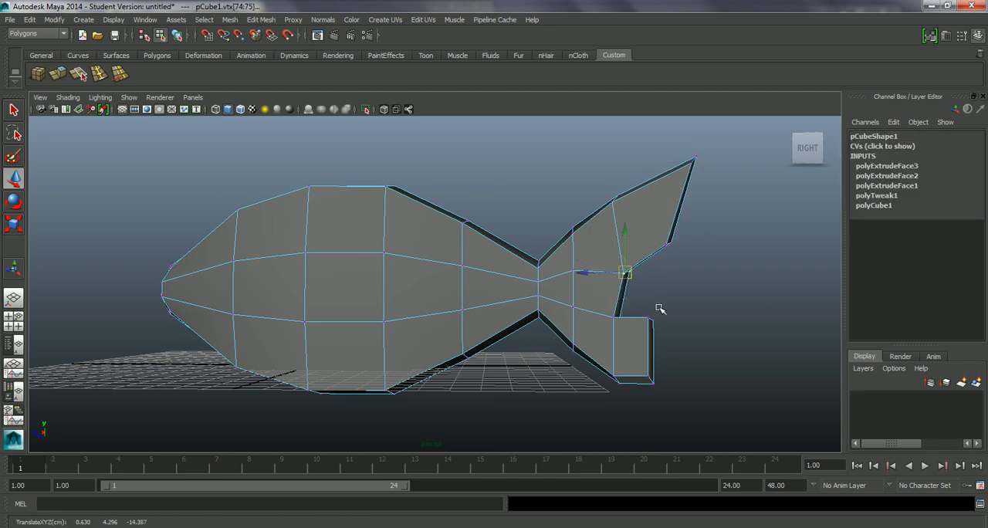
pyautogui.moveTo(625, 274); pyautogui.dragTo(622, 313)
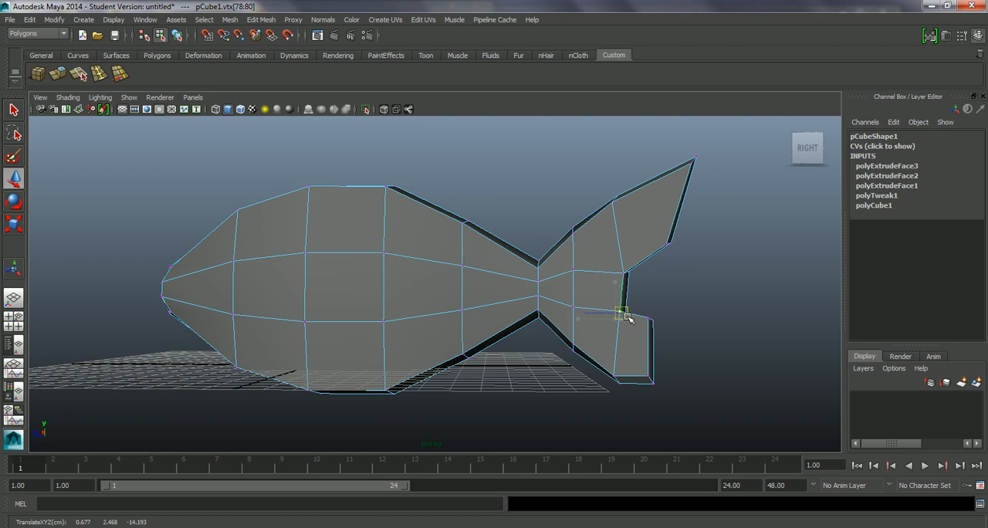
# - Slant the lower lobe's corners outward and draw its base in toward the body
pyautogui.moveTo(623, 313); pyautogui.dragTo(677, 324)
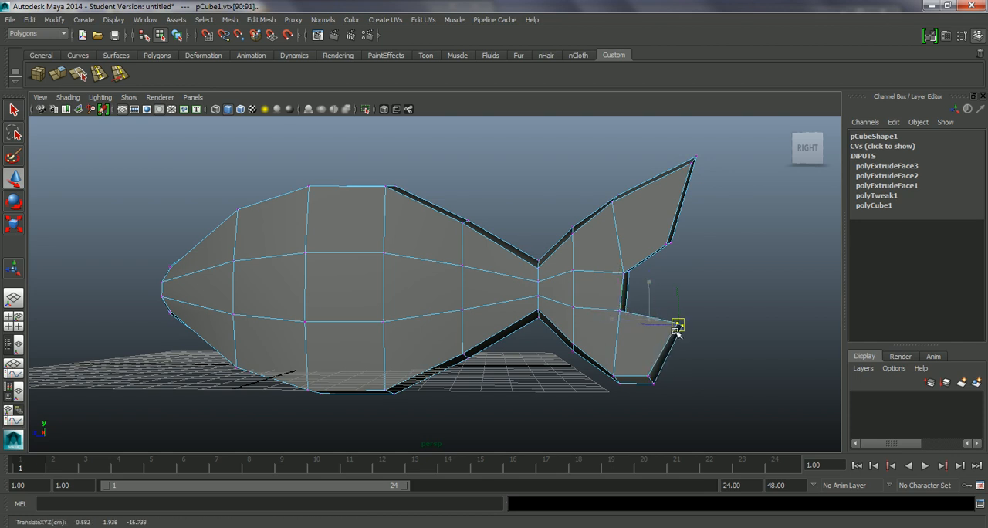
pyautogui.moveTo(678, 324); pyautogui.dragTo(651, 378)
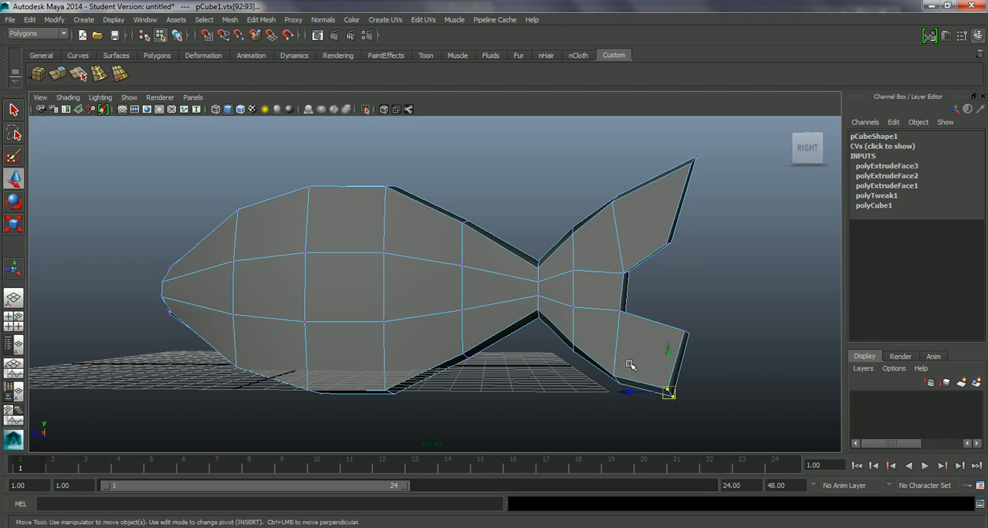
pyautogui.moveTo(668, 394); pyautogui.dragTo(622, 382)
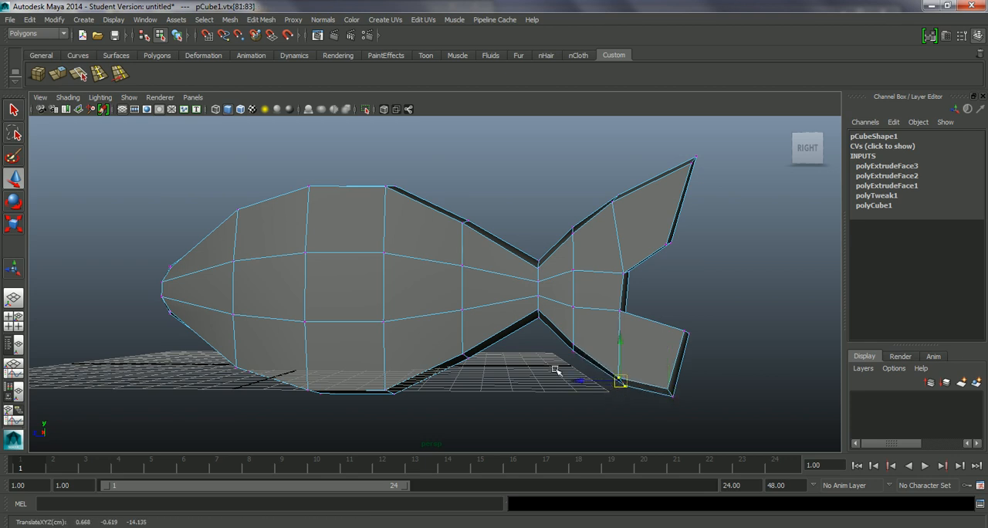
pyautogui.moveTo(622, 382); pyautogui.dragTo(568, 353)
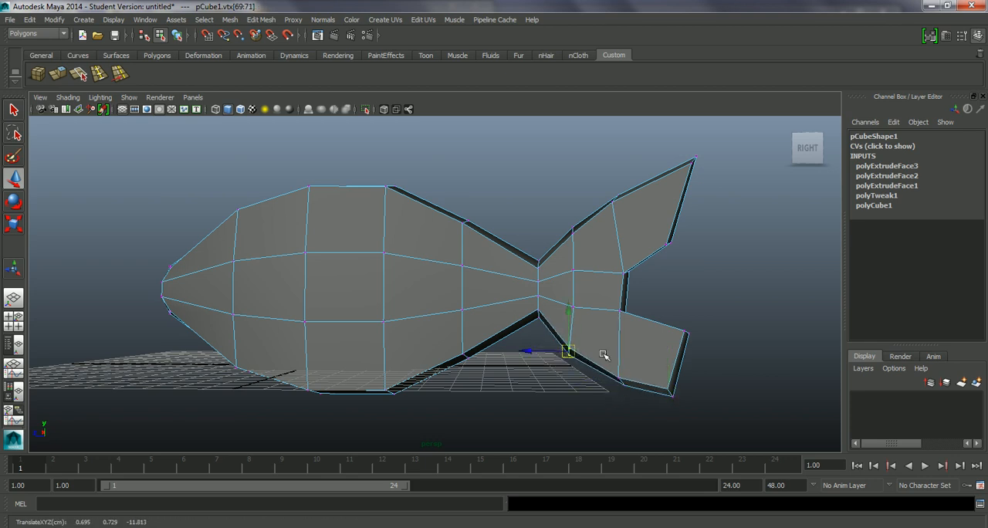
# - Pull the inner notch corners toward the tail centre to deepen the V-shaped fork
pyautogui.moveTo(606, 355); pyautogui.dragTo(378, 334)
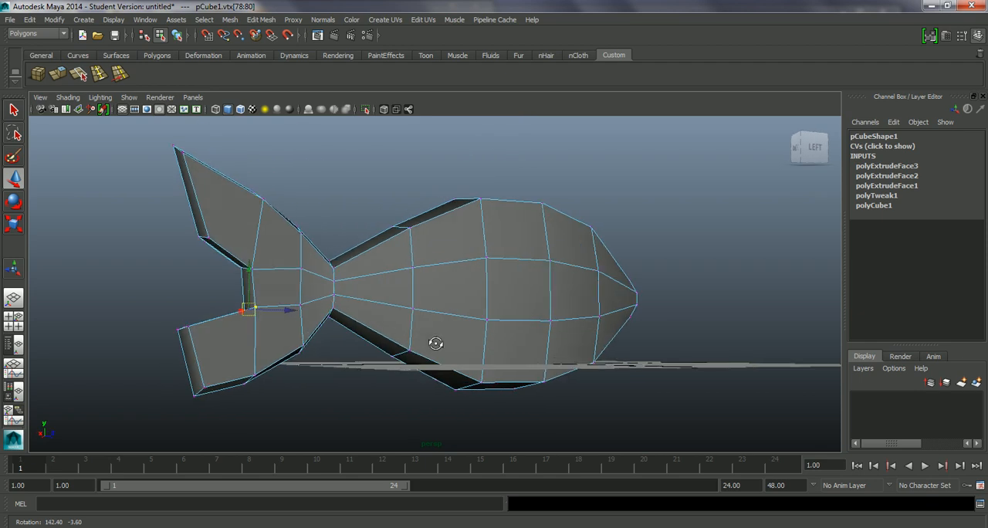
pyautogui.moveTo(436, 343); pyautogui.dragTo(658, 345)
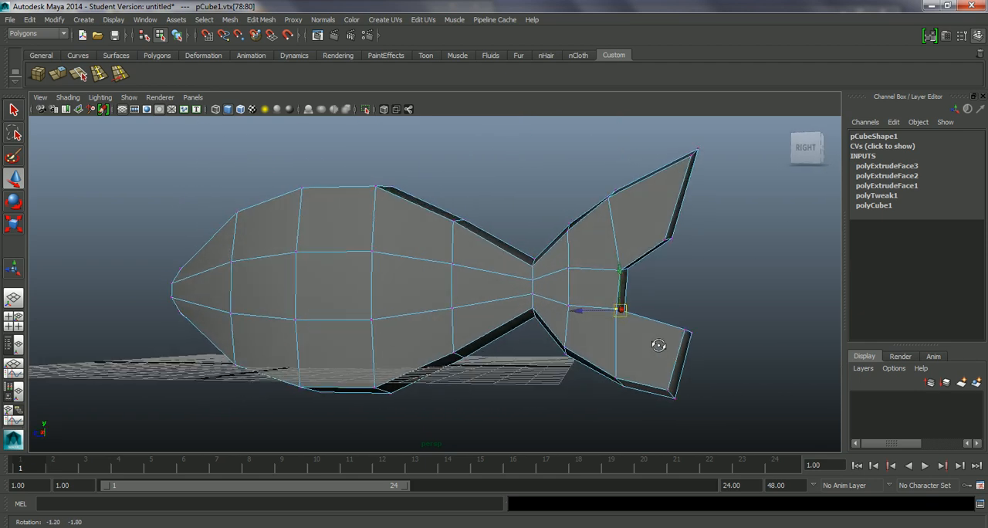
pyautogui.moveTo(619, 309); pyautogui.dragTo(608, 297)
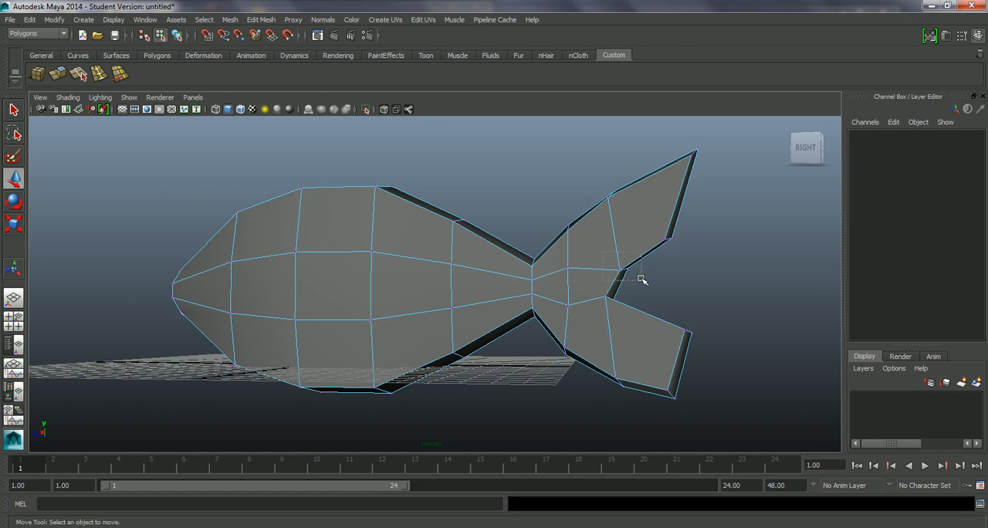
pyautogui.click(623, 270)
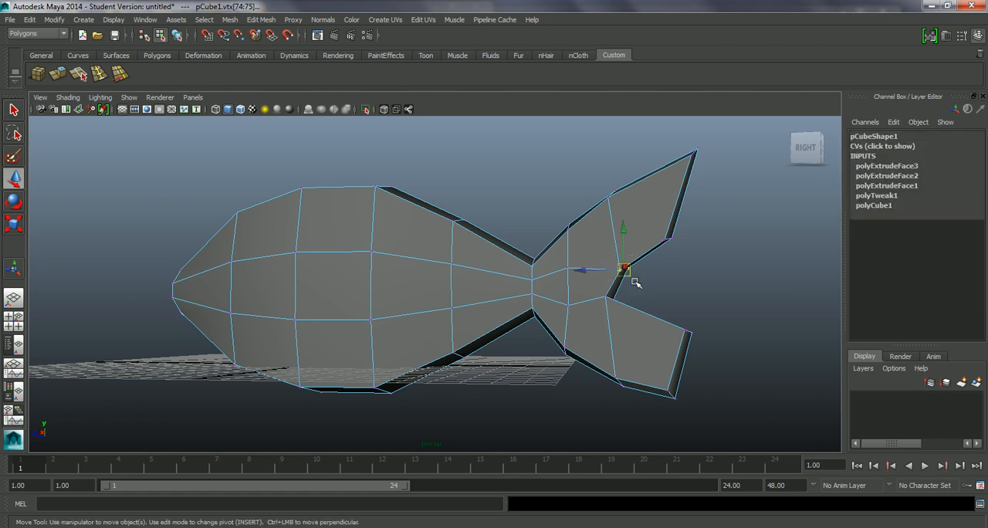
pyautogui.click(618, 302)
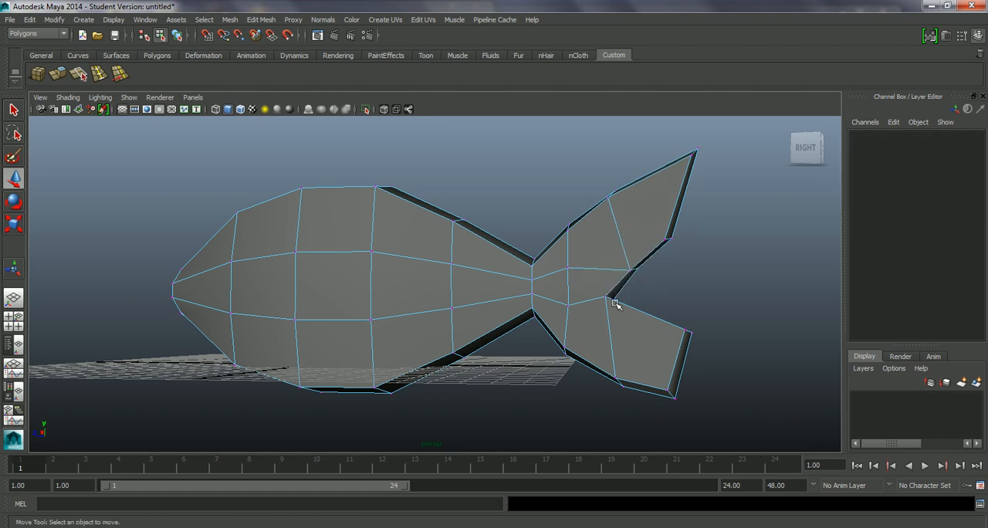
pyautogui.moveTo(617, 305); pyautogui.dragTo(474, 349)
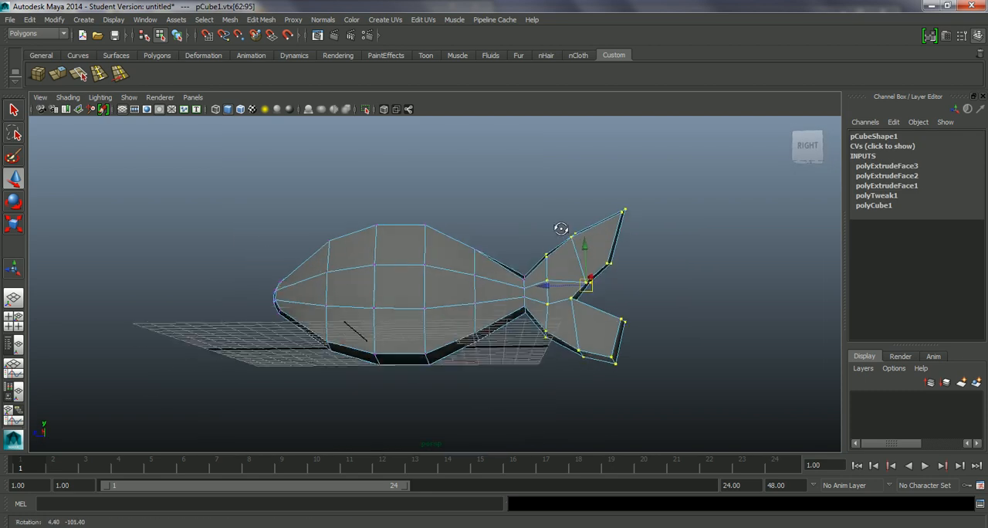
# - Orbit to check the flattened tail fin's thickness against the rounded body
pyautogui.moveTo(561, 228); pyautogui.dragTo(554, 320)
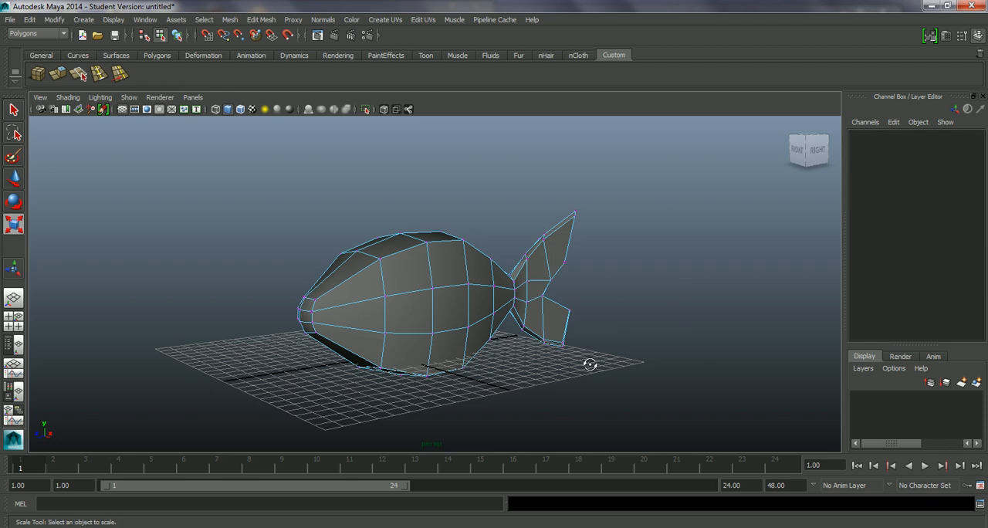
pyautogui.moveTo(590, 365); pyautogui.dragTo(481, 358)
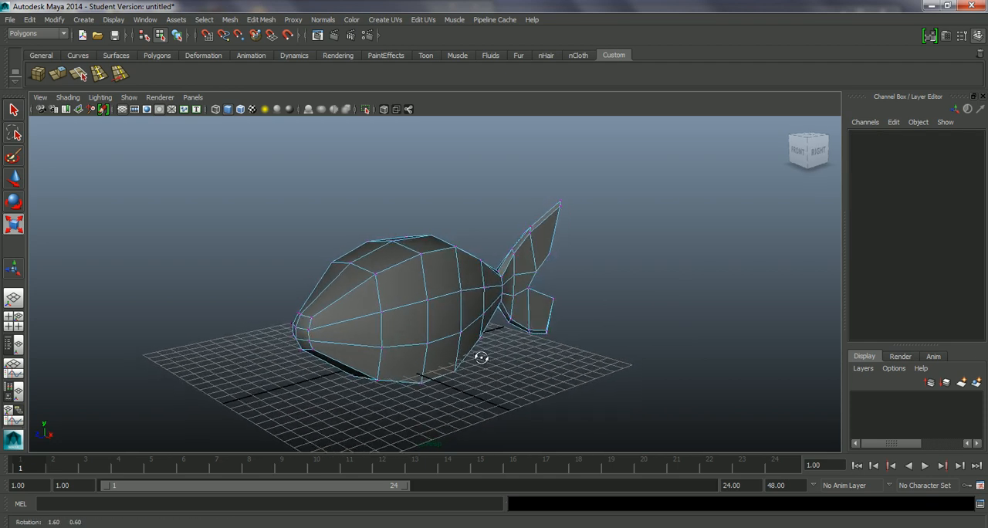
pyautogui.moveTo(481, 358); pyautogui.dragTo(541, 346)
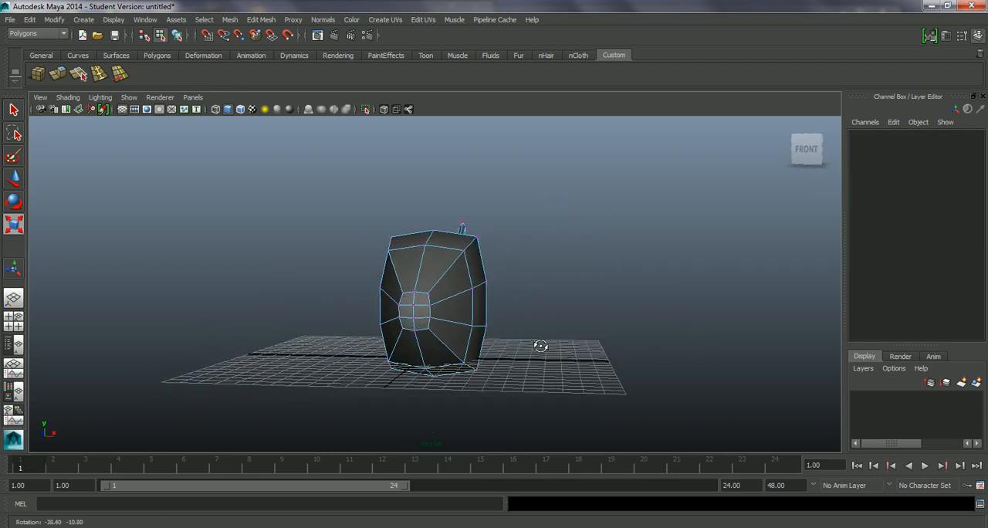
pyautogui.moveTo(540, 345); pyautogui.dragTo(406, 350)
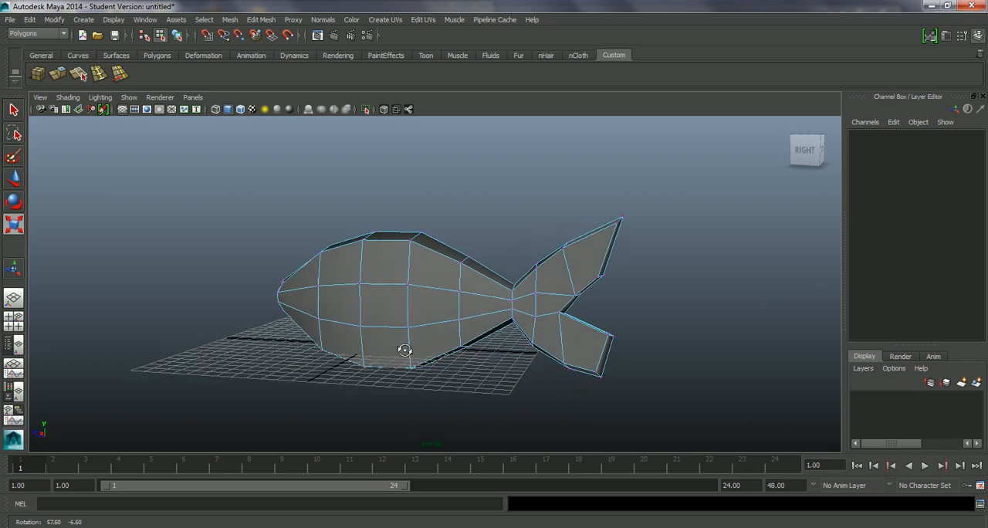
pyautogui.moveTo(405, 350); pyautogui.dragTo(461, 353)
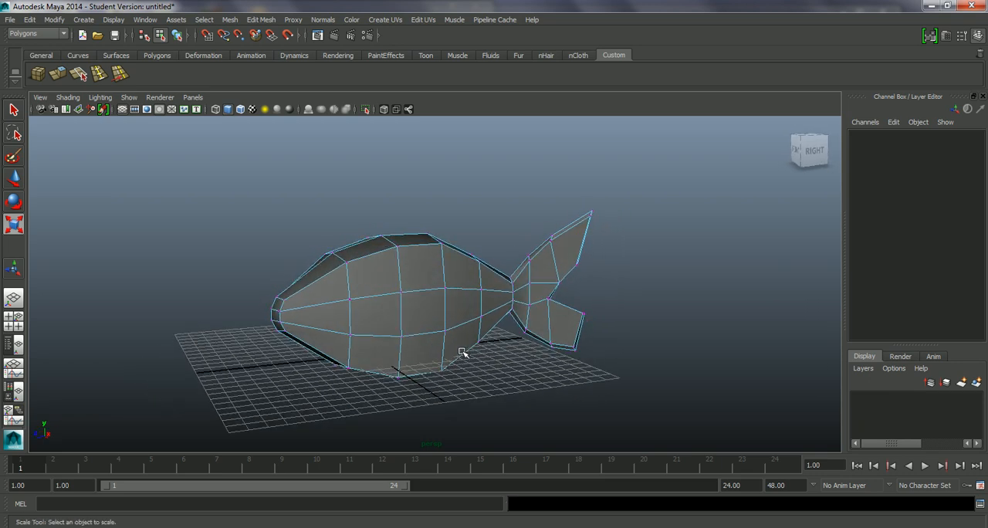
pyautogui.moveTo(463, 354); pyautogui.dragTo(363, 307)
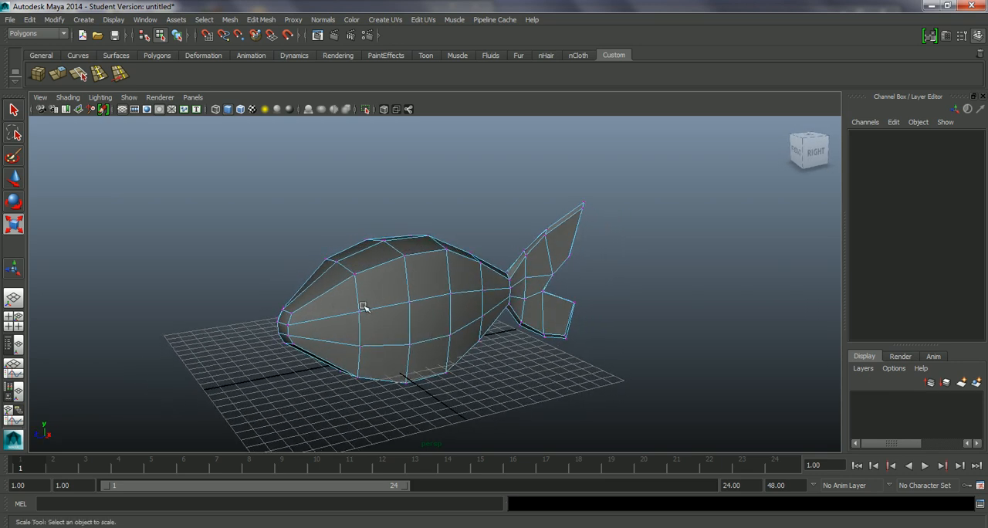